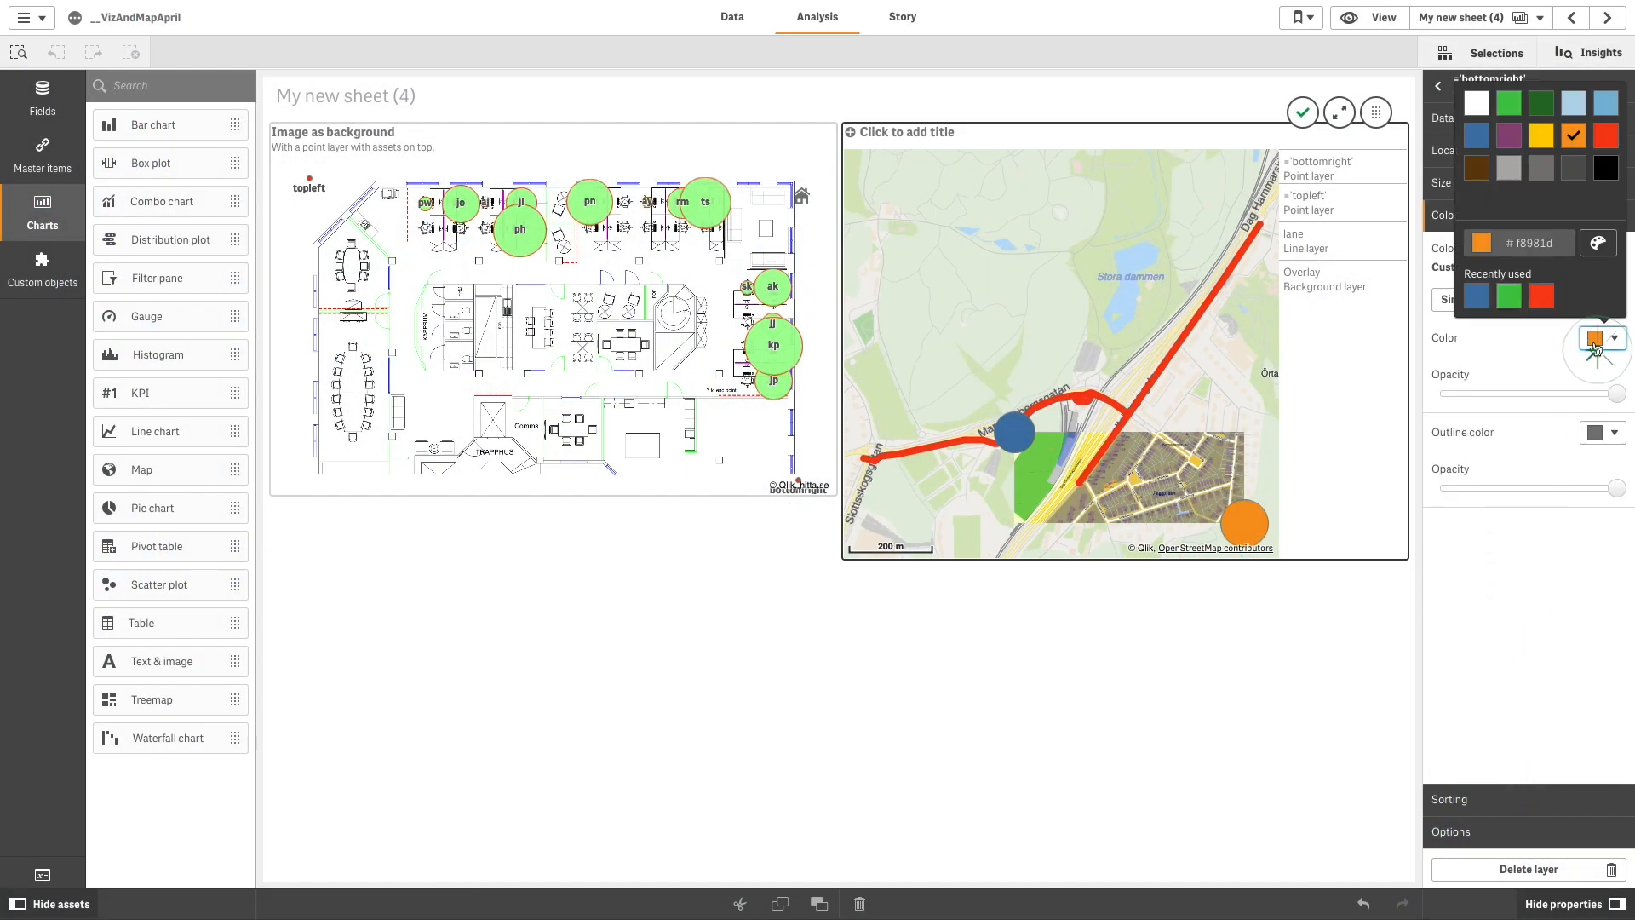
Step: Delete the existing map charts so My new sheet (4) is empty
left_click(1606, 136)
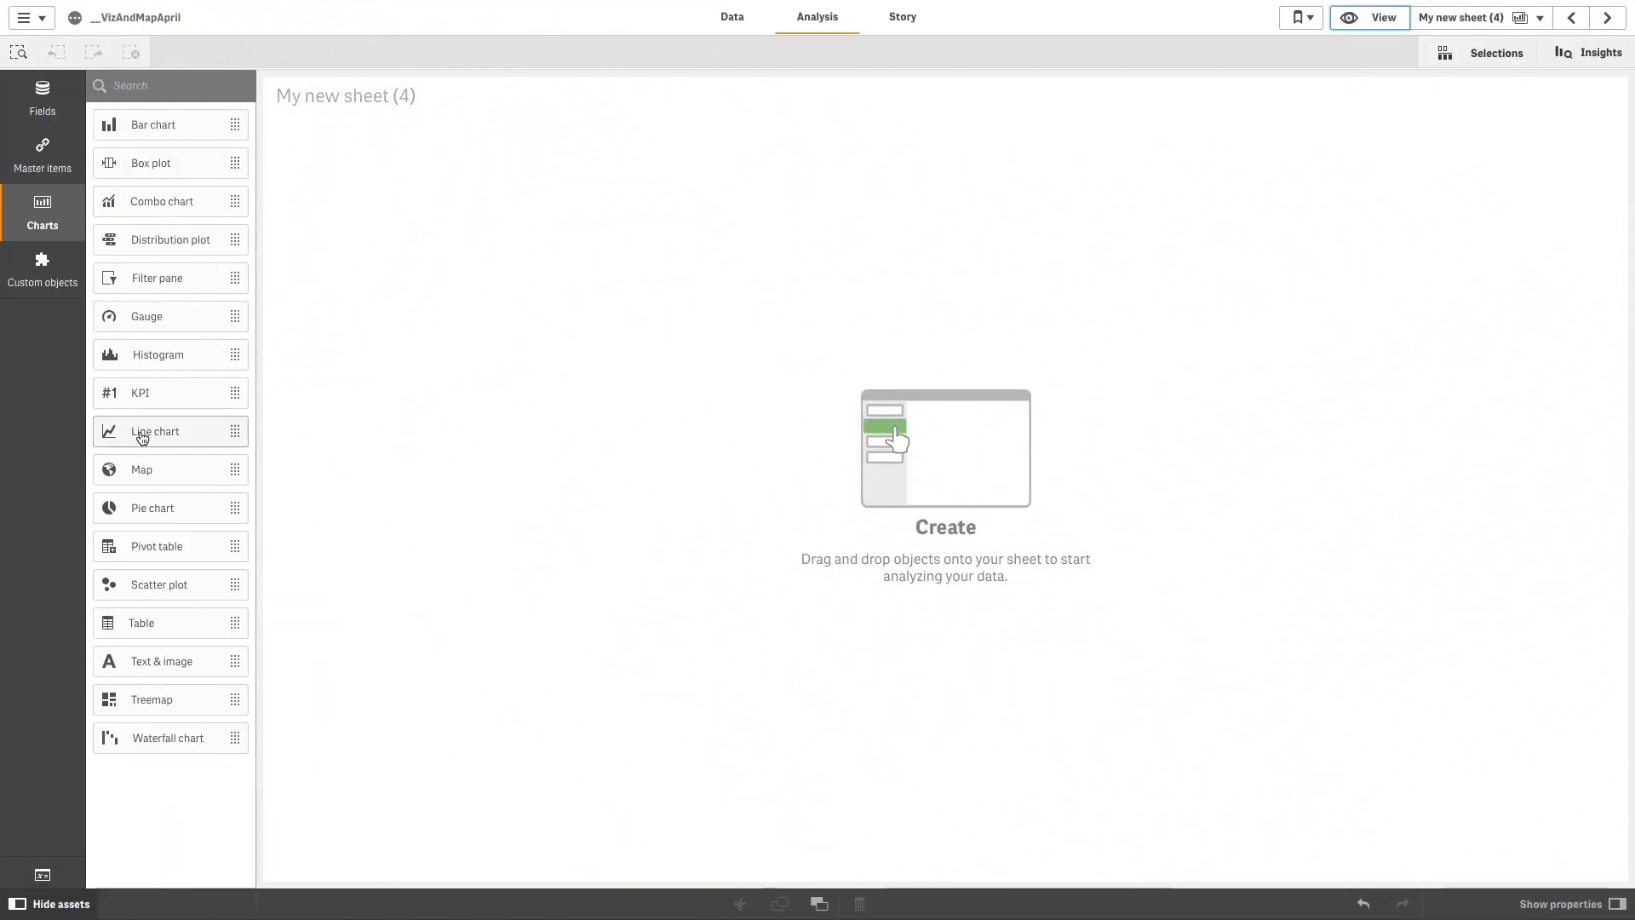
Step: Place a Map chart in the sheet's upper right and set its base map to None
left_click_drag(141, 470, 1405, 373)
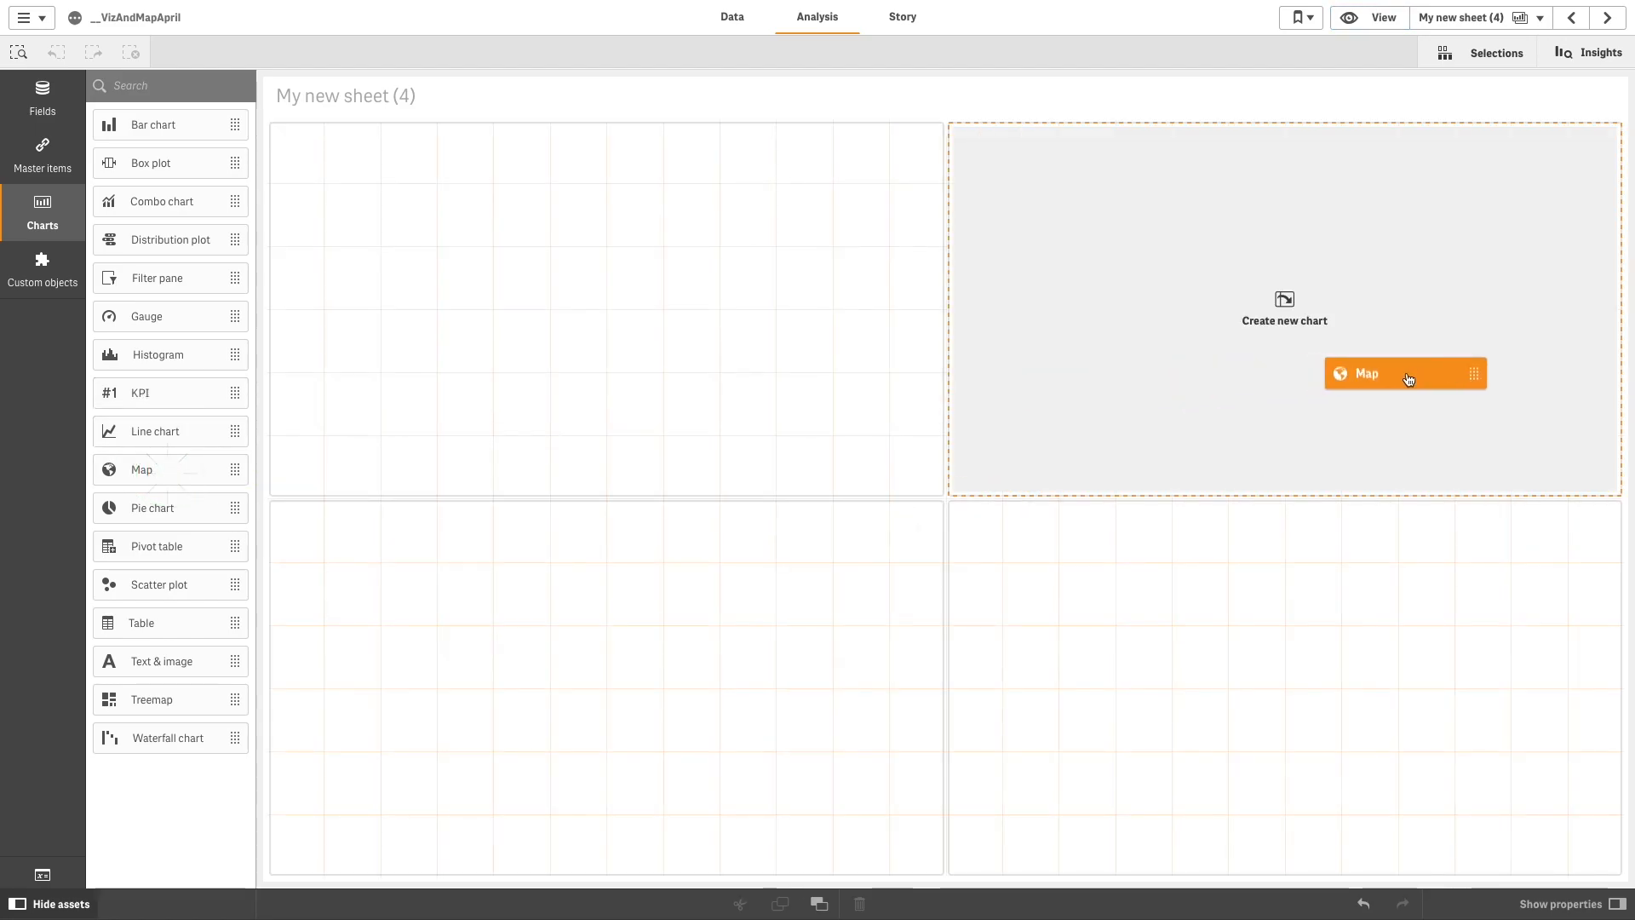
left_click(1366, 373)
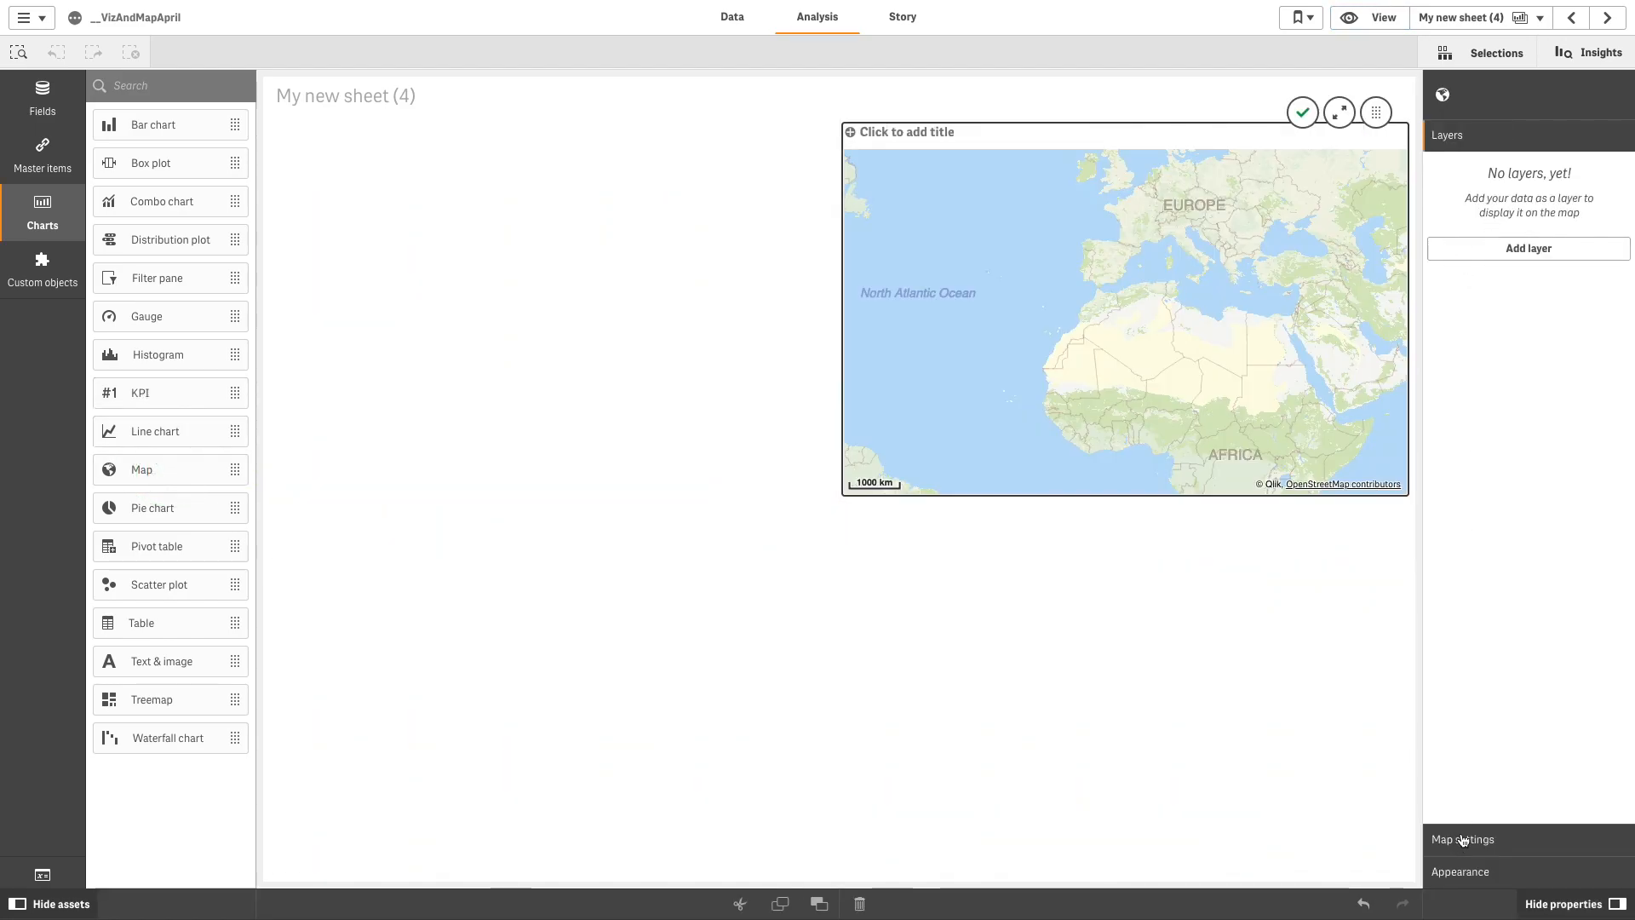
left_click(1461, 838)
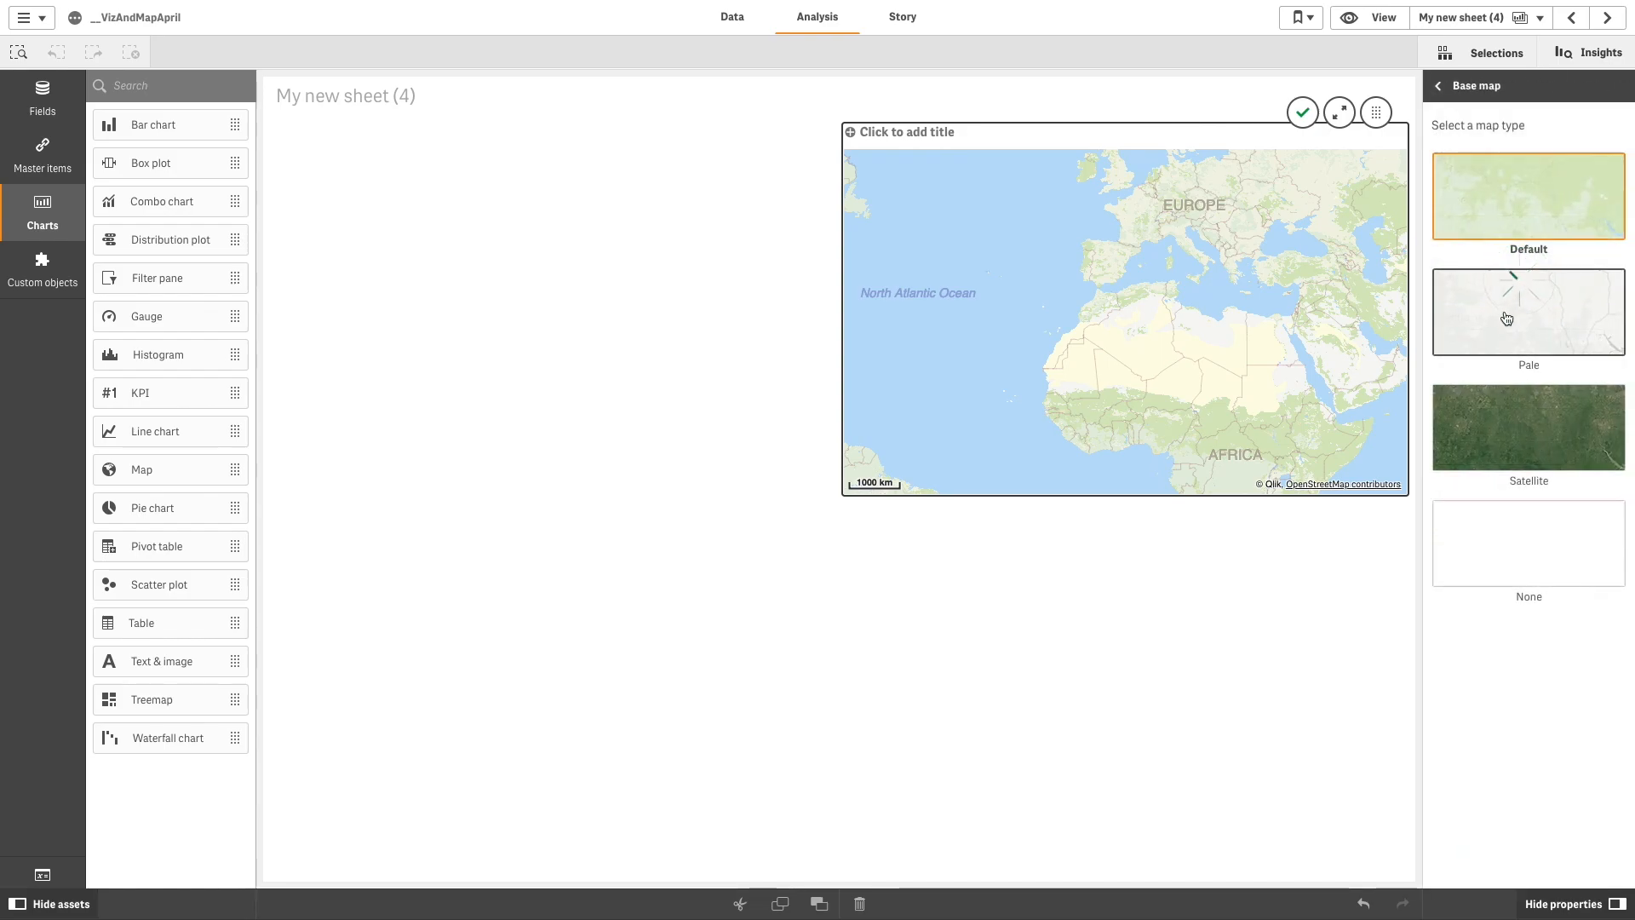
left_click(1529, 544)
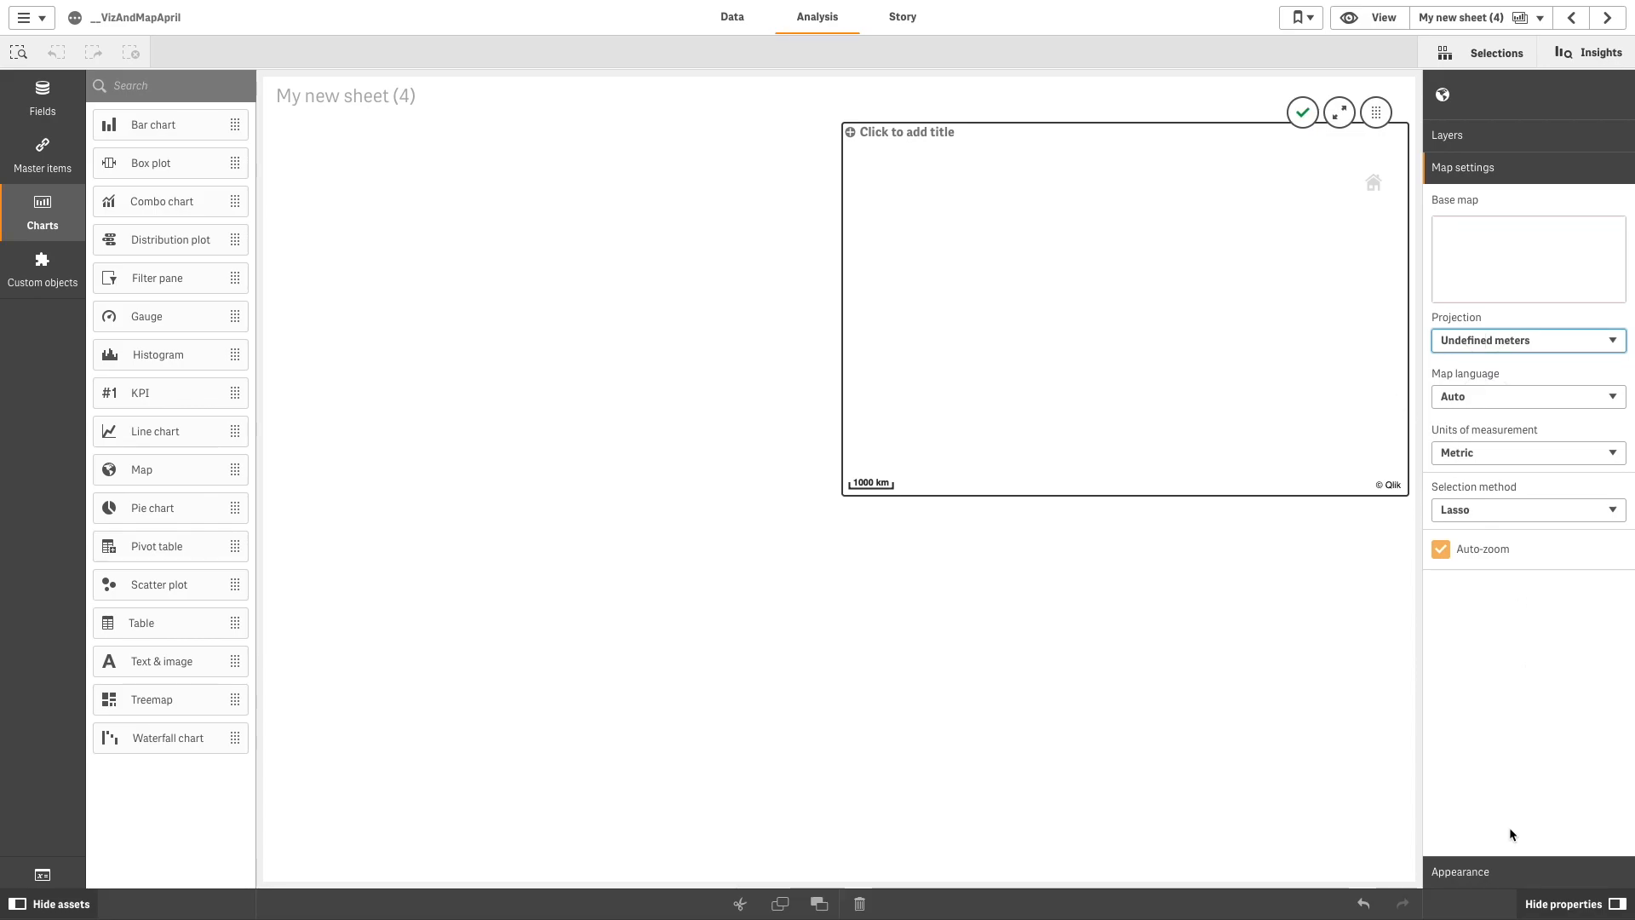
Step: Title the map 'Image as background' with subtitle 'With a point layer with asset on top'
left_click(1461, 200)
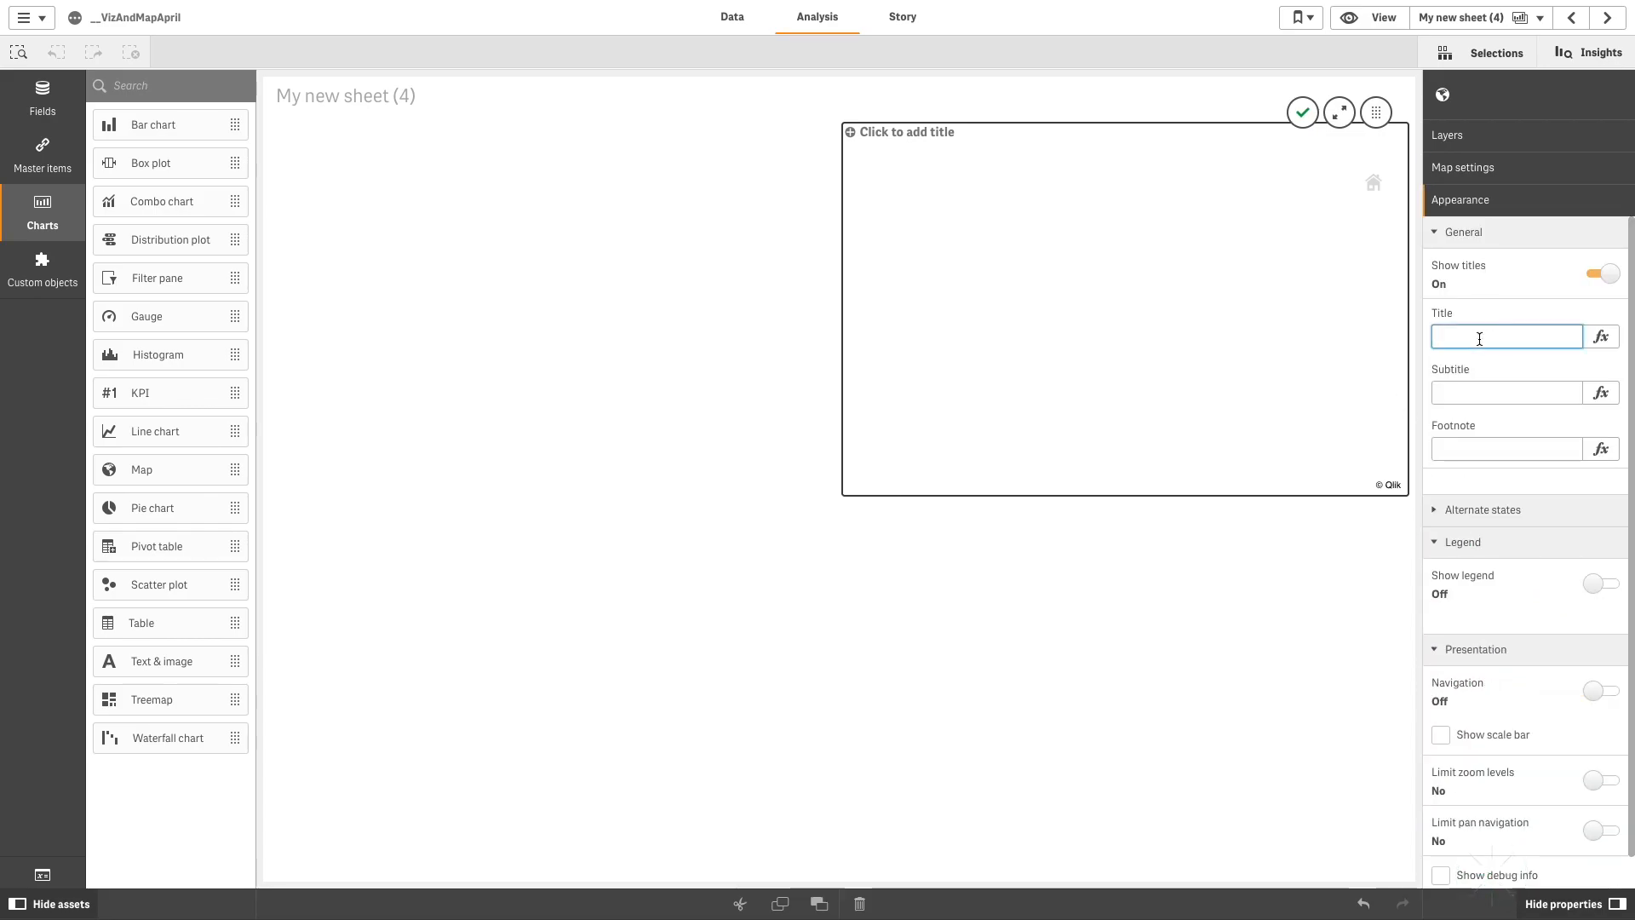
type("Image as background")
left_click(1505, 392)
type("With a")
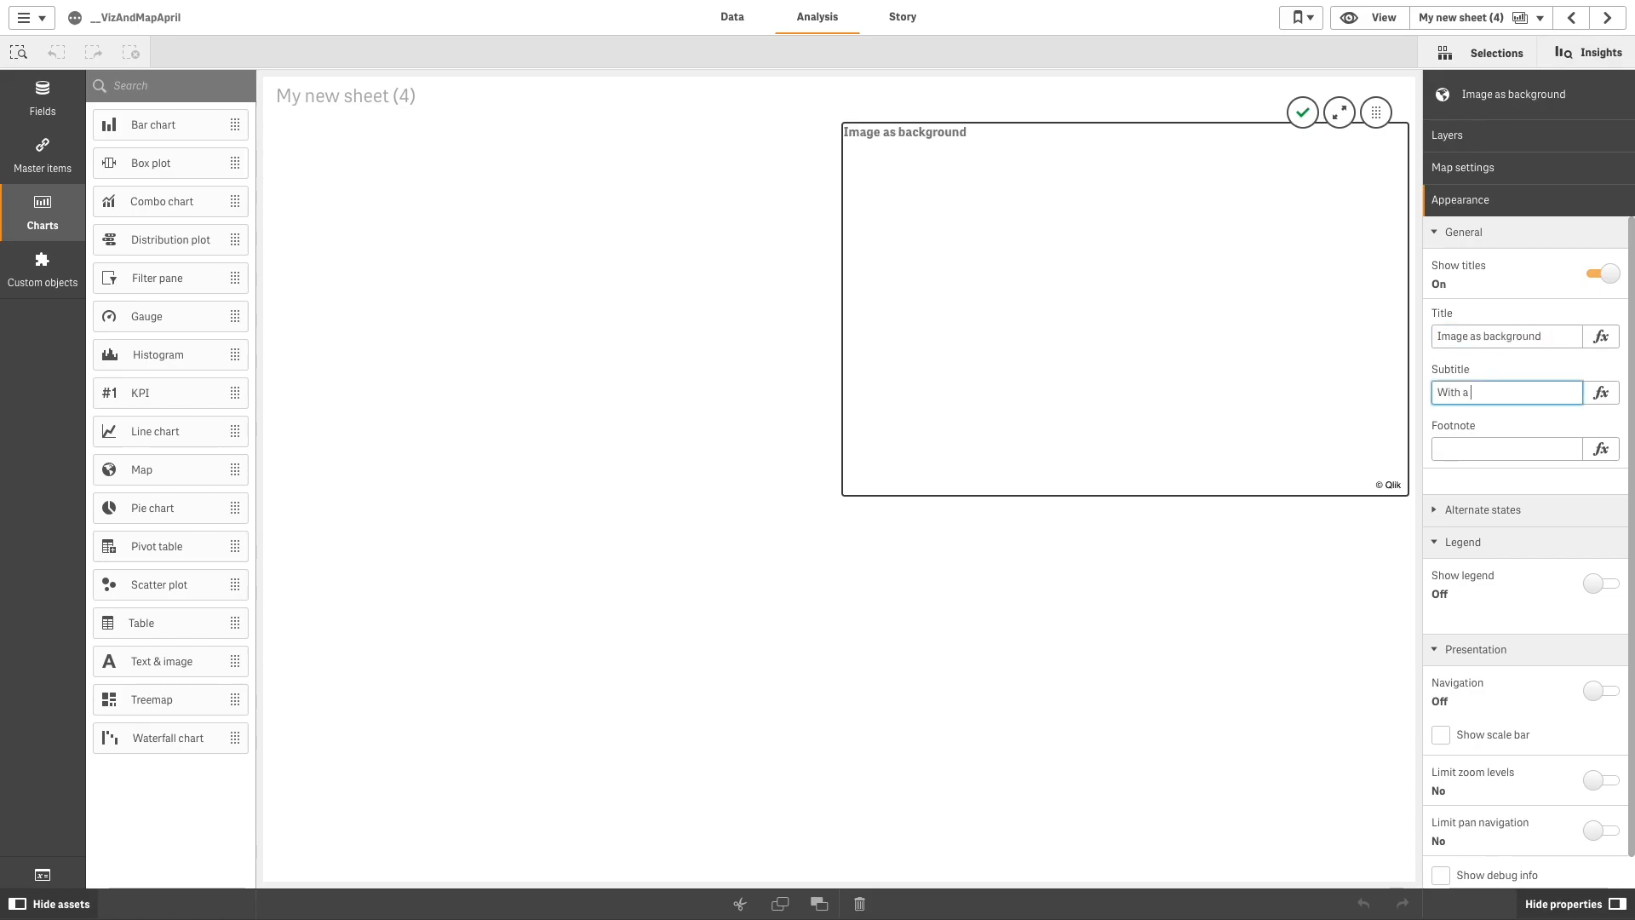
type("point layer with asset on top")
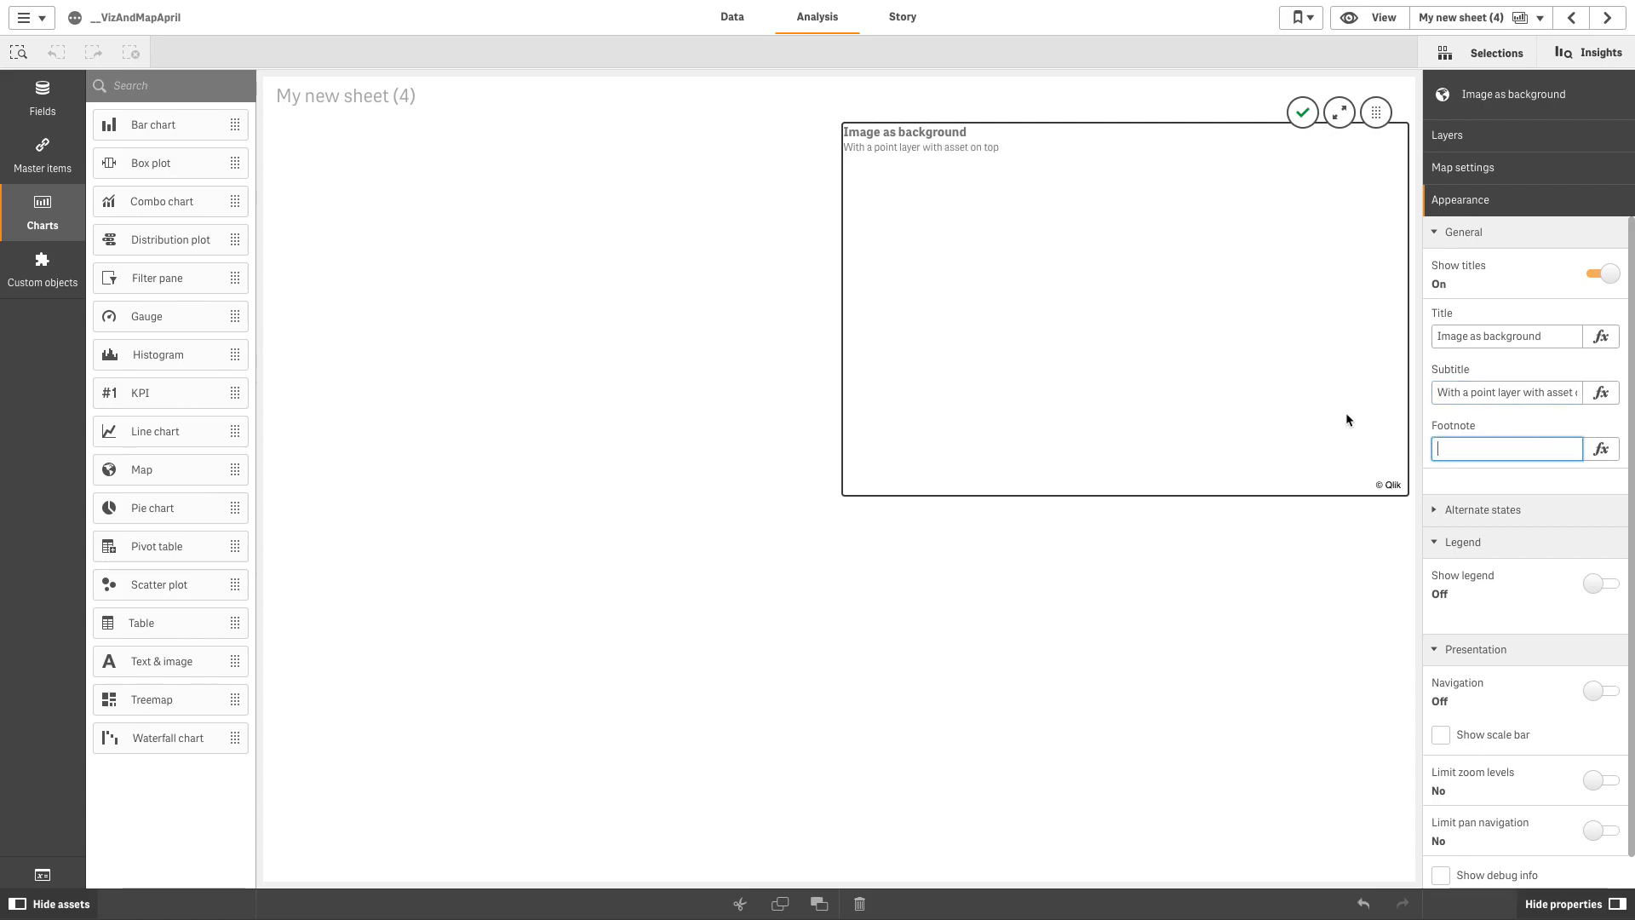
left_click(1447, 135)
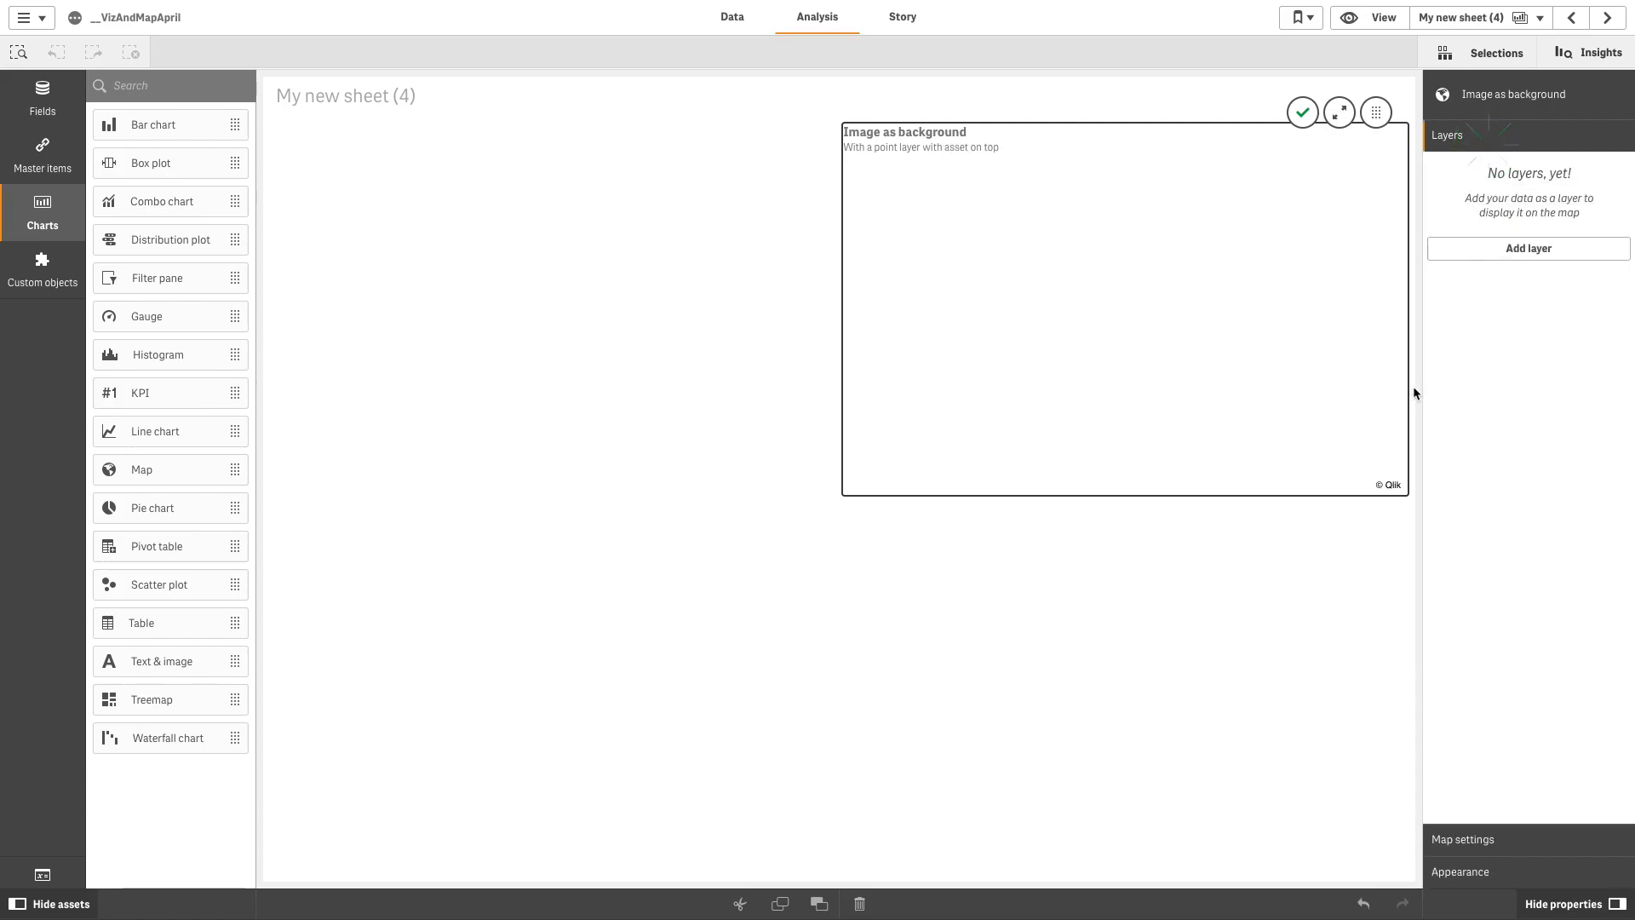
Step: Add a background layer to the map and label it Overlay
left_click(1530, 248)
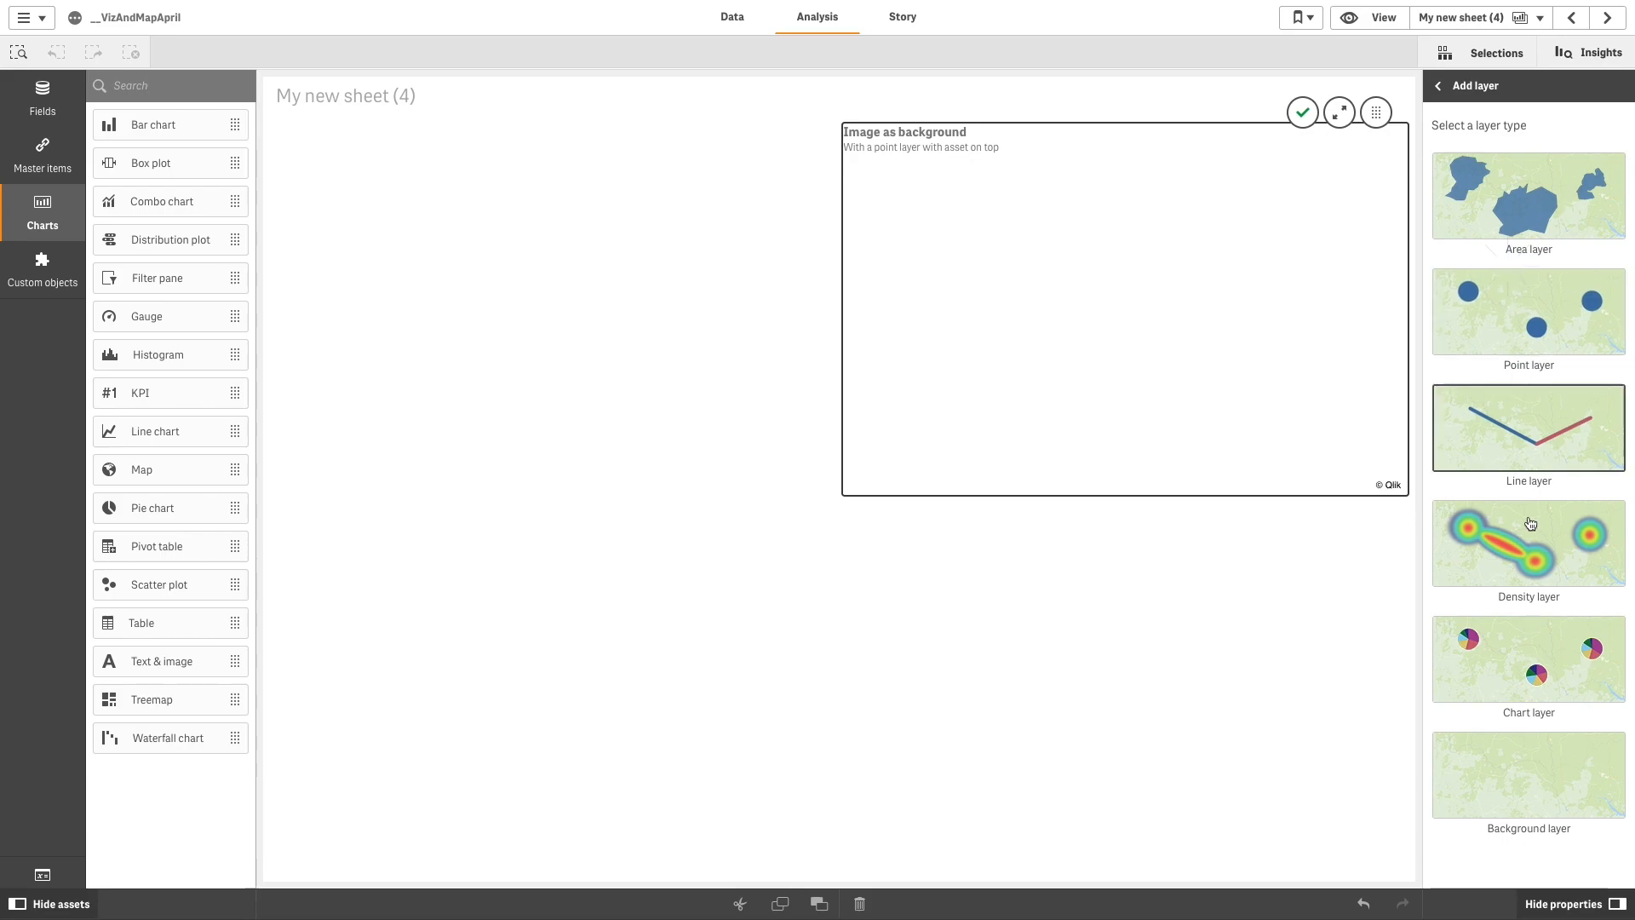
left_click(1529, 773)
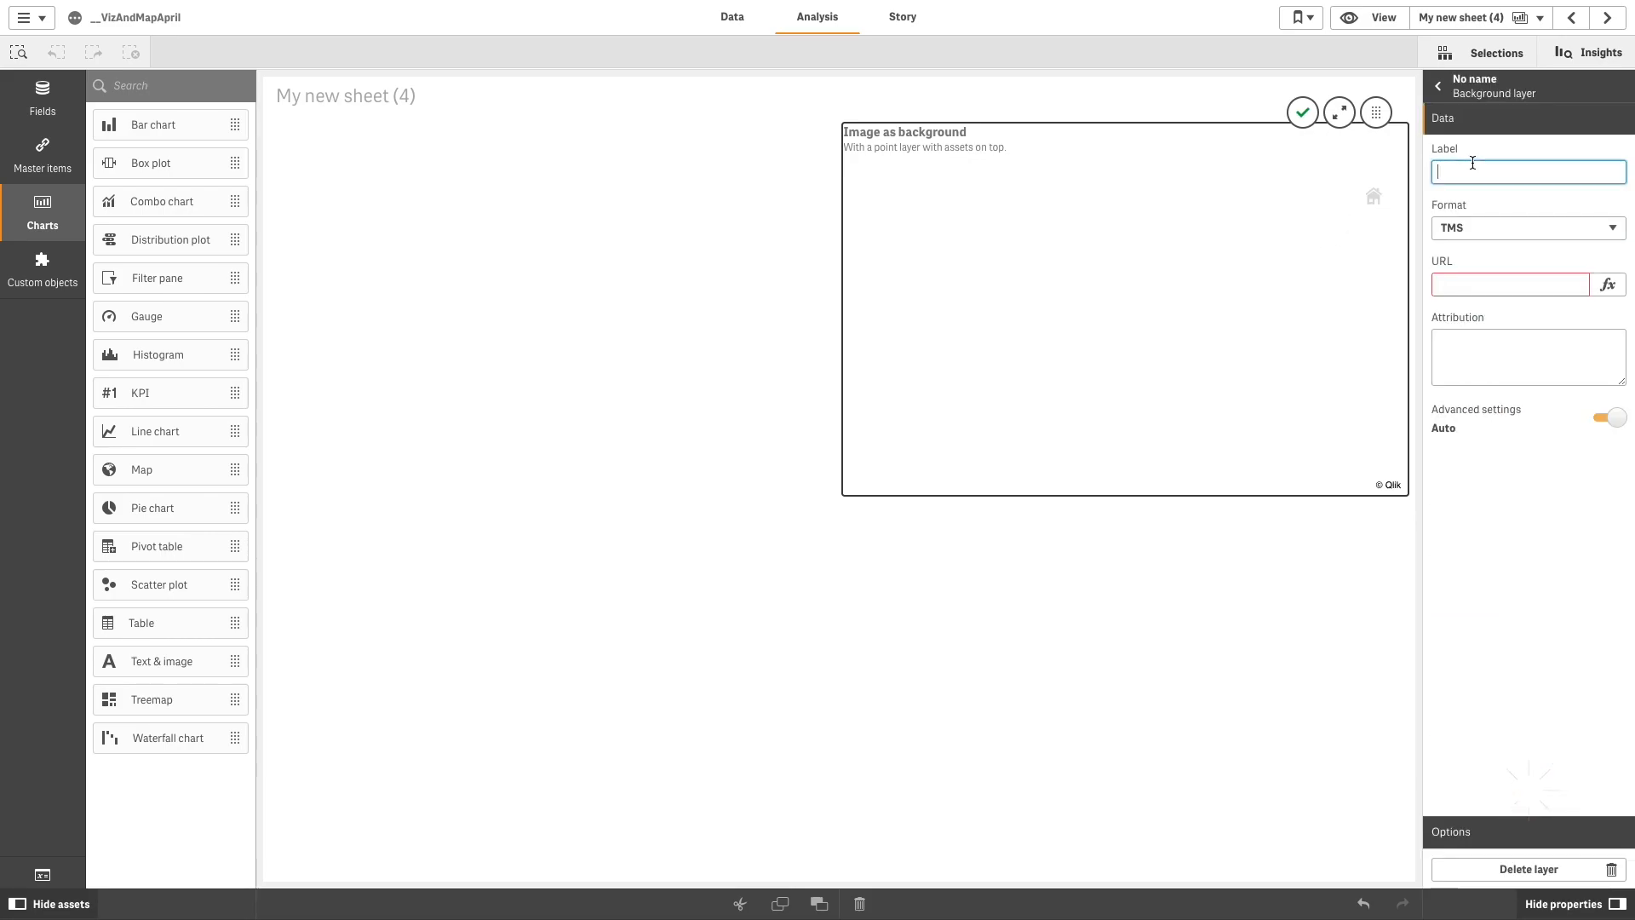
type("Overla")
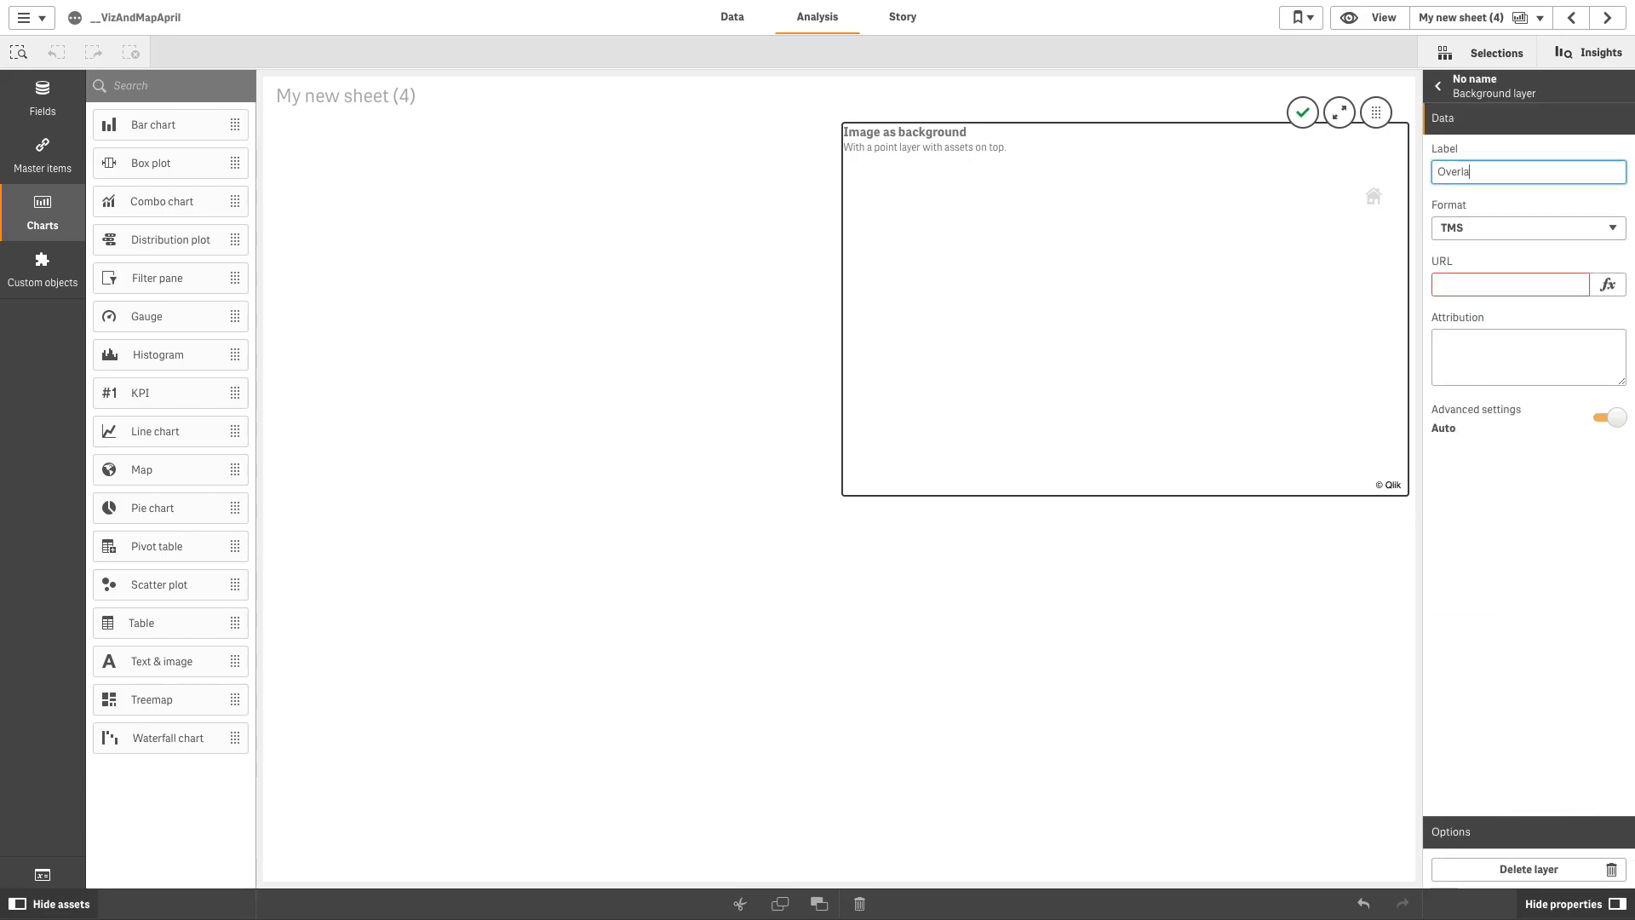
Step: Make the Overlay layer an image of the floor plan with top coordinate 1182
left_click(1529, 229)
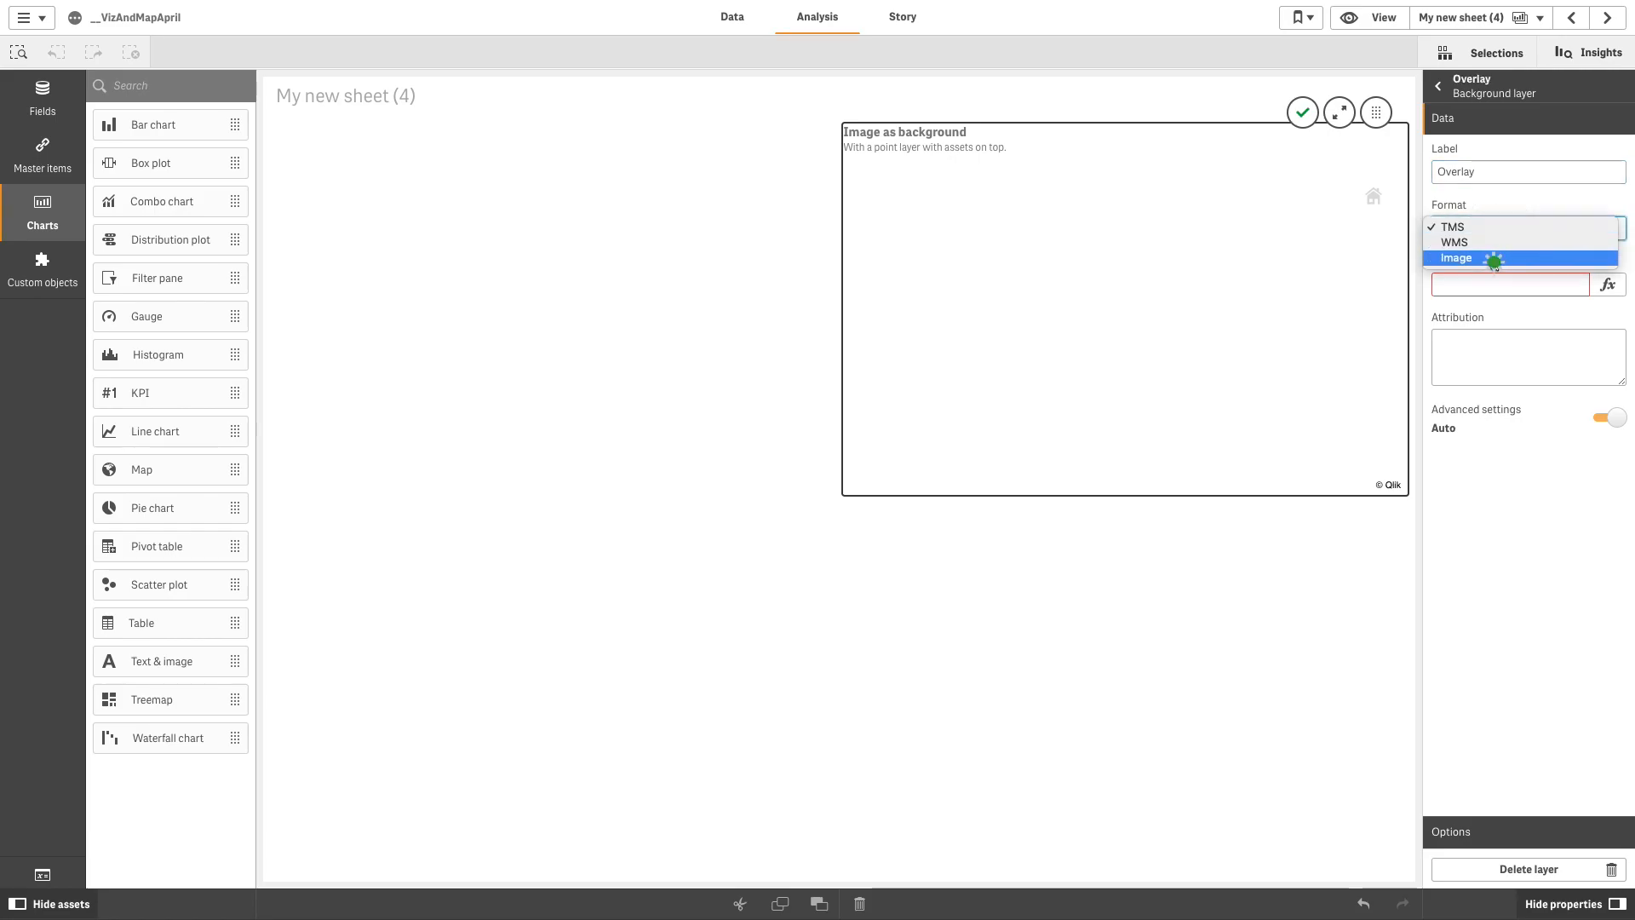
left_click(1456, 259)
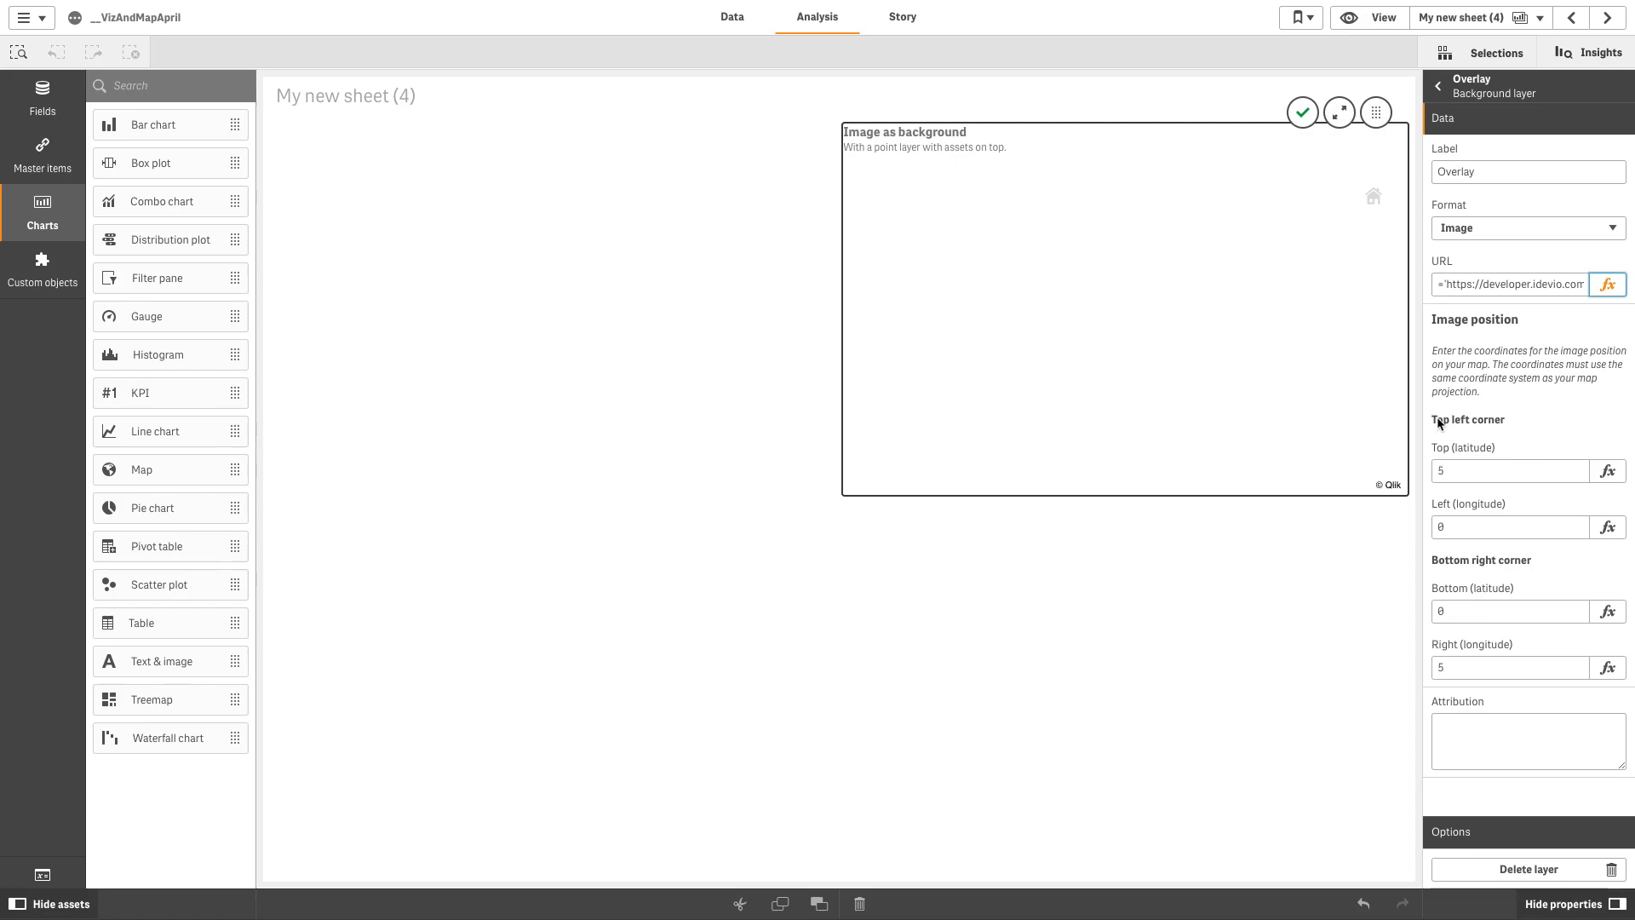
type("1182")
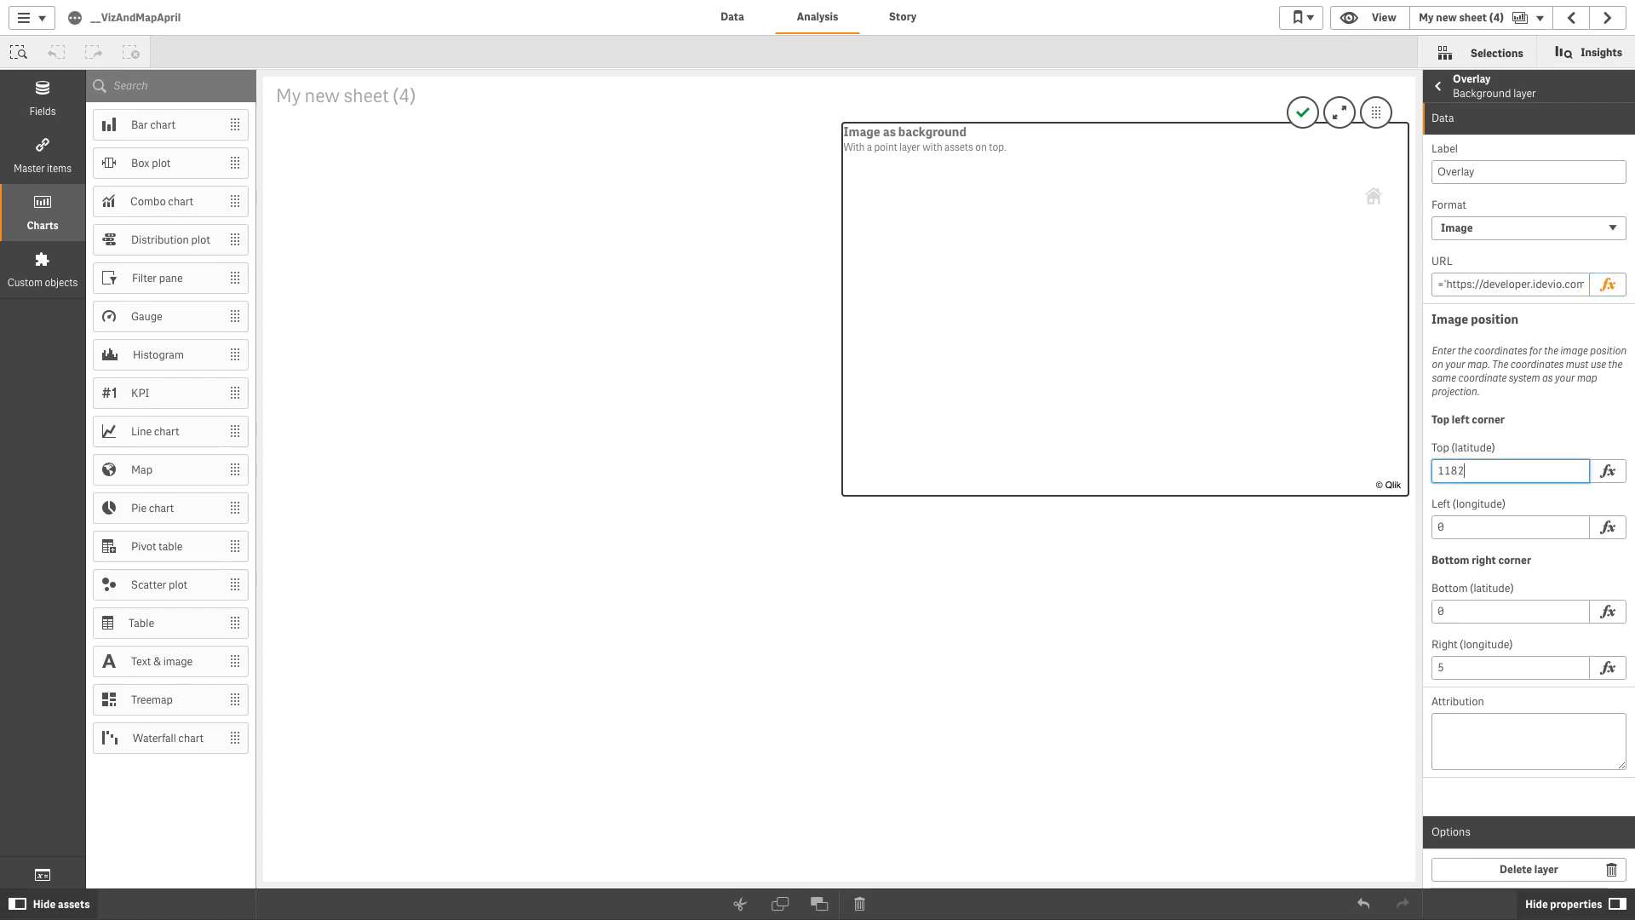
left_click(1508, 612)
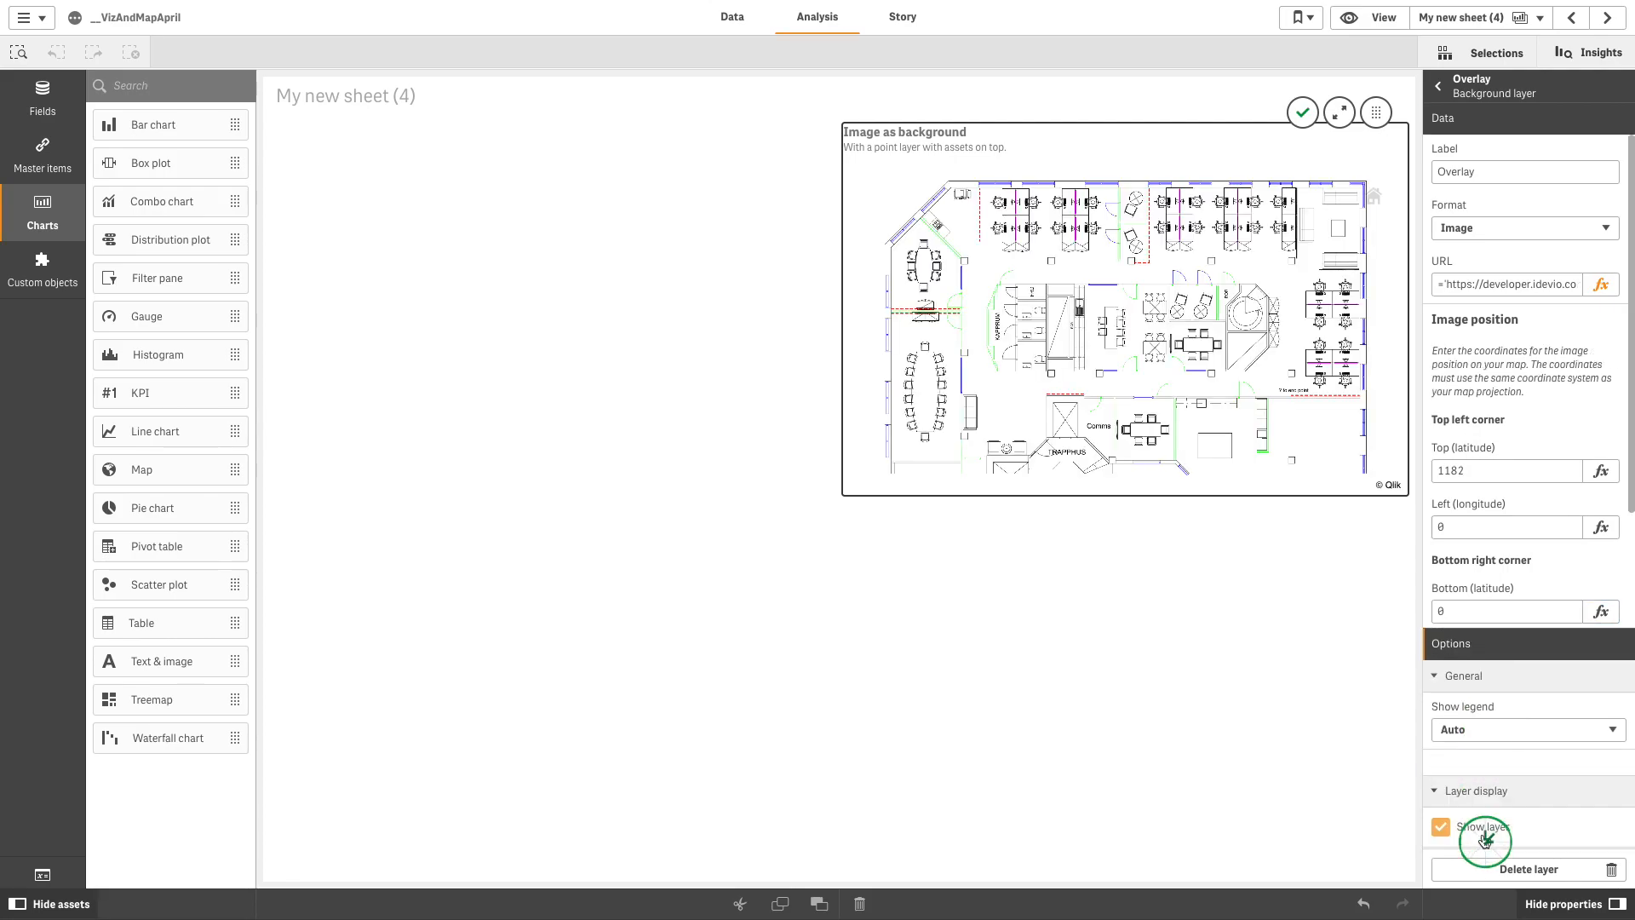
left_click(1438, 85)
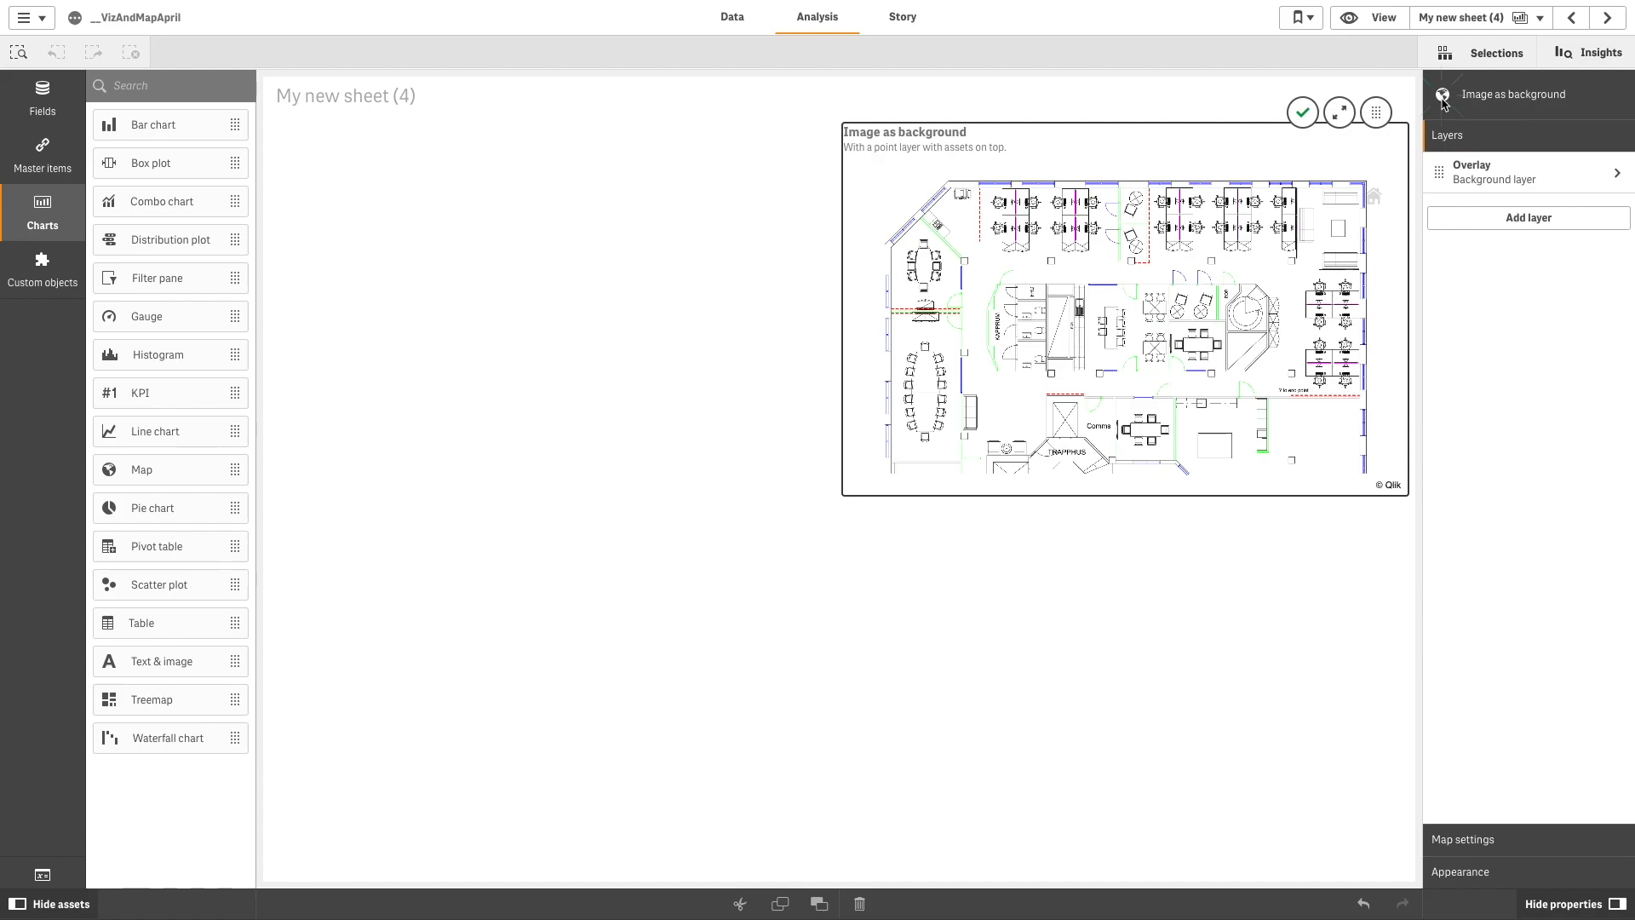
Step: Add a point layer with a bid dimension located by latitude/longitude fields such as bx
left_click(1529, 218)
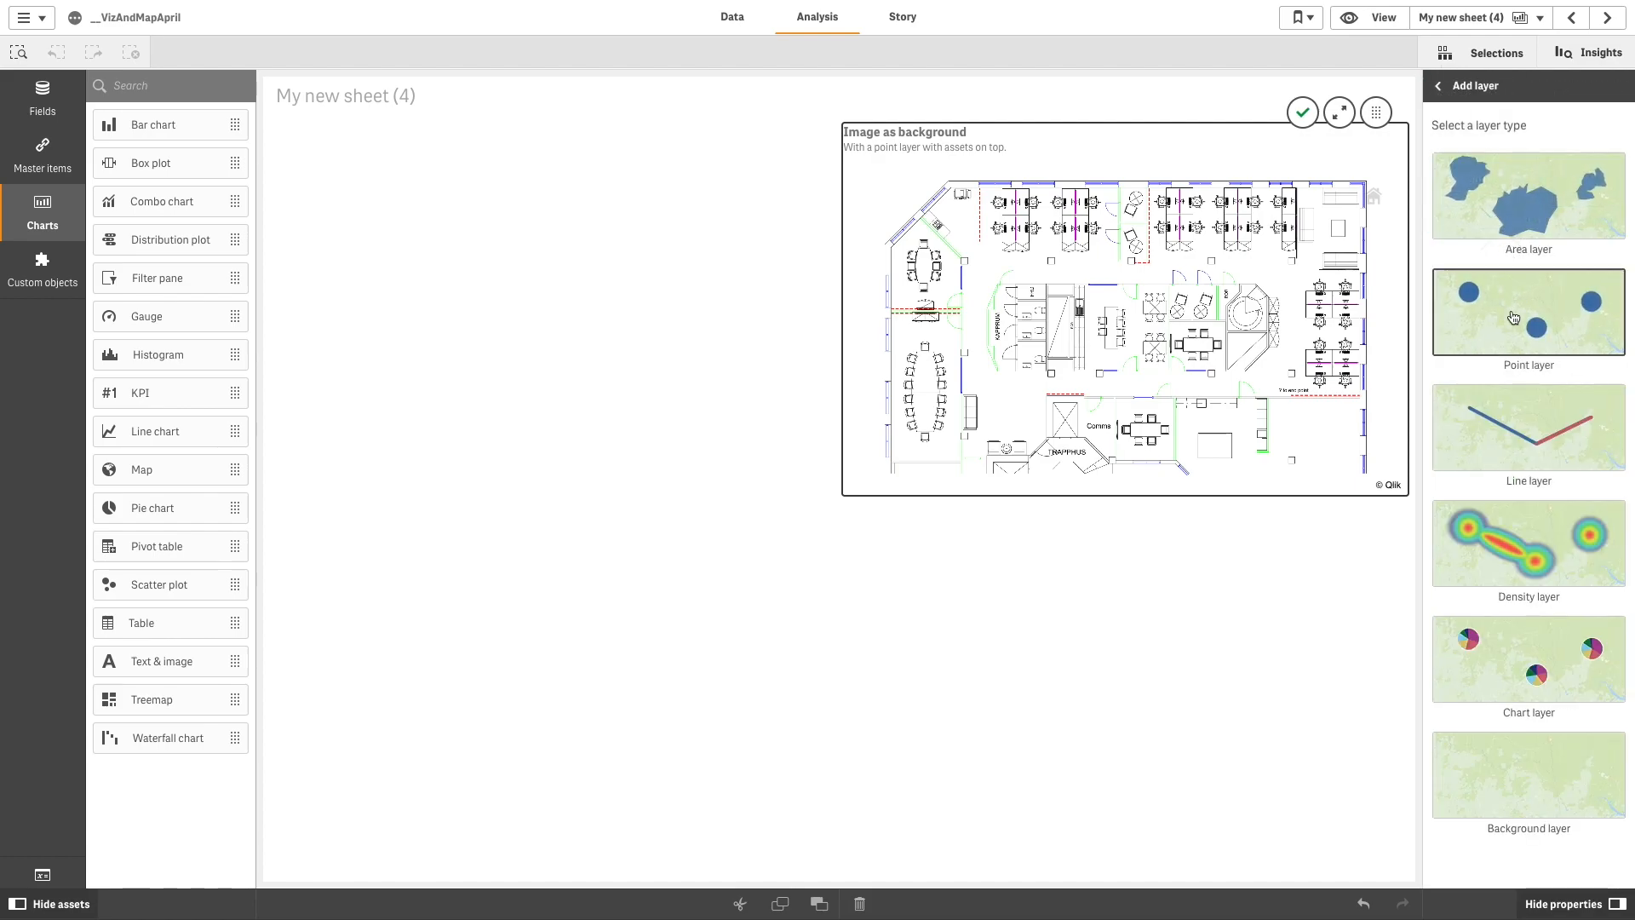
left_click(1528, 314)
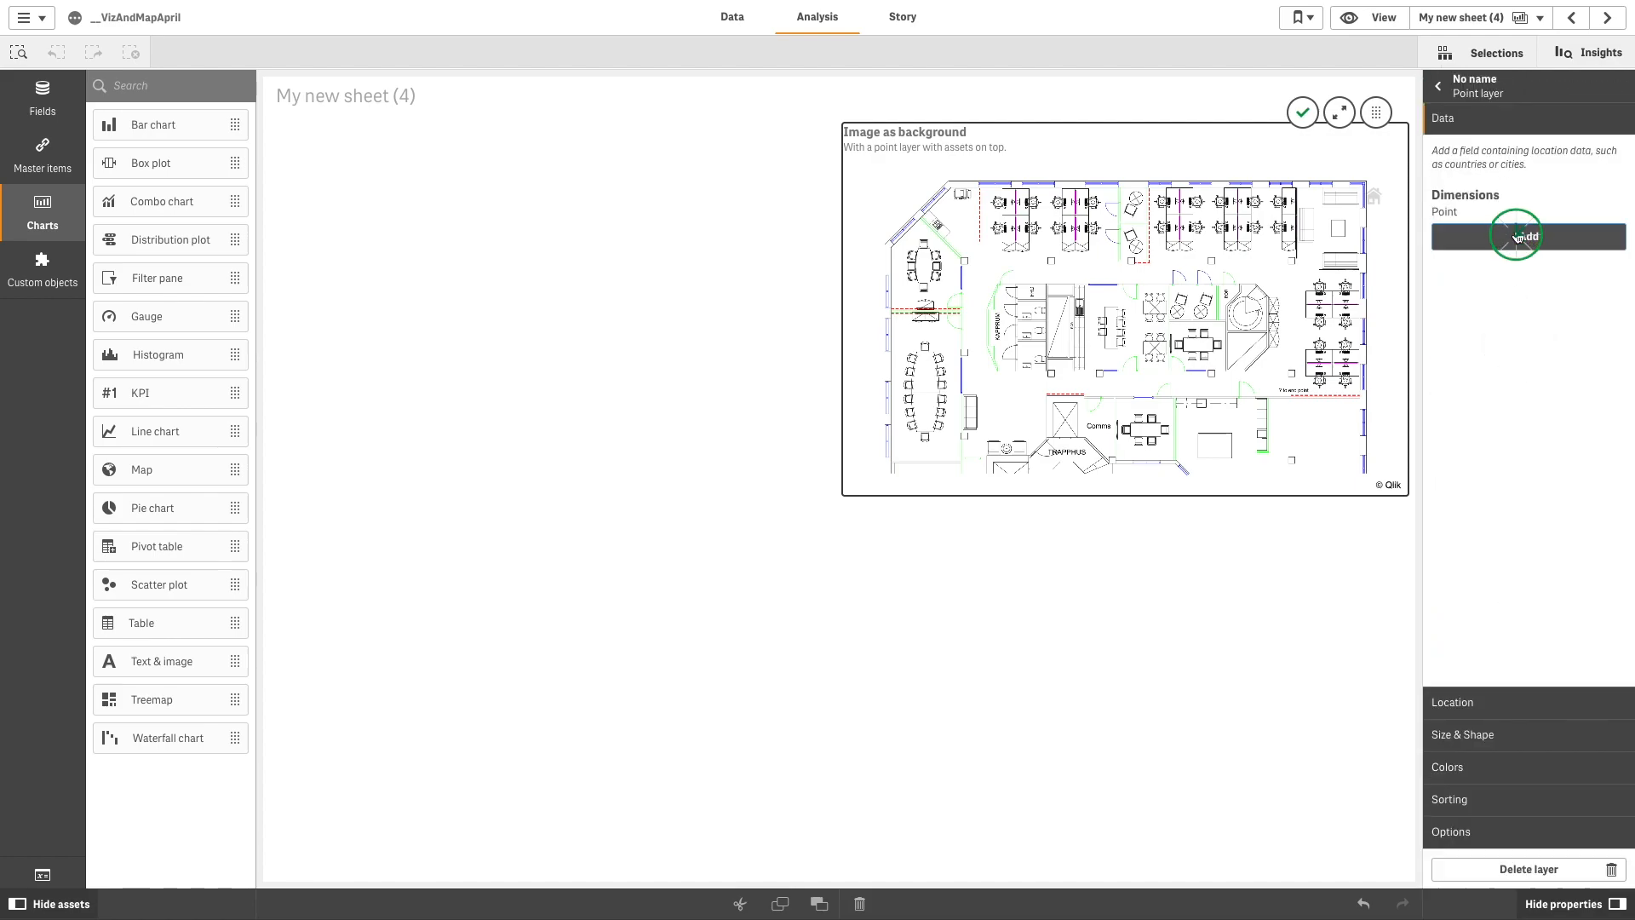
left_click(1527, 236)
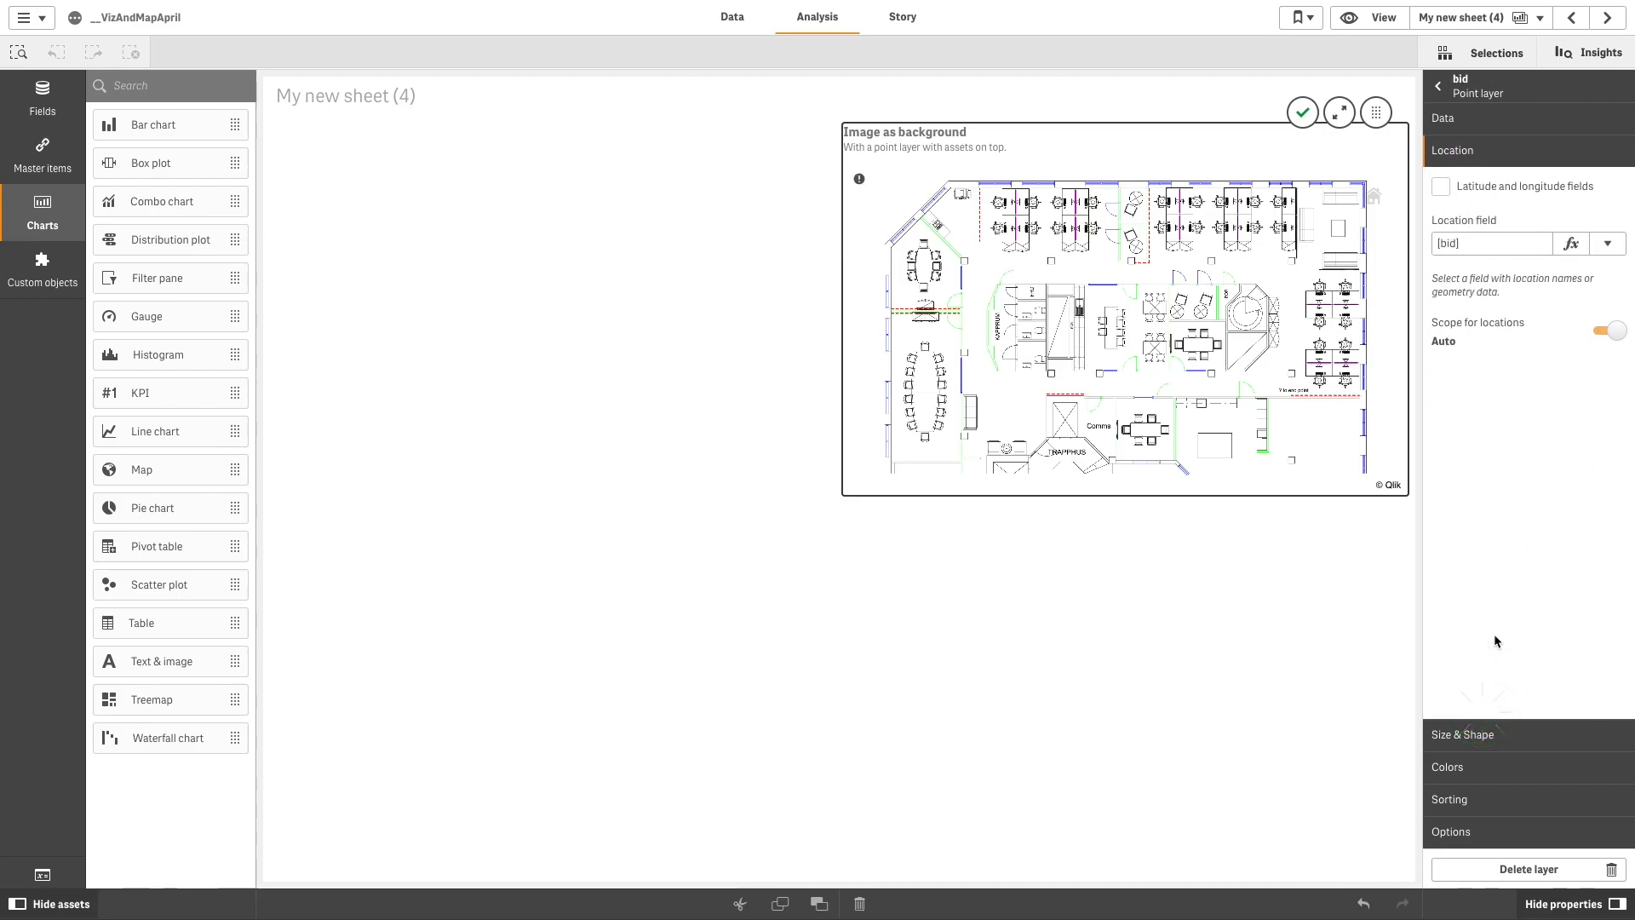
left_click(1441, 188)
type("by")
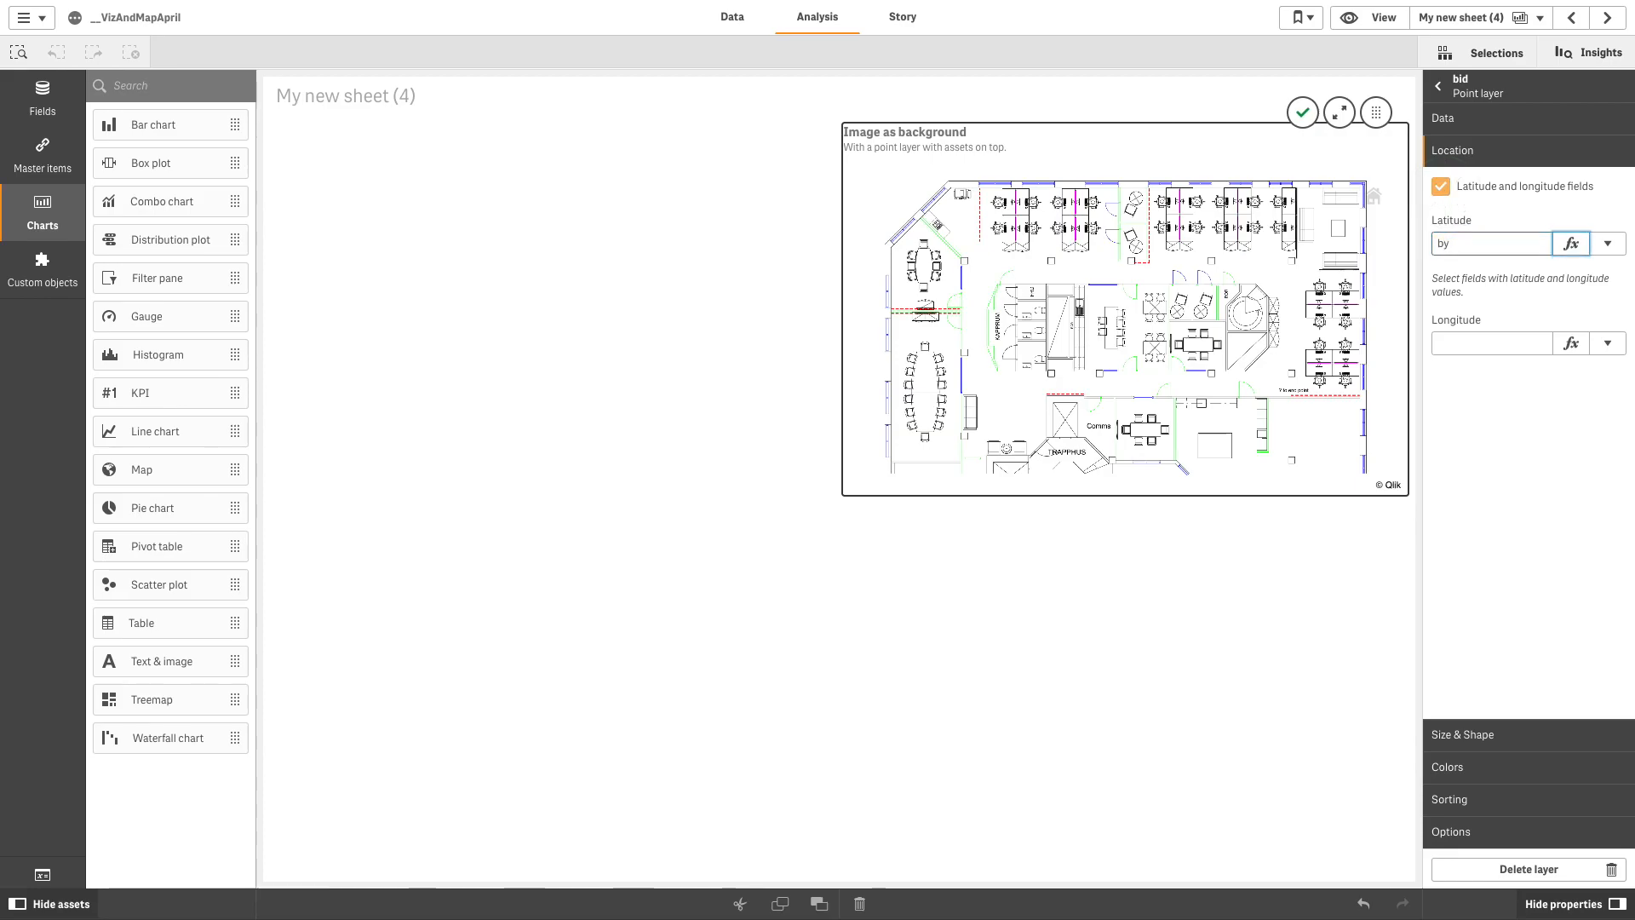
type("bx")
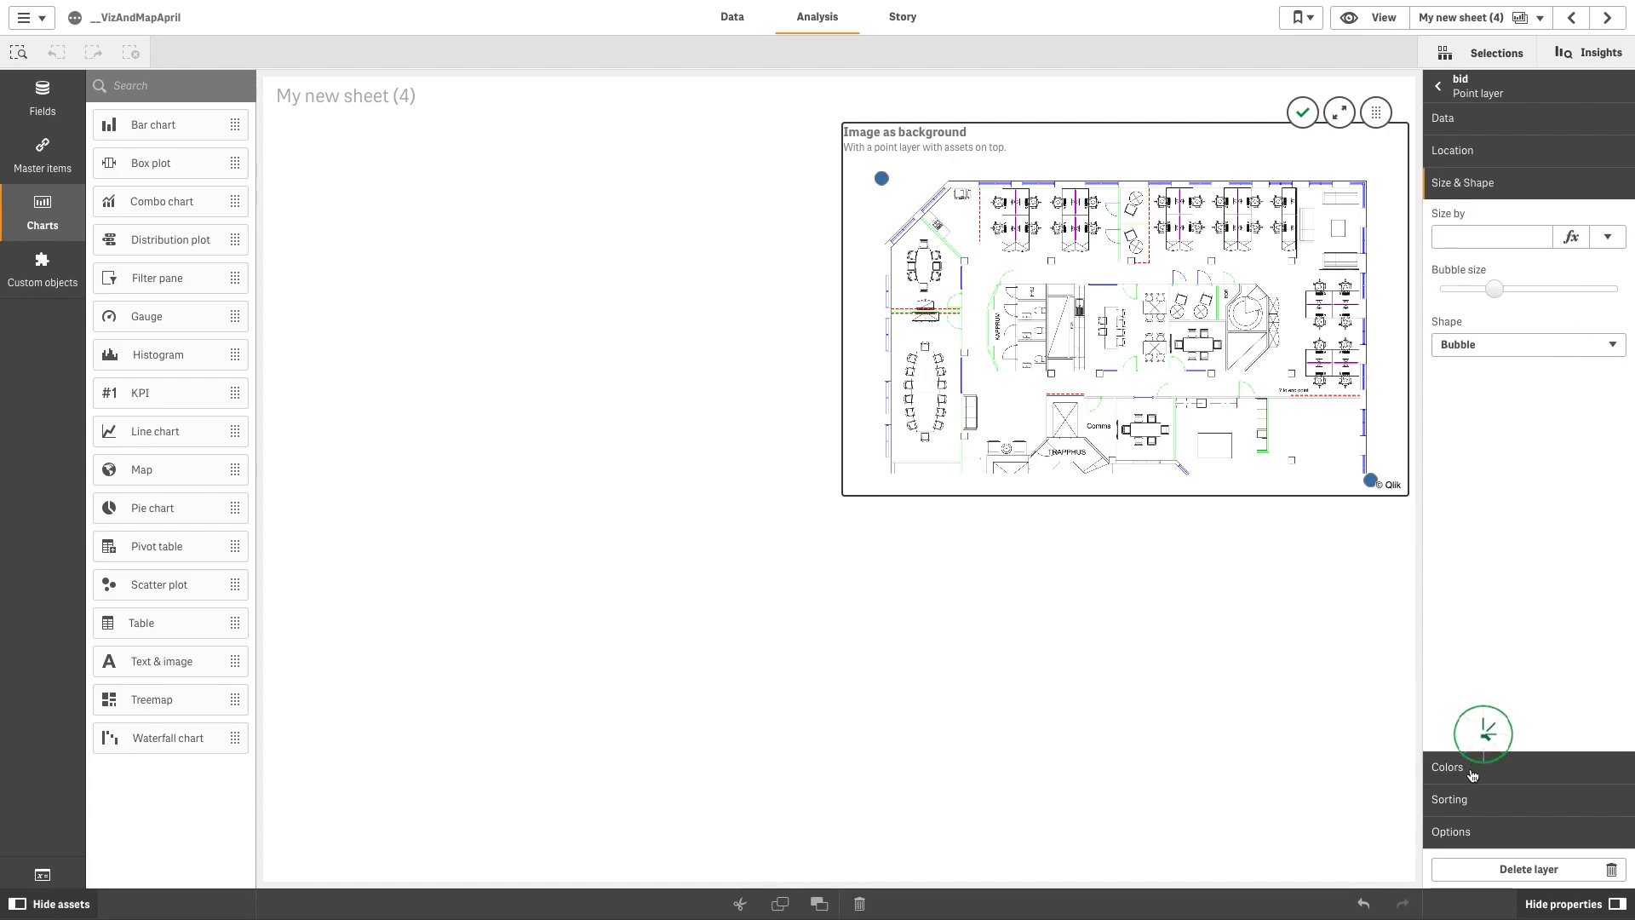
Step: Colour the corner marker points red and return to the layer list
left_click(1447, 766)
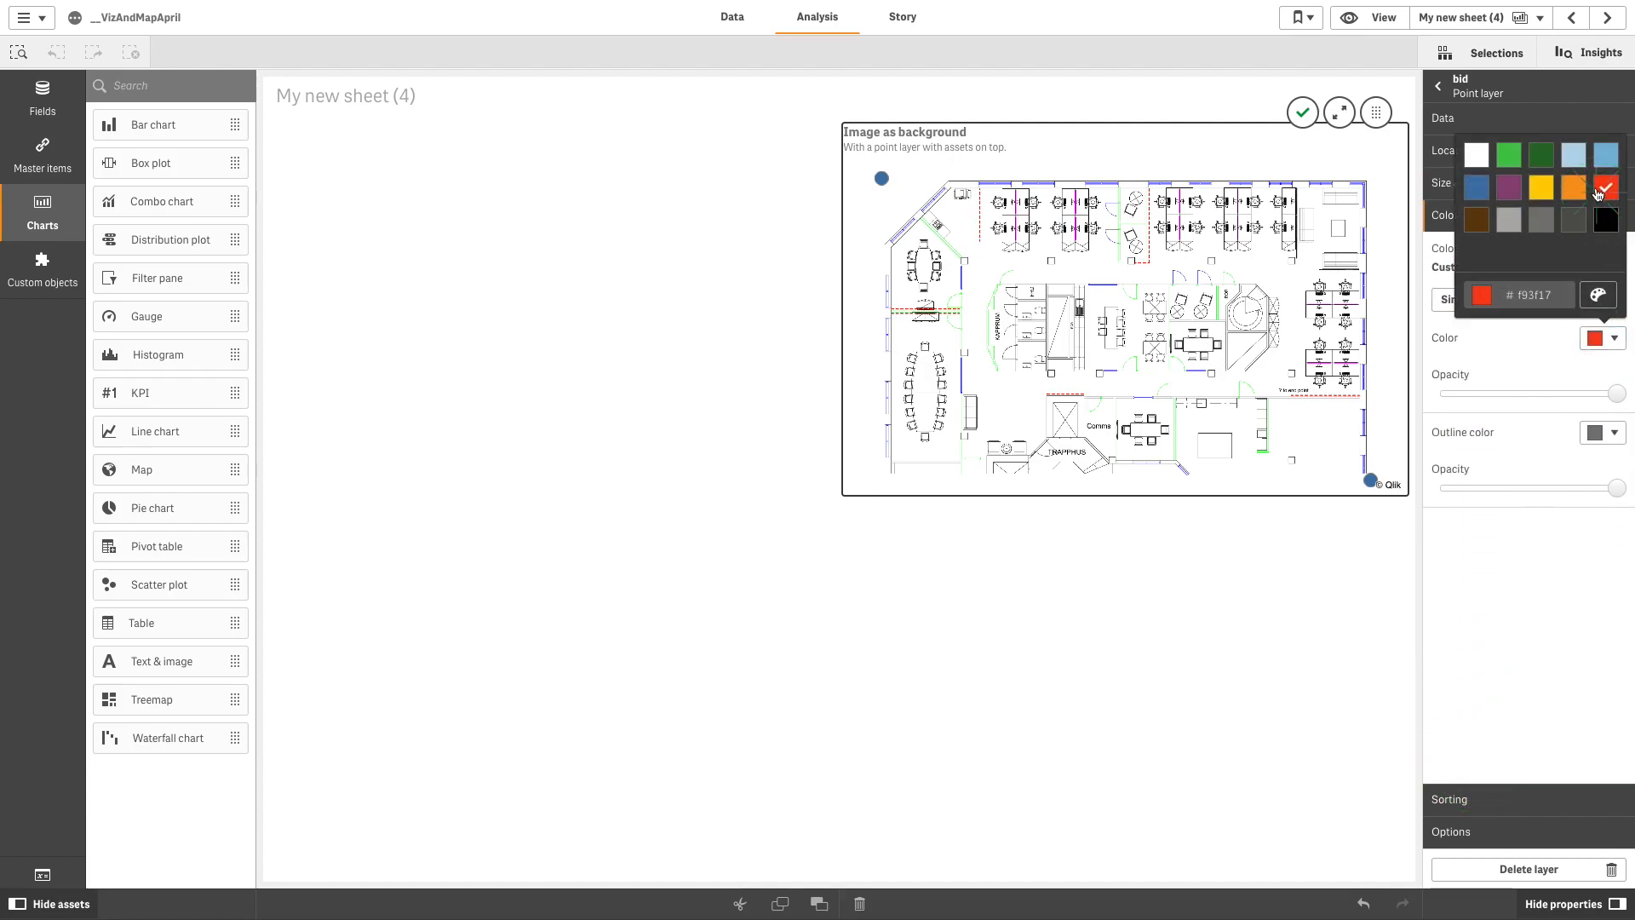
left_click(1604, 188)
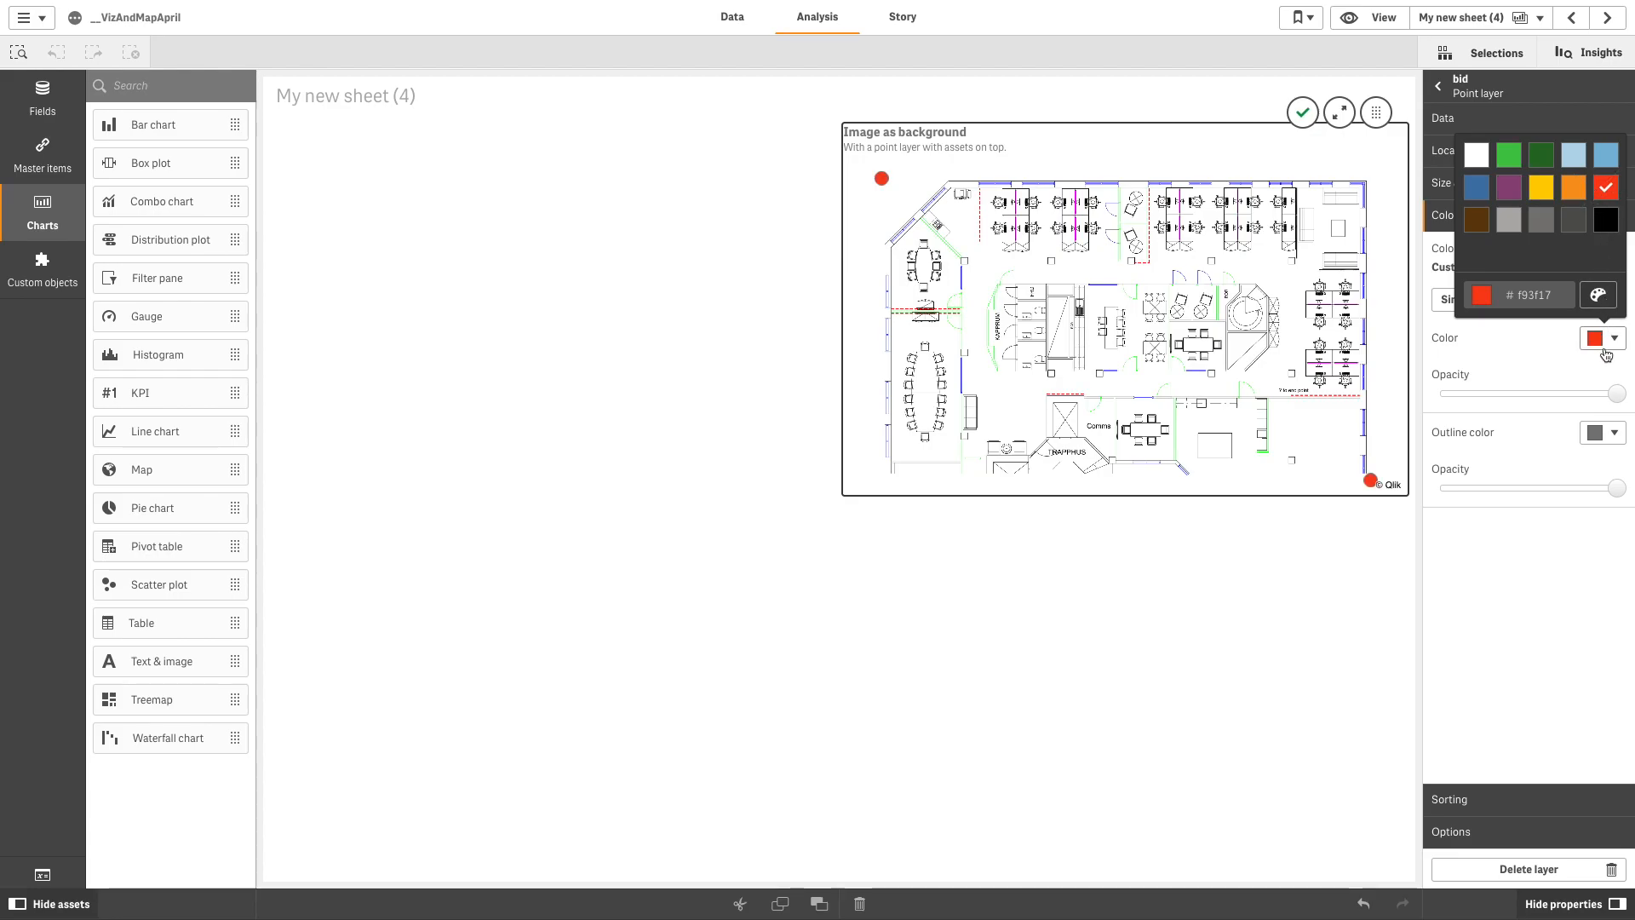
left_click(1437, 85)
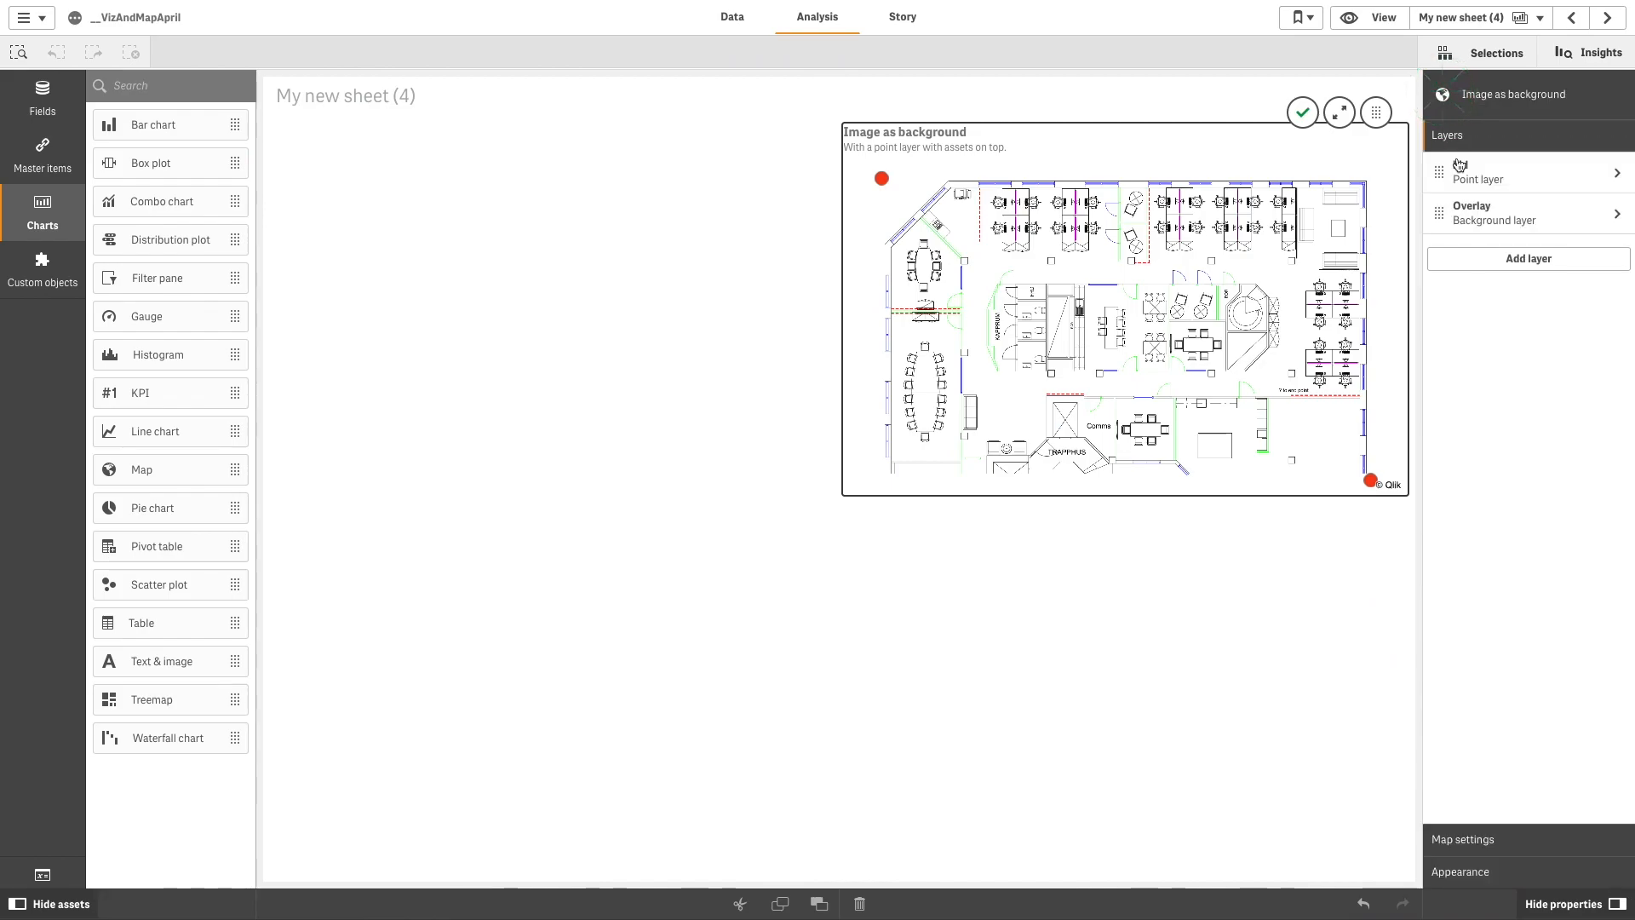
Step: Add a point layer with dimension id, located by latitude and longitude fields
left_click(1478, 172)
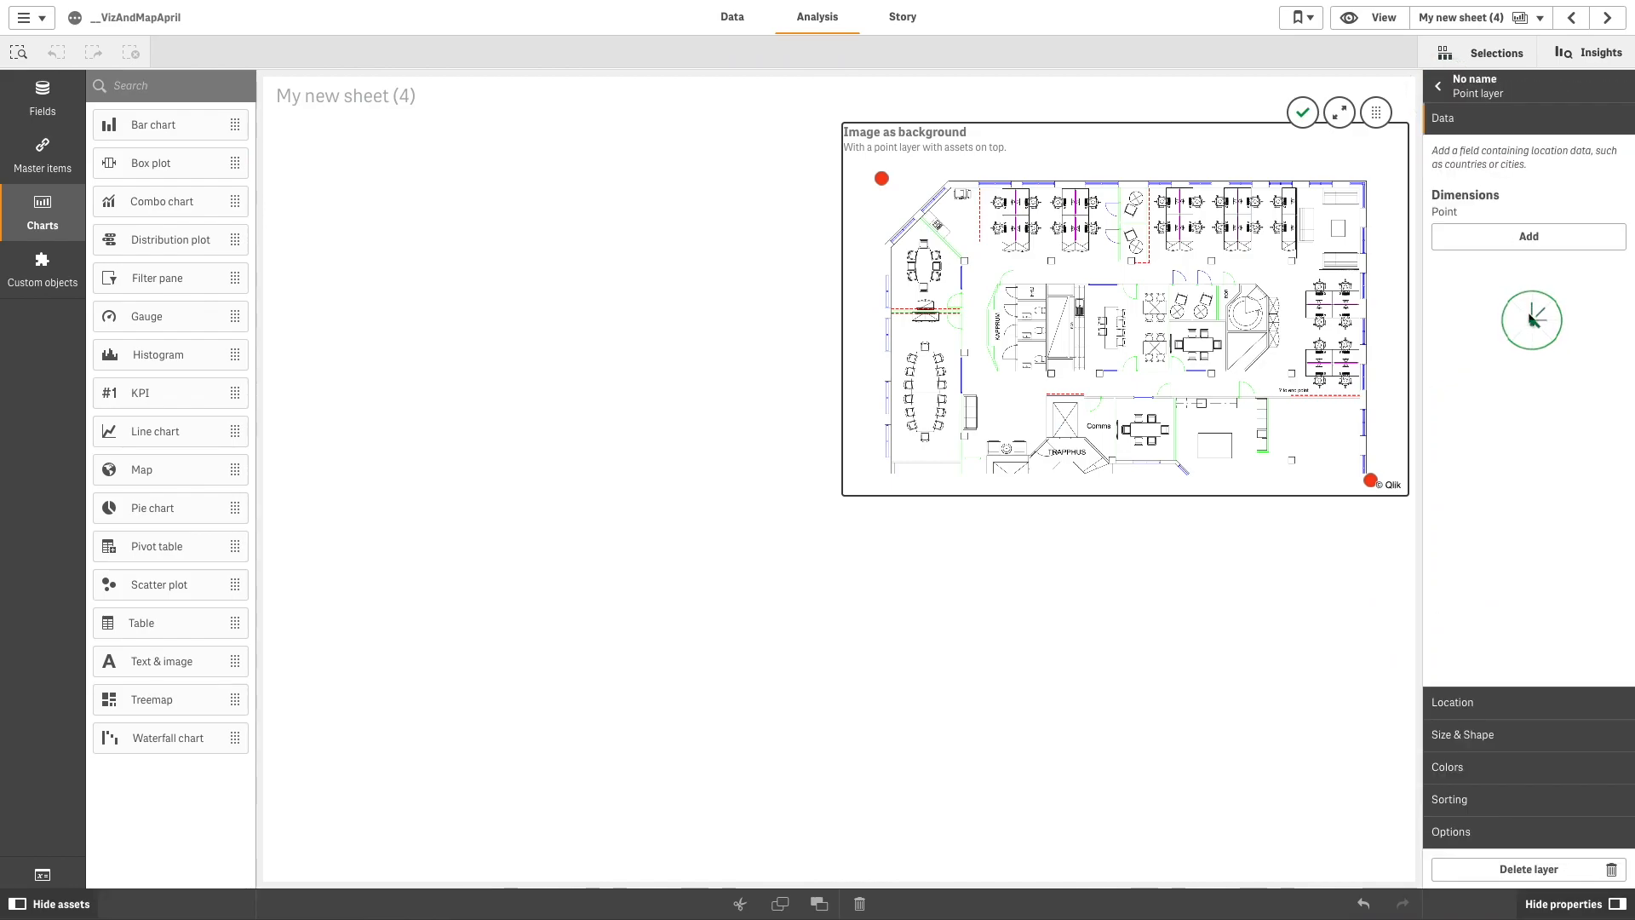
left_click(1529, 237)
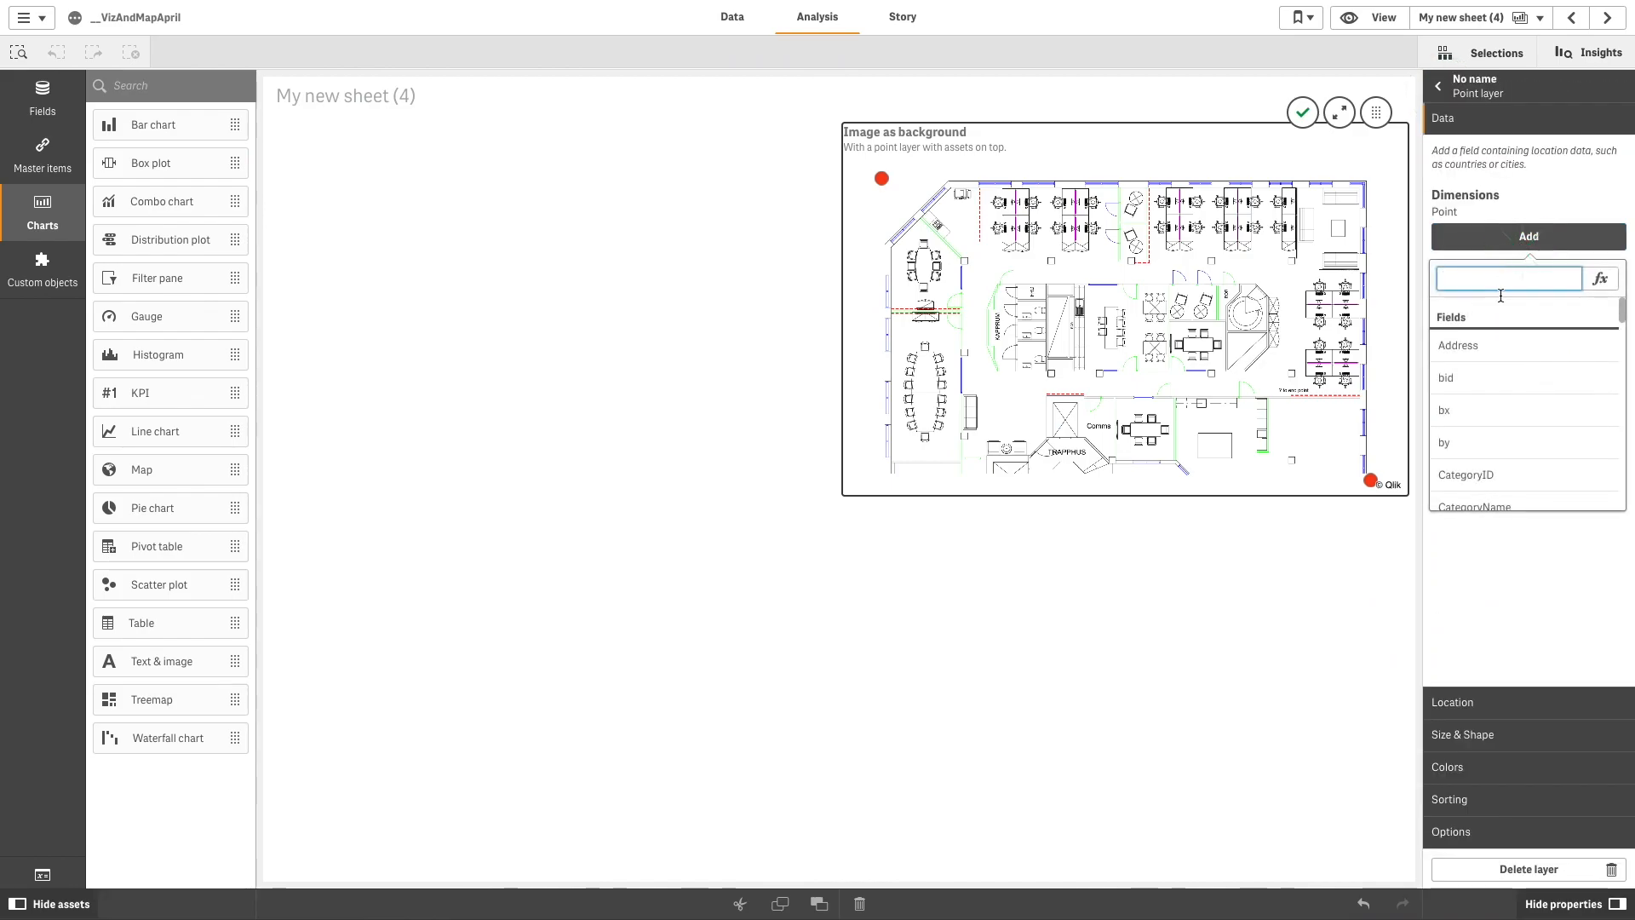
type("id")
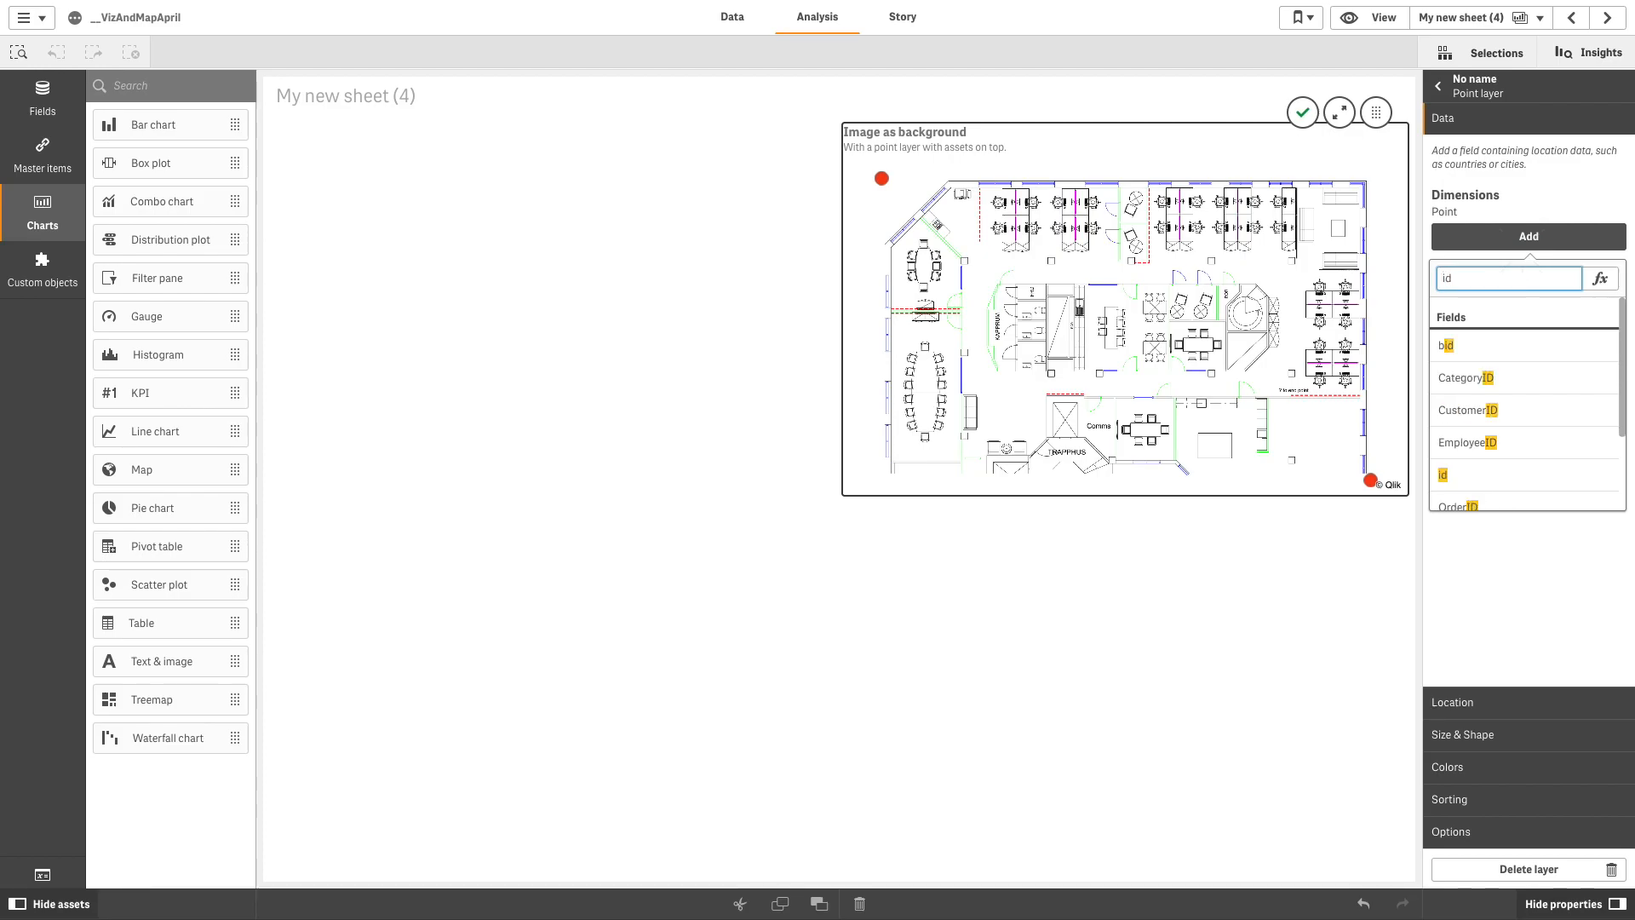
left_click(1442, 475)
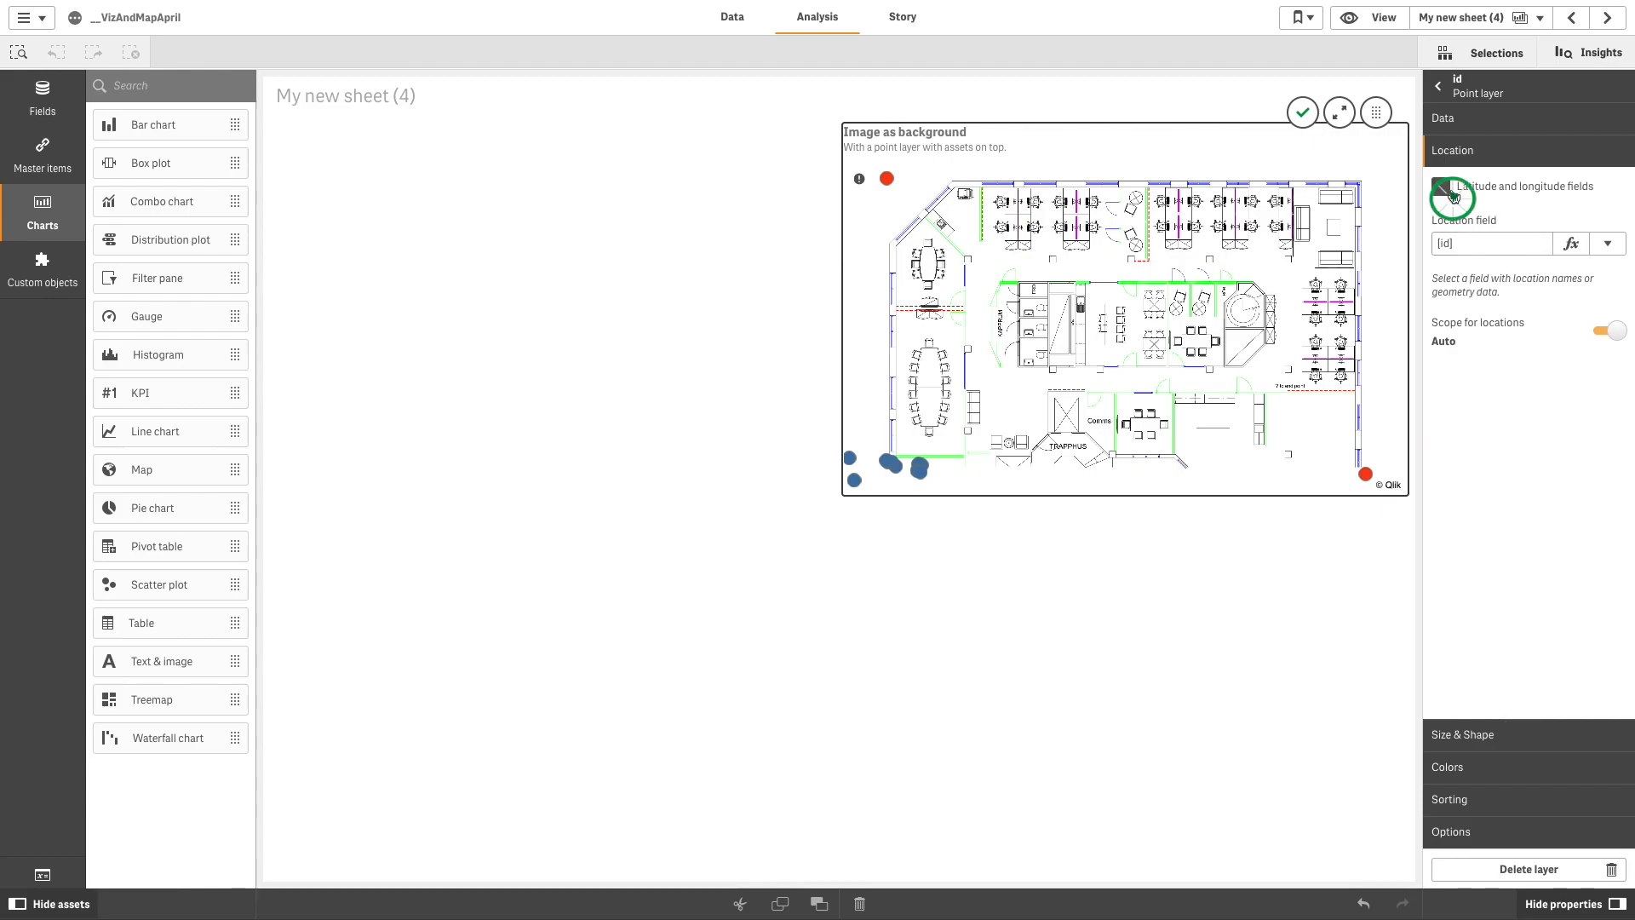
left_click(1441, 187)
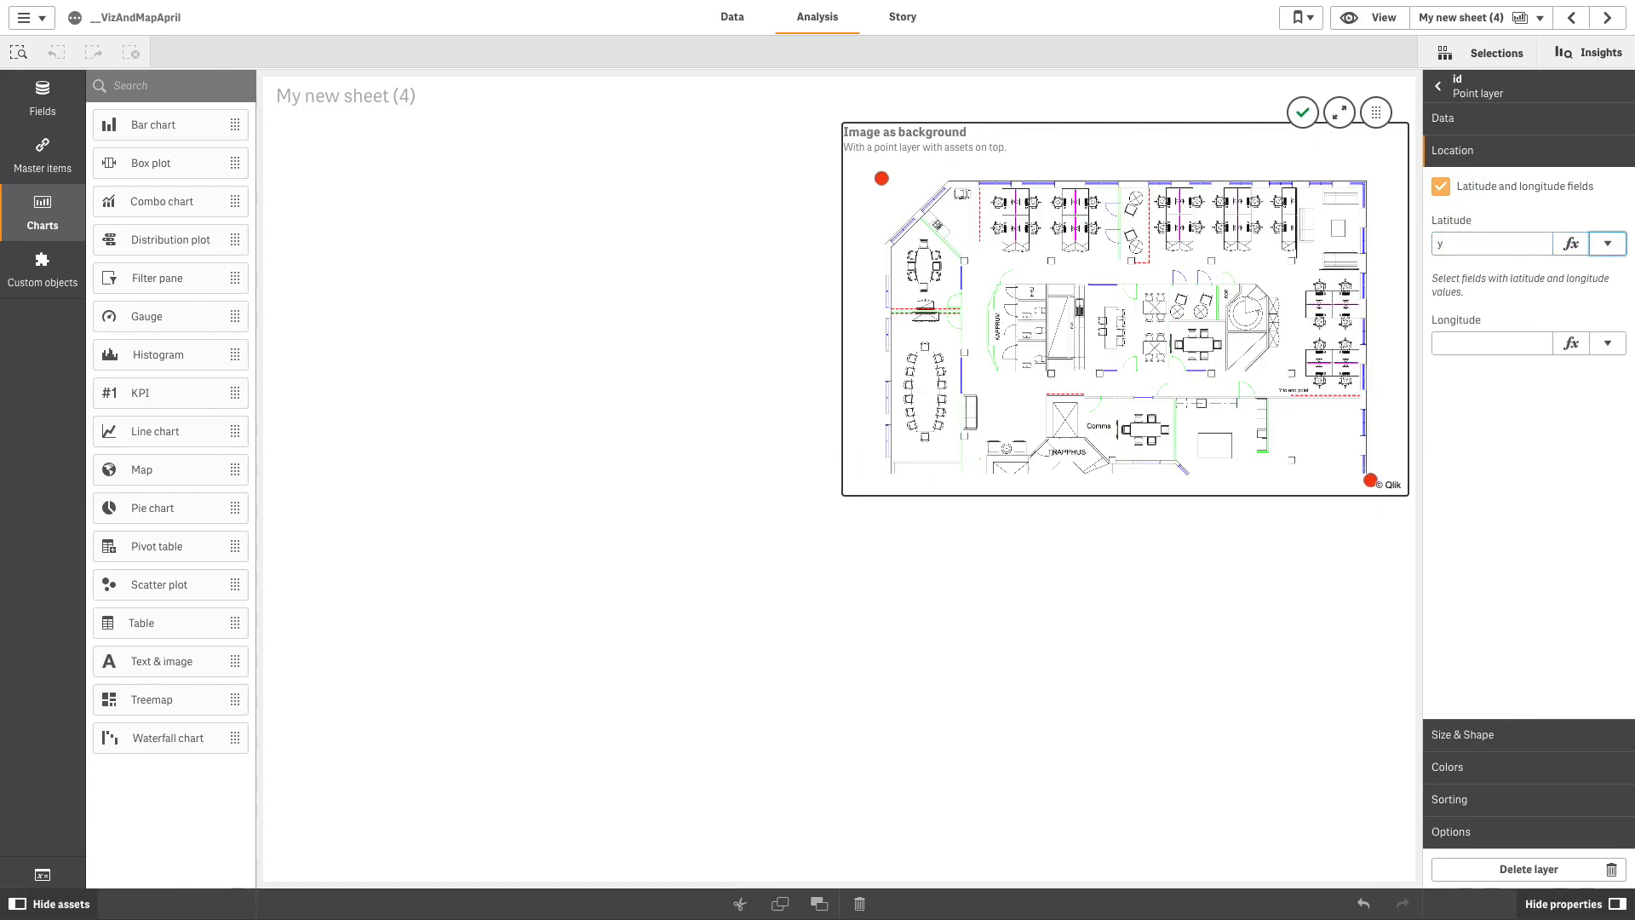
left_click(1492, 344)
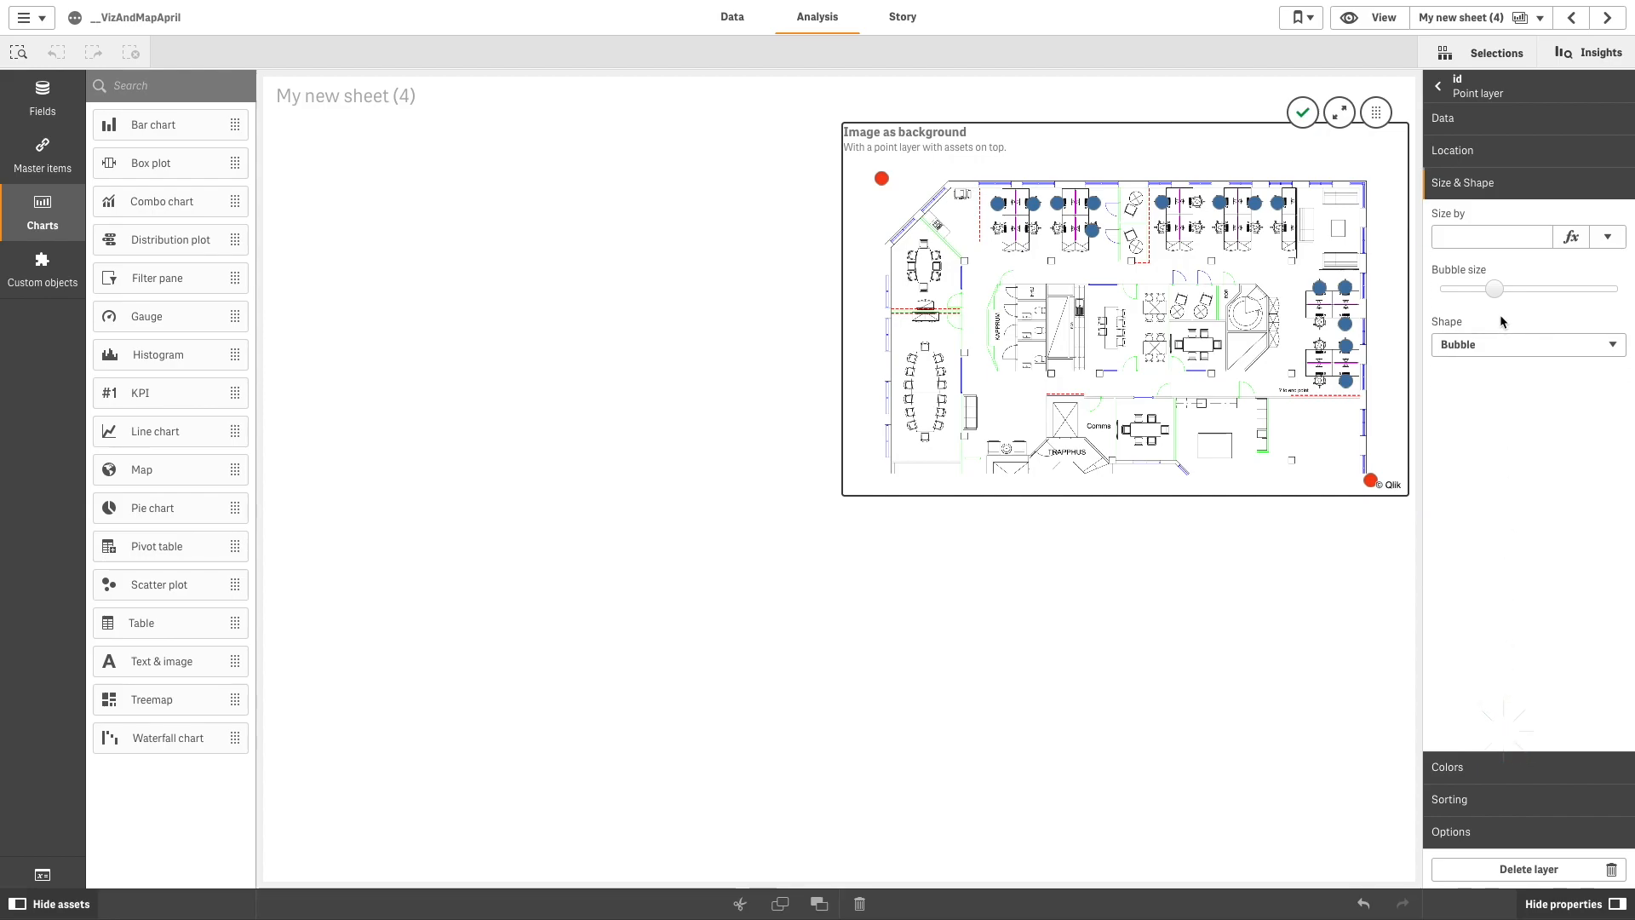
Step: Enlarge the desk bubbles and size them by the expression rand()
left_click_drag(1493, 289, 1514, 289)
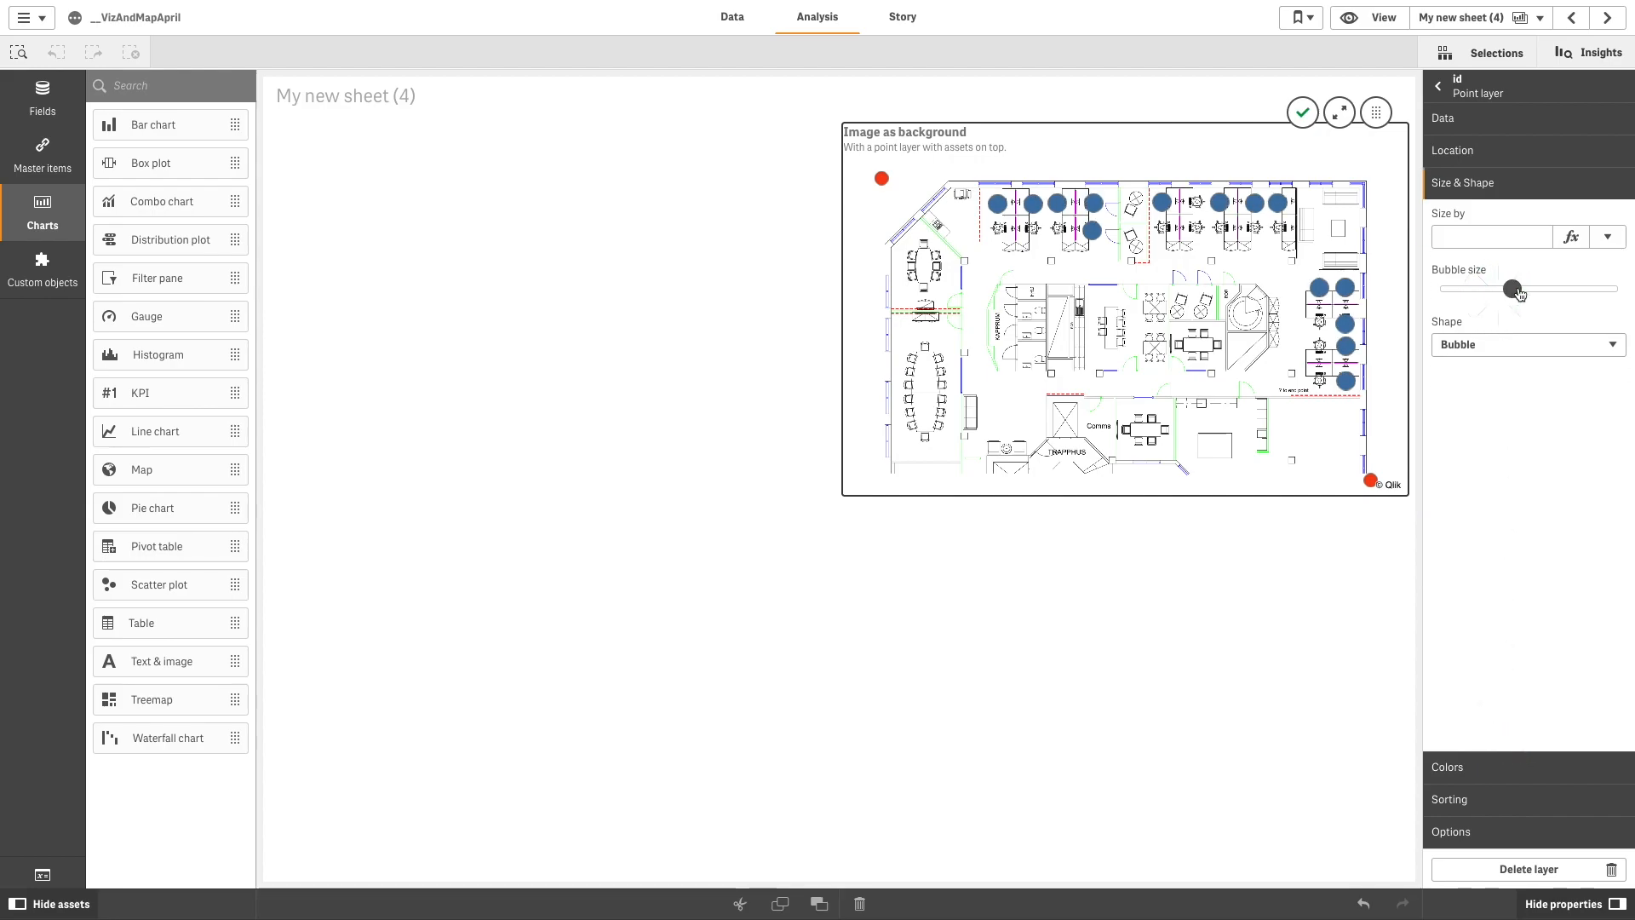
left_click(1492, 237)
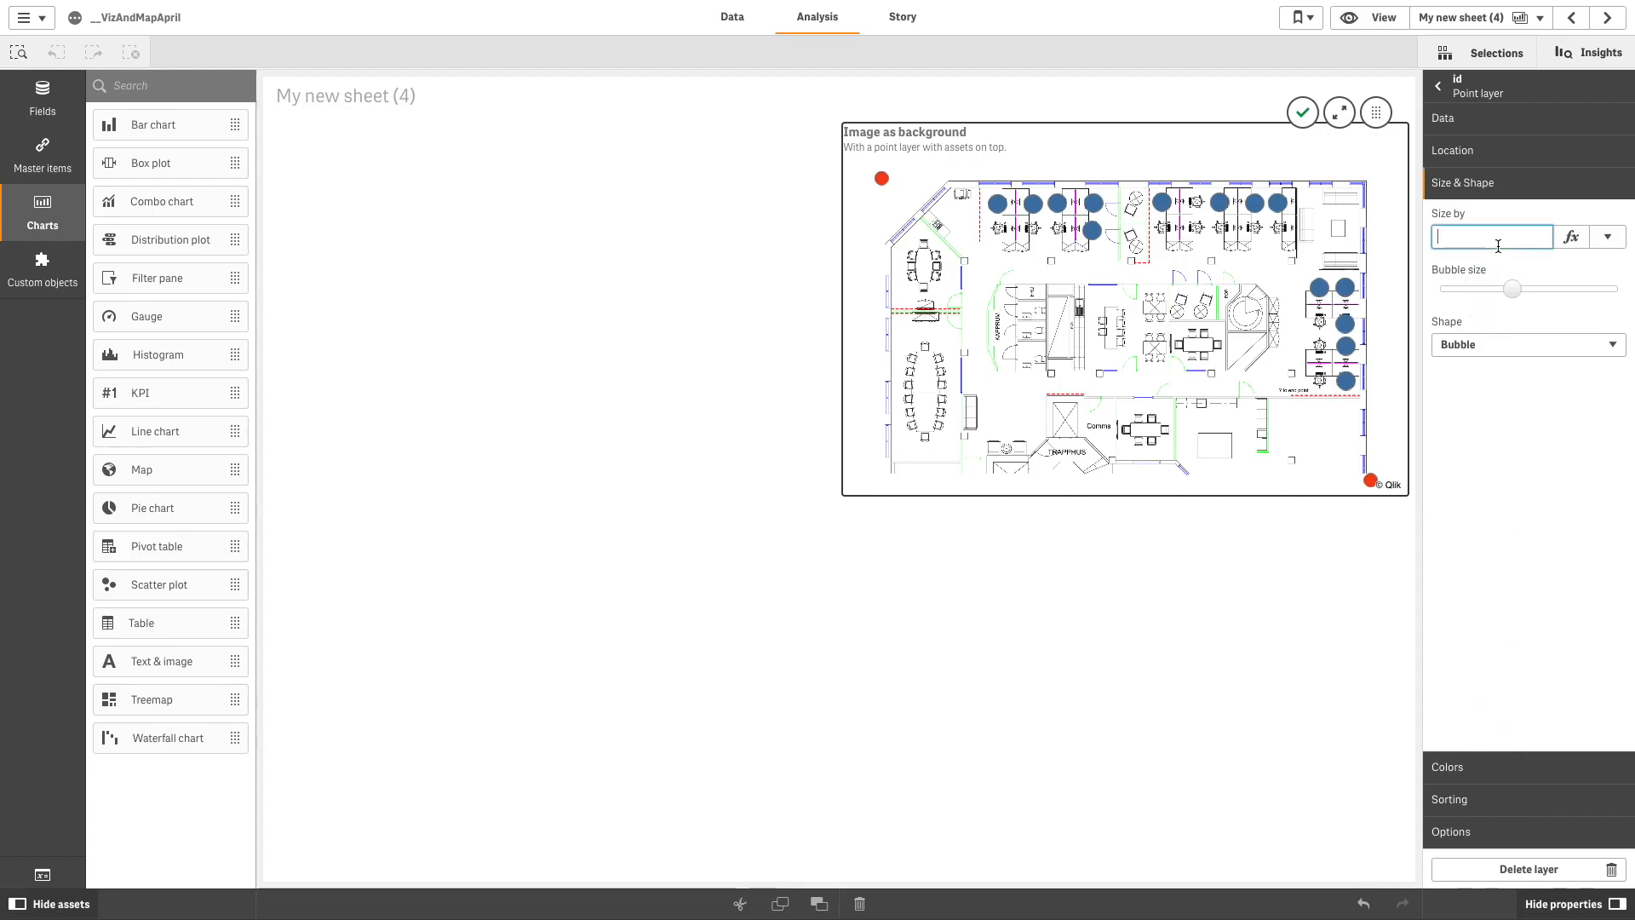
type("rand()")
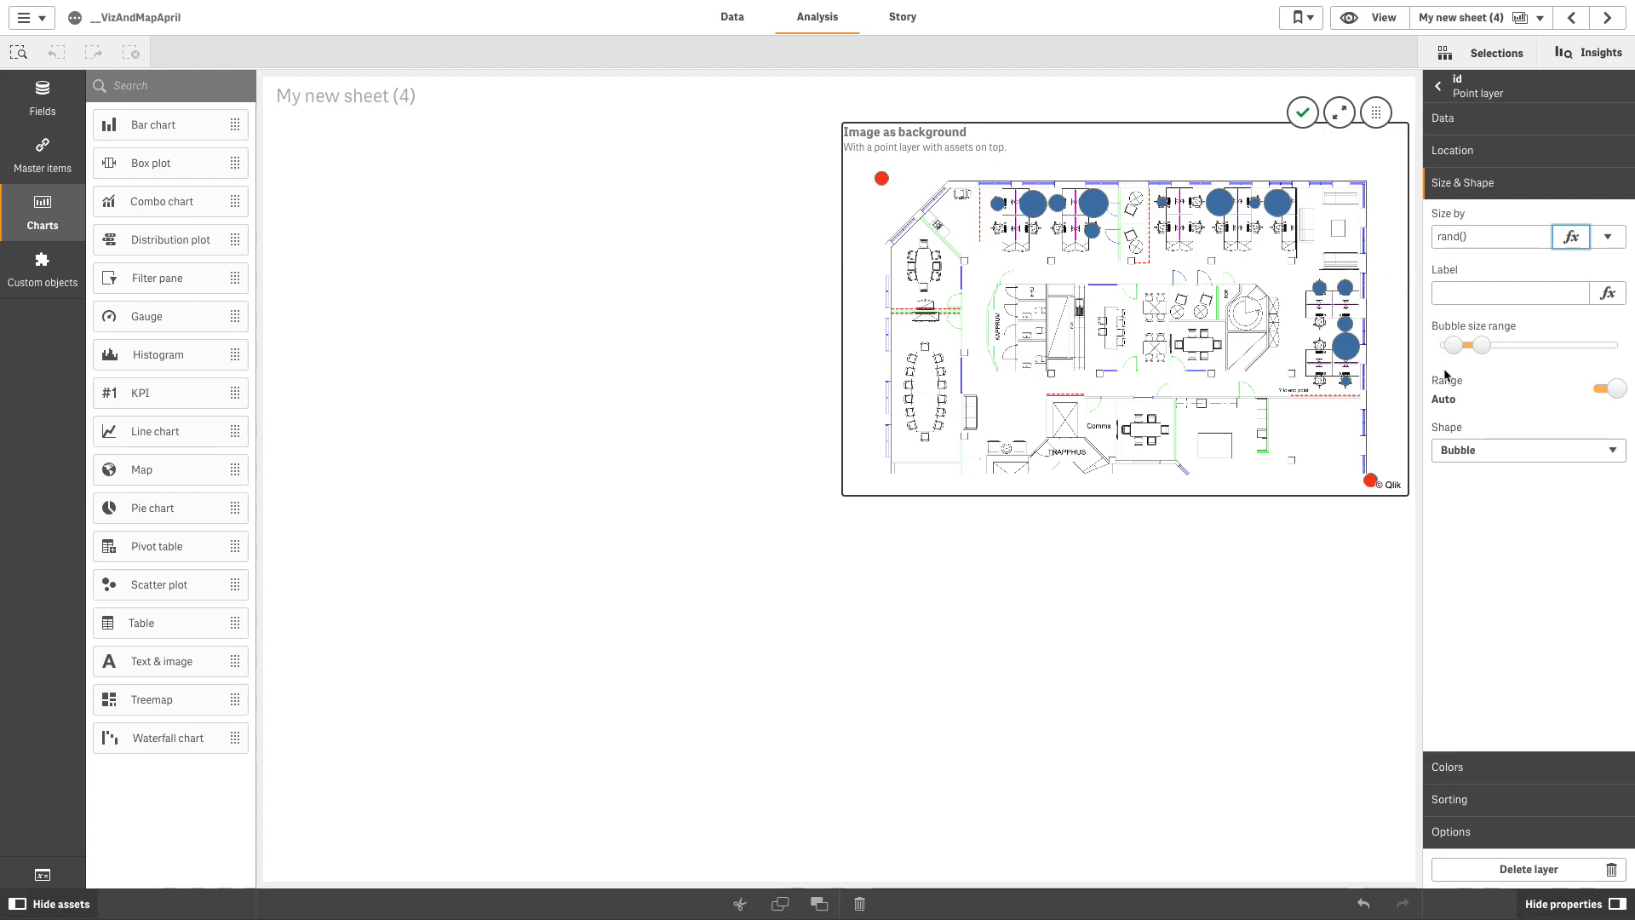
left_click(1447, 215)
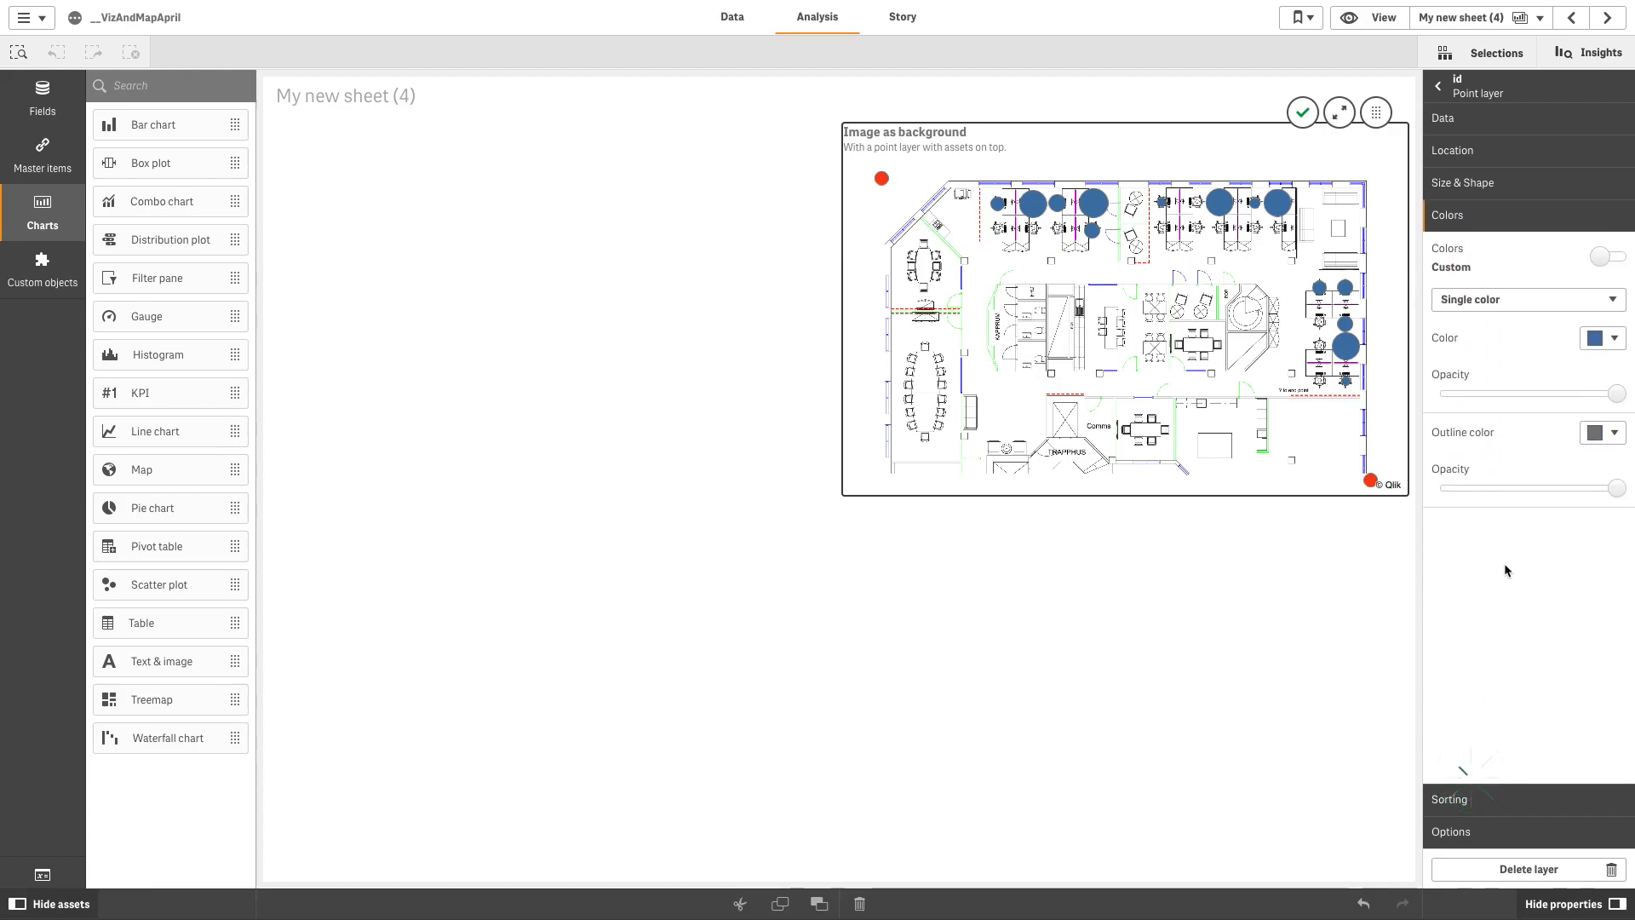
Step: Set the desk bubble colour to green
left_click(1602, 337)
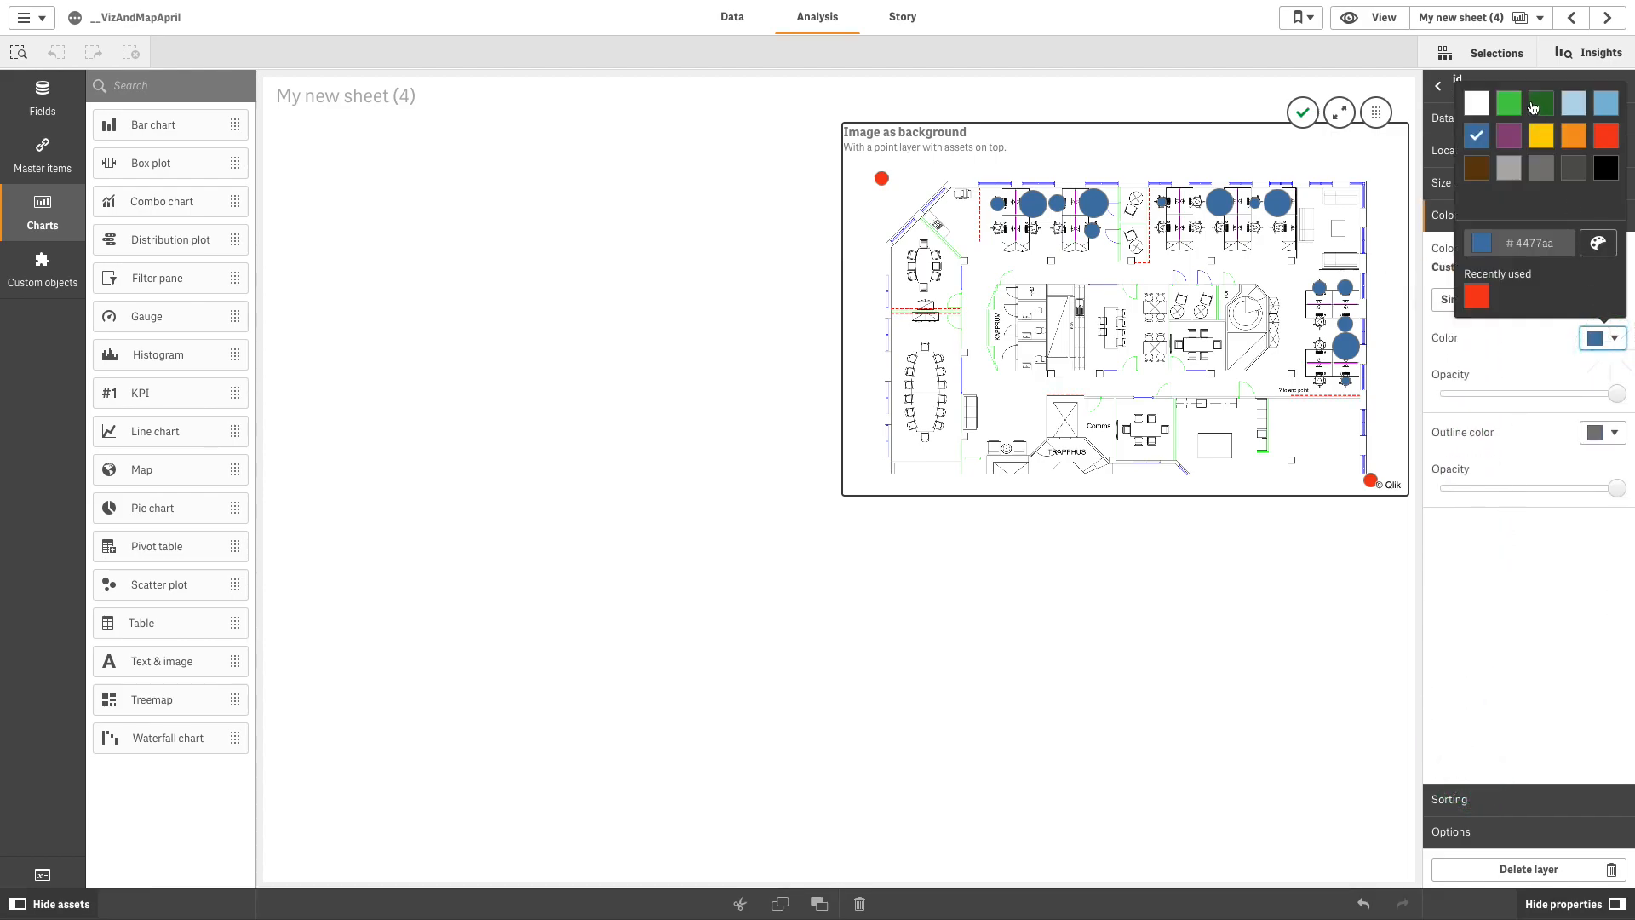
left_click(1508, 102)
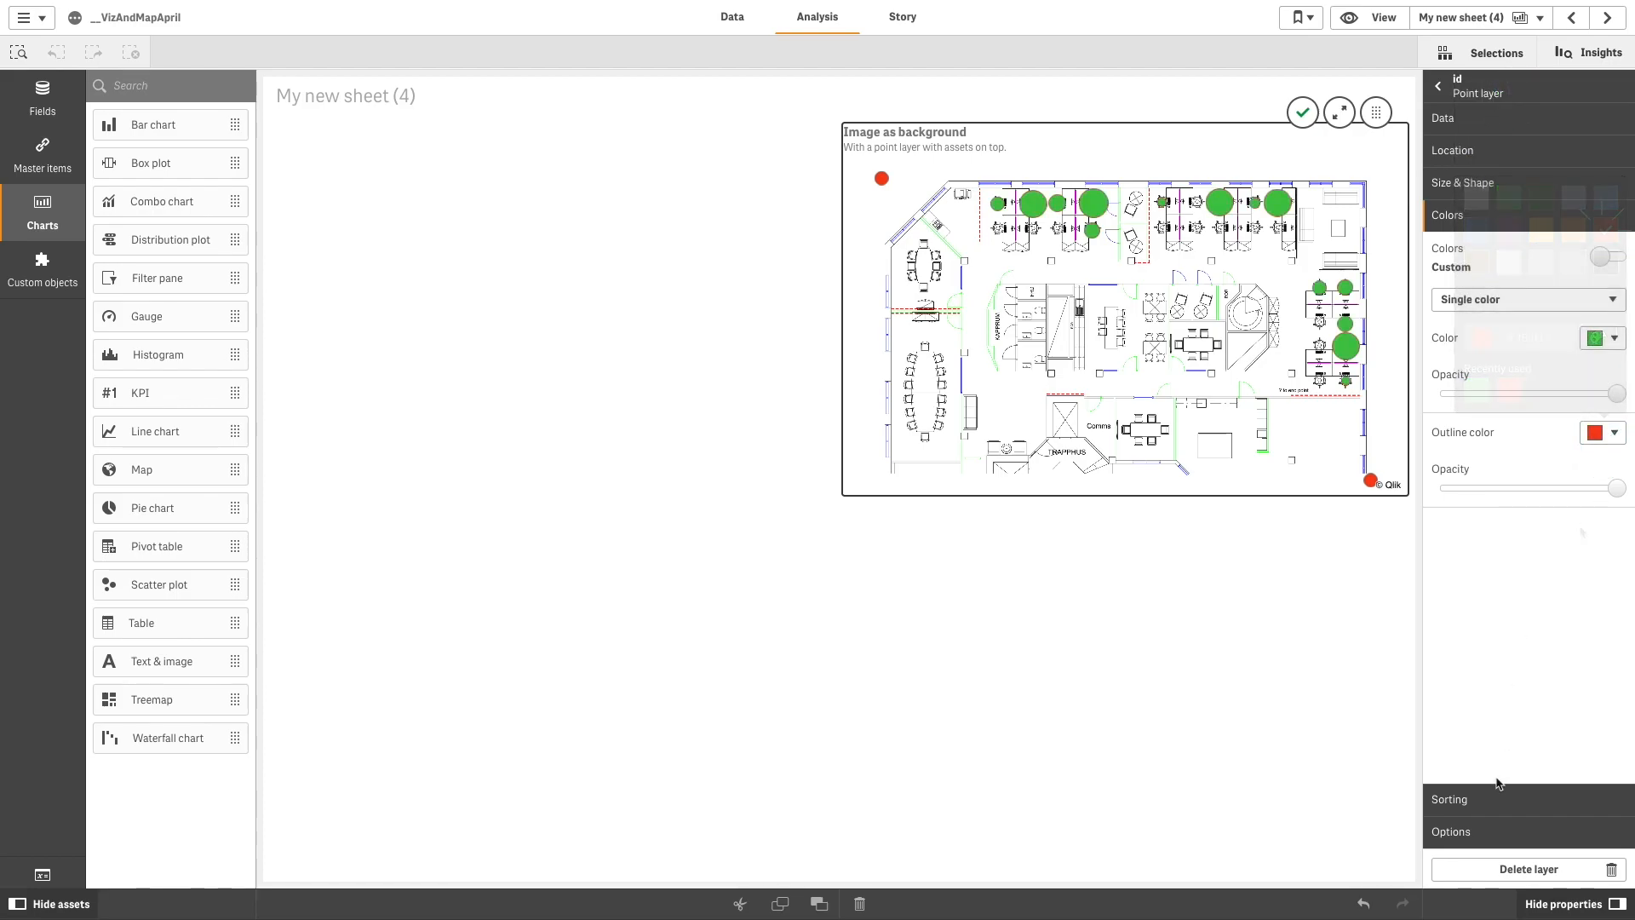
left_click(1451, 279)
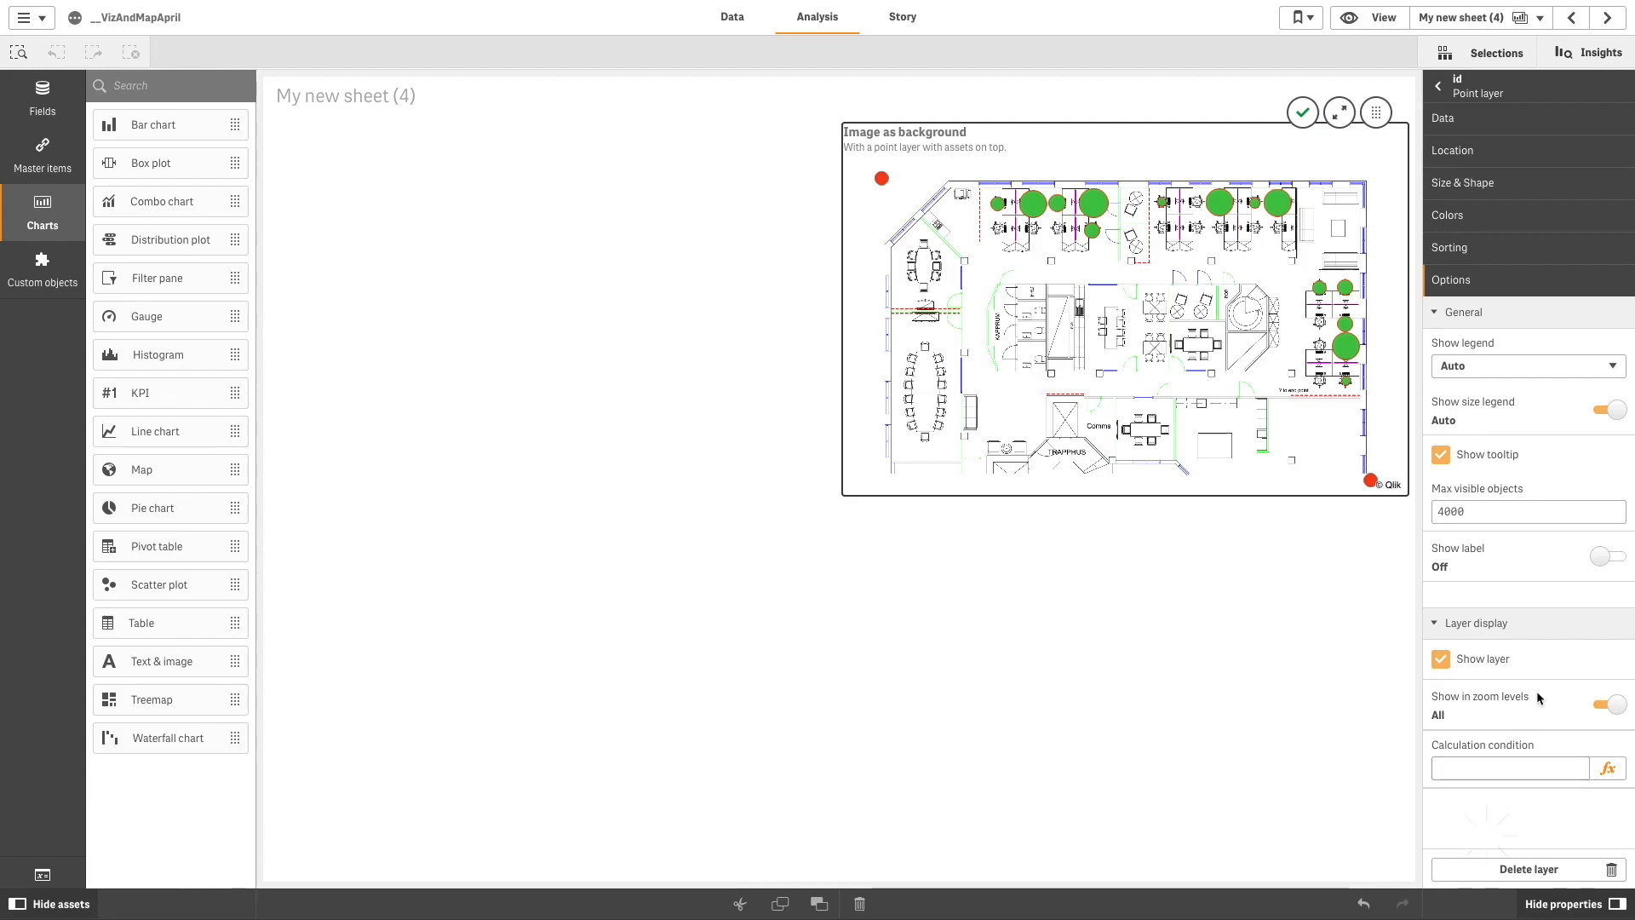
Step: Show id labels on the bubbles with Centered label position
left_click(1608, 555)
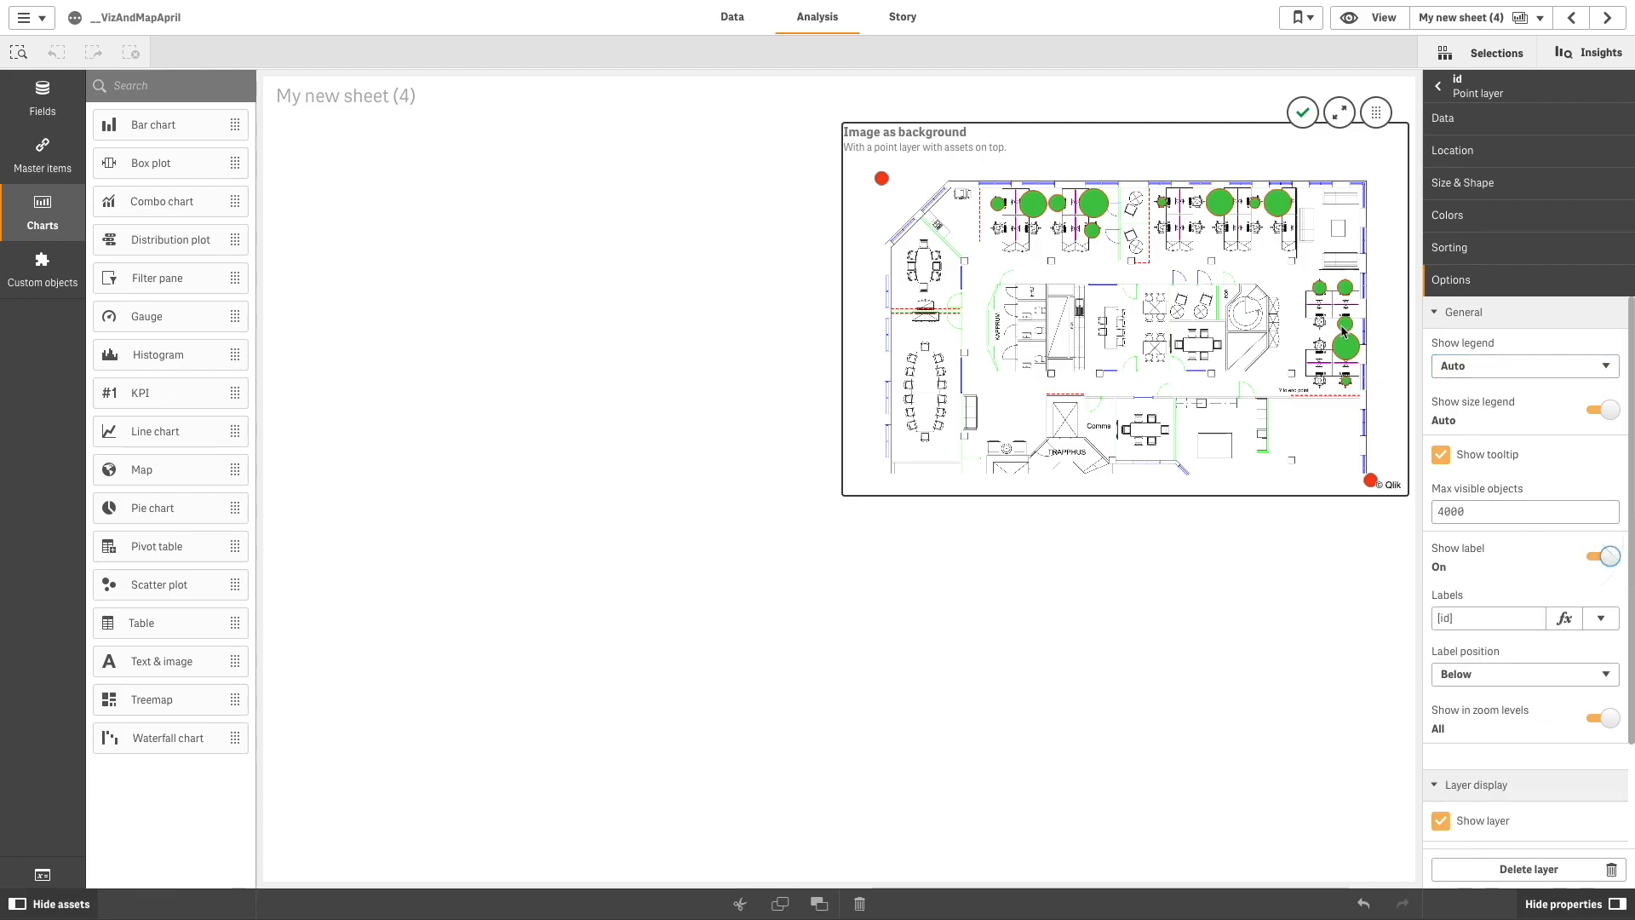
left_click(1524, 674)
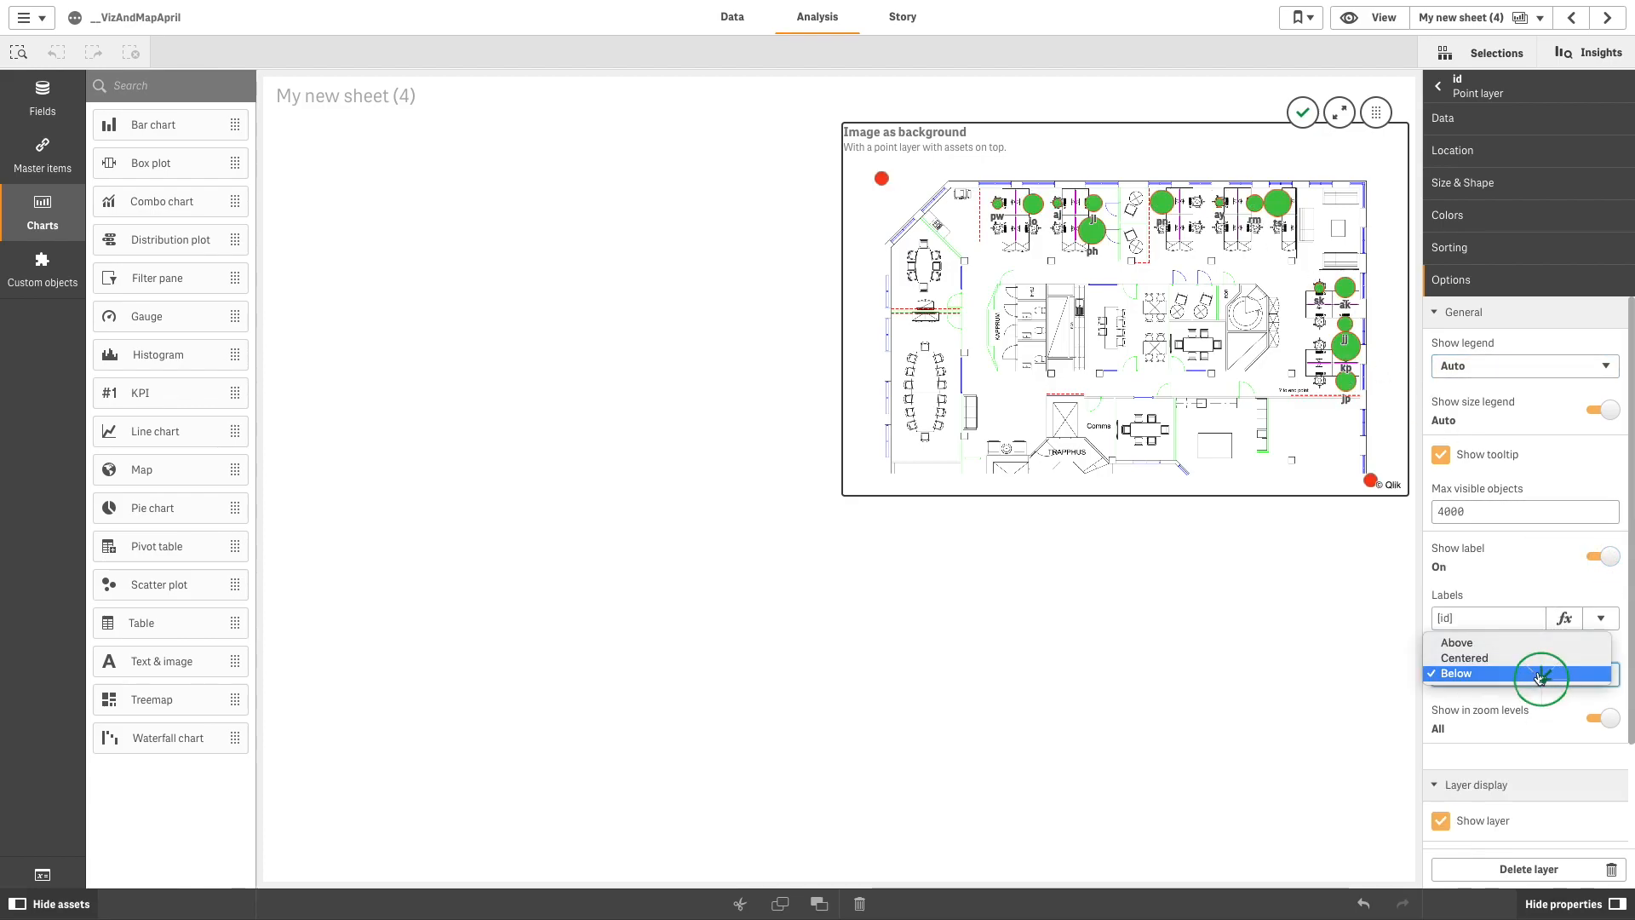
left_click(1464, 657)
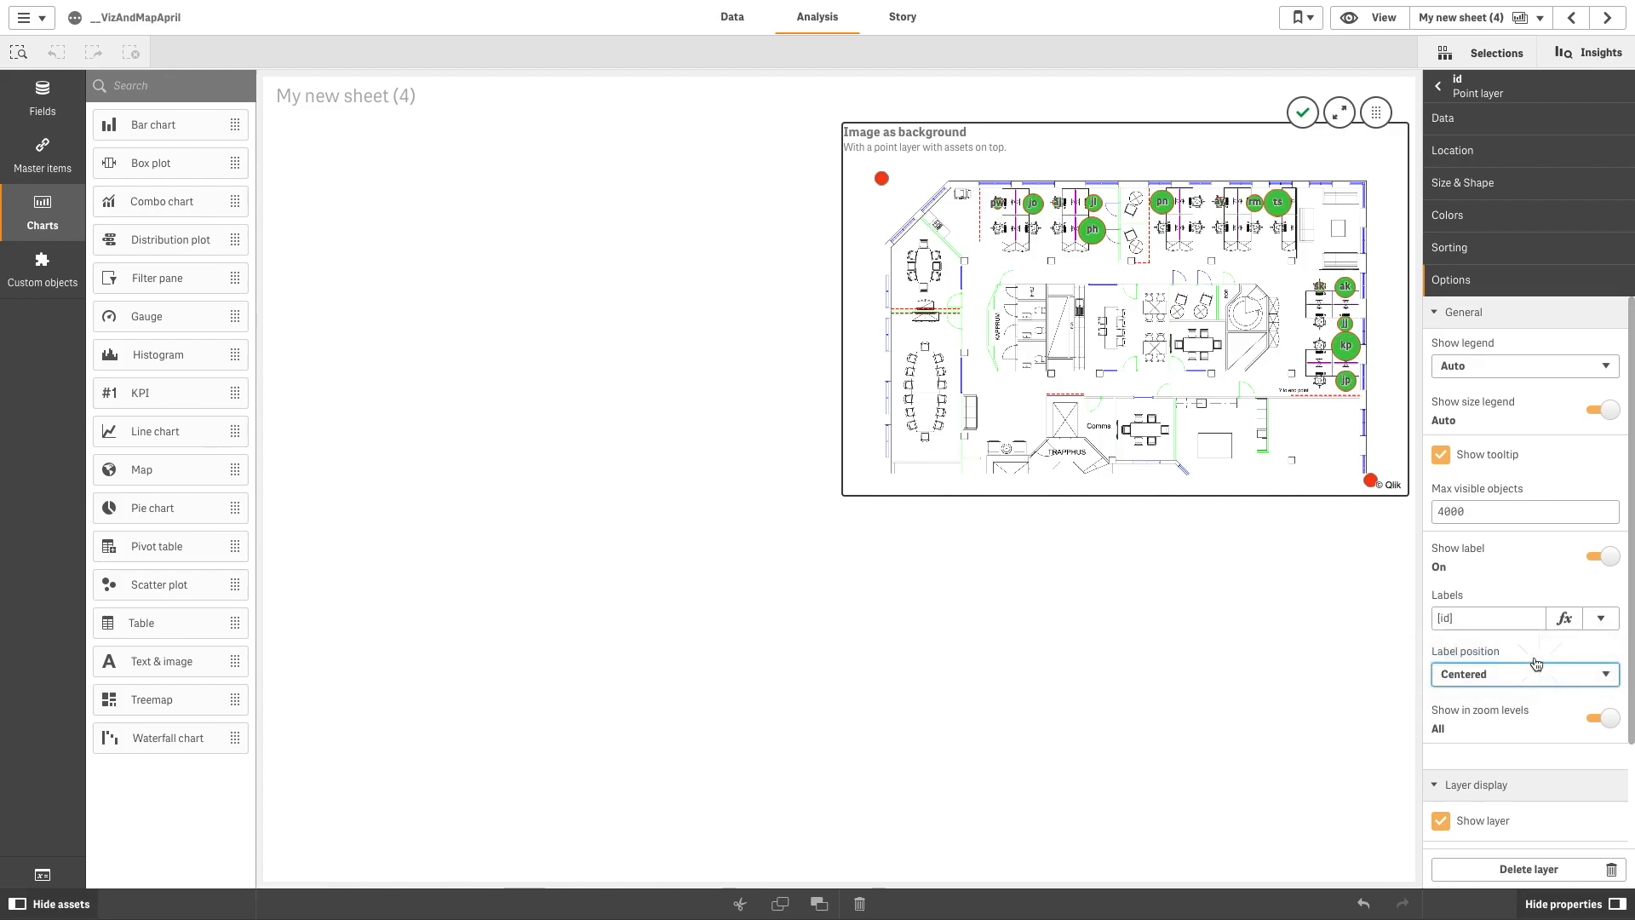
mouse_move(1127, 249)
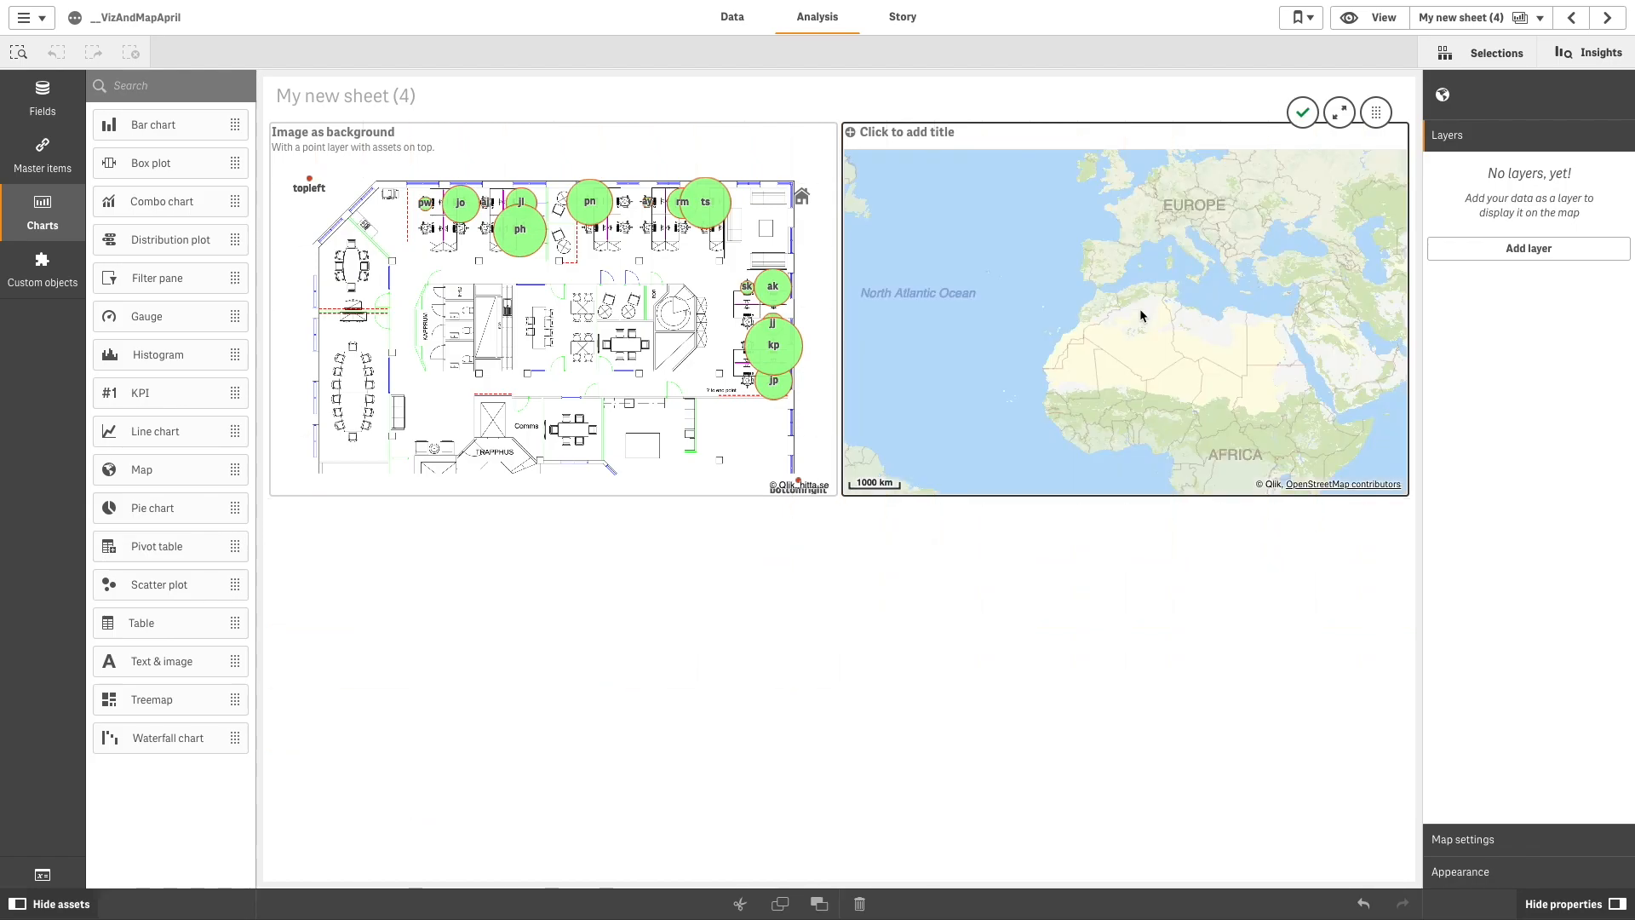
mouse_move(1529, 249)
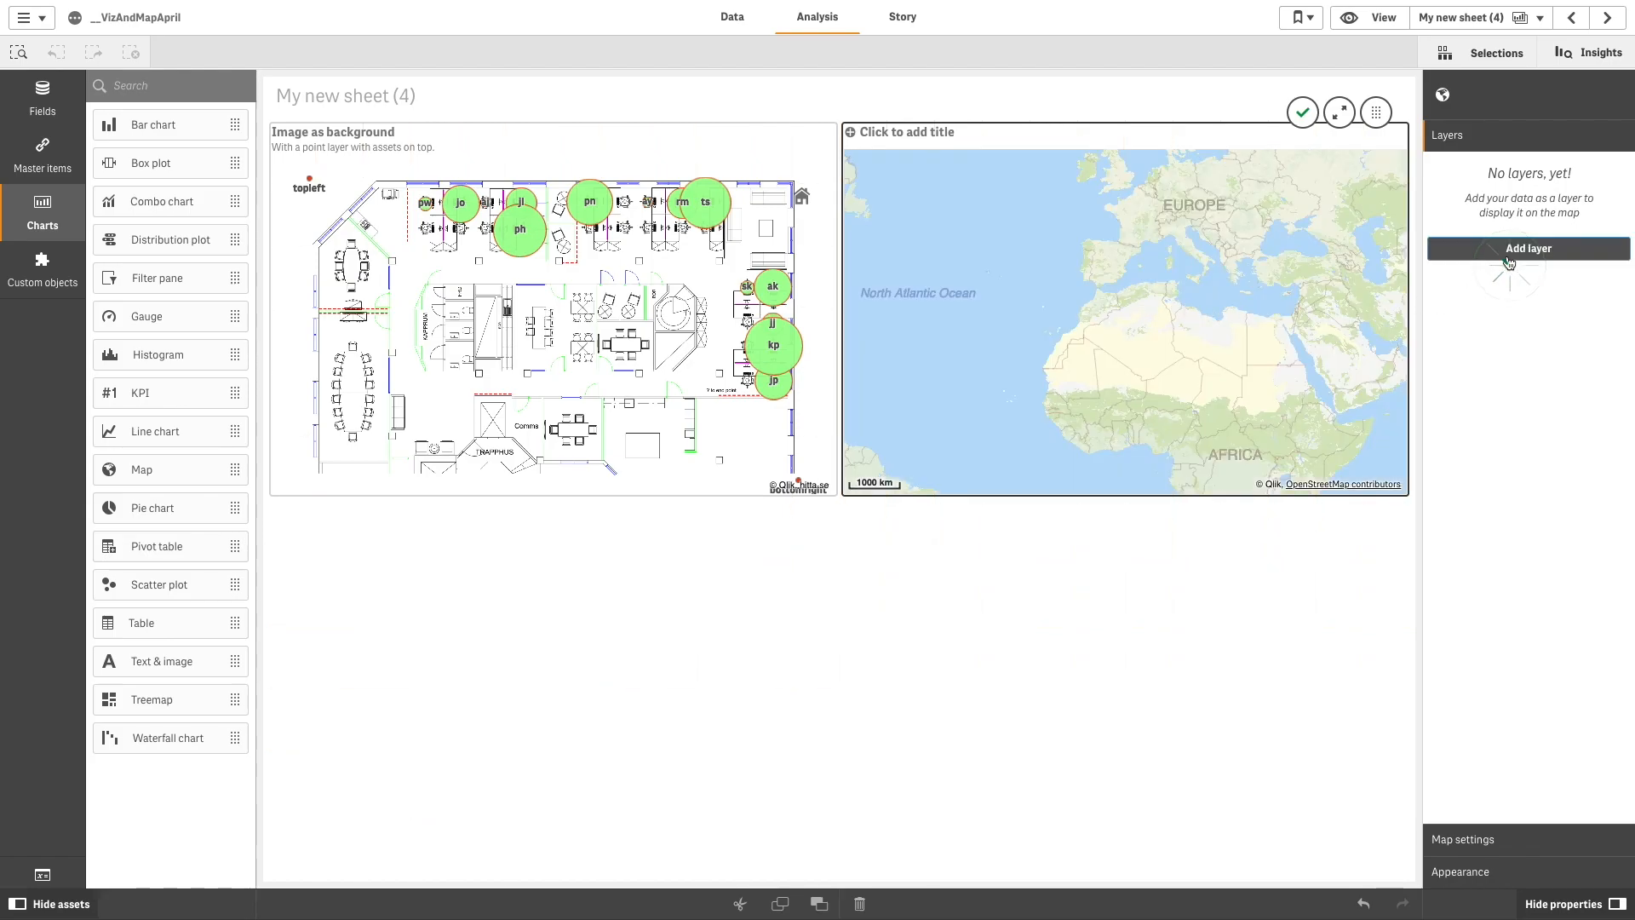
Step: Add an image-format background layer to the second map
left_click(1529, 249)
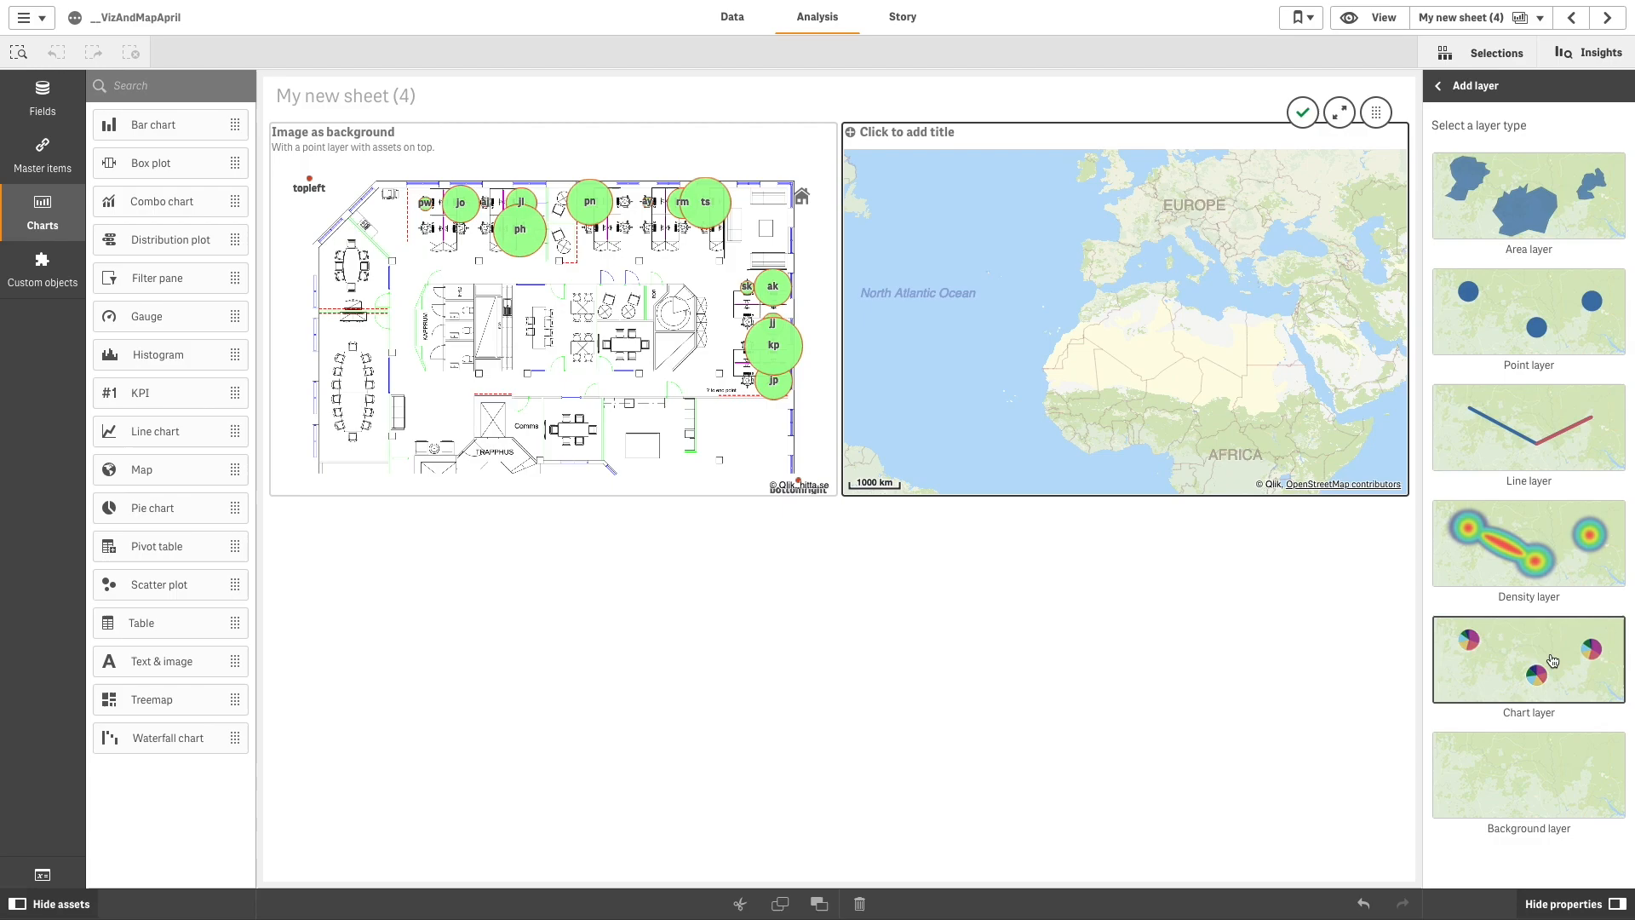
left_click(1529, 773)
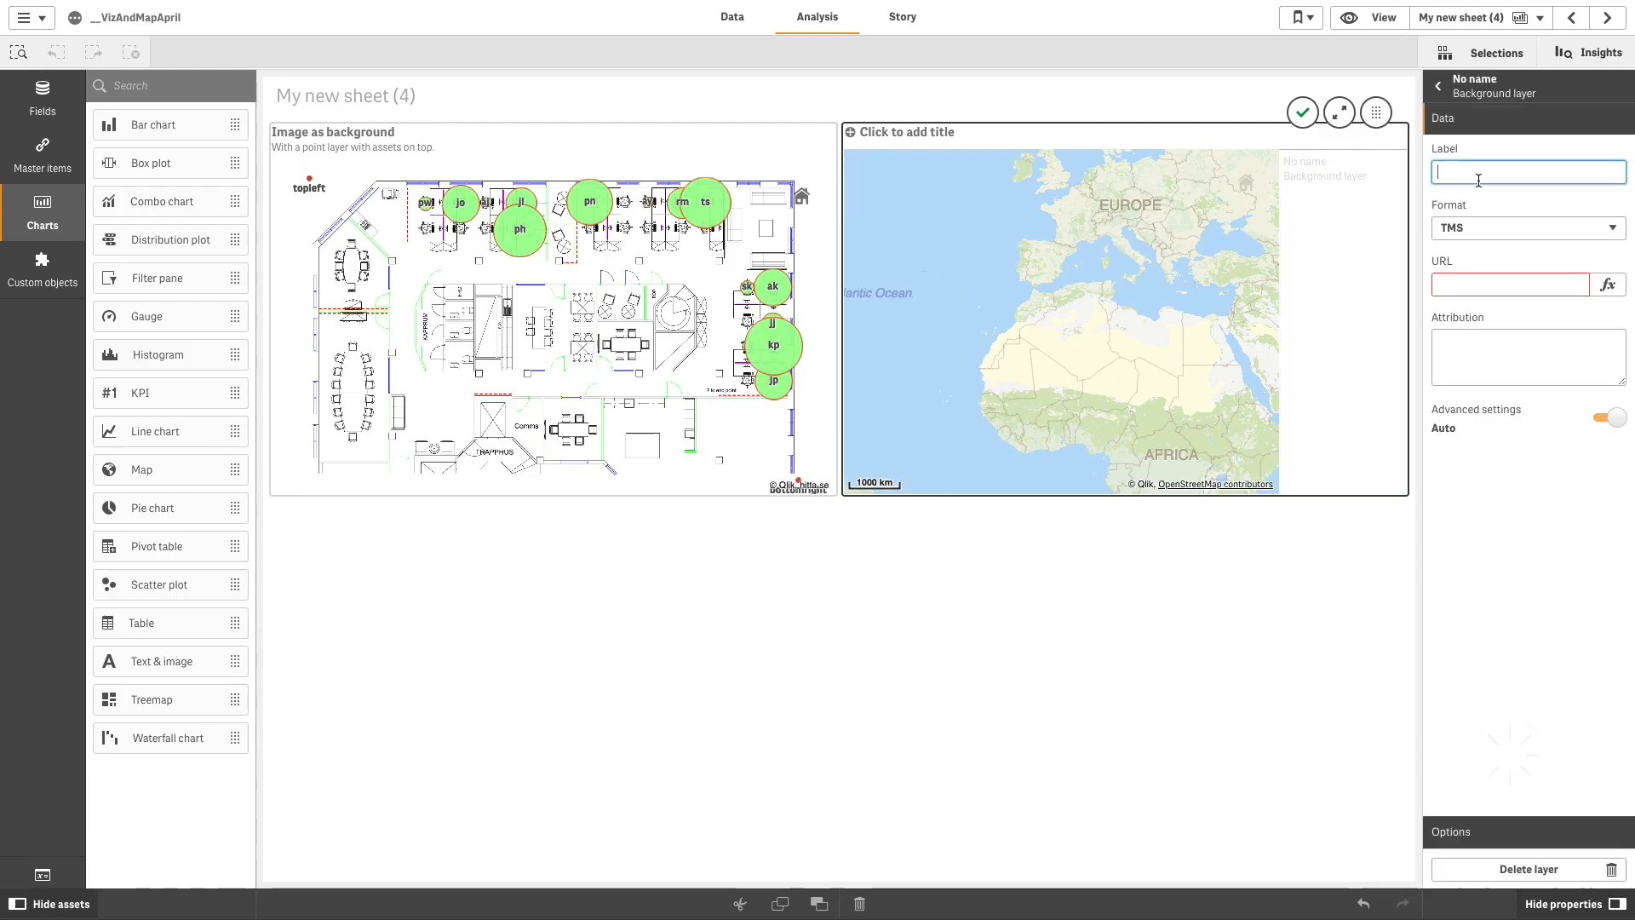
left_click(1527, 229)
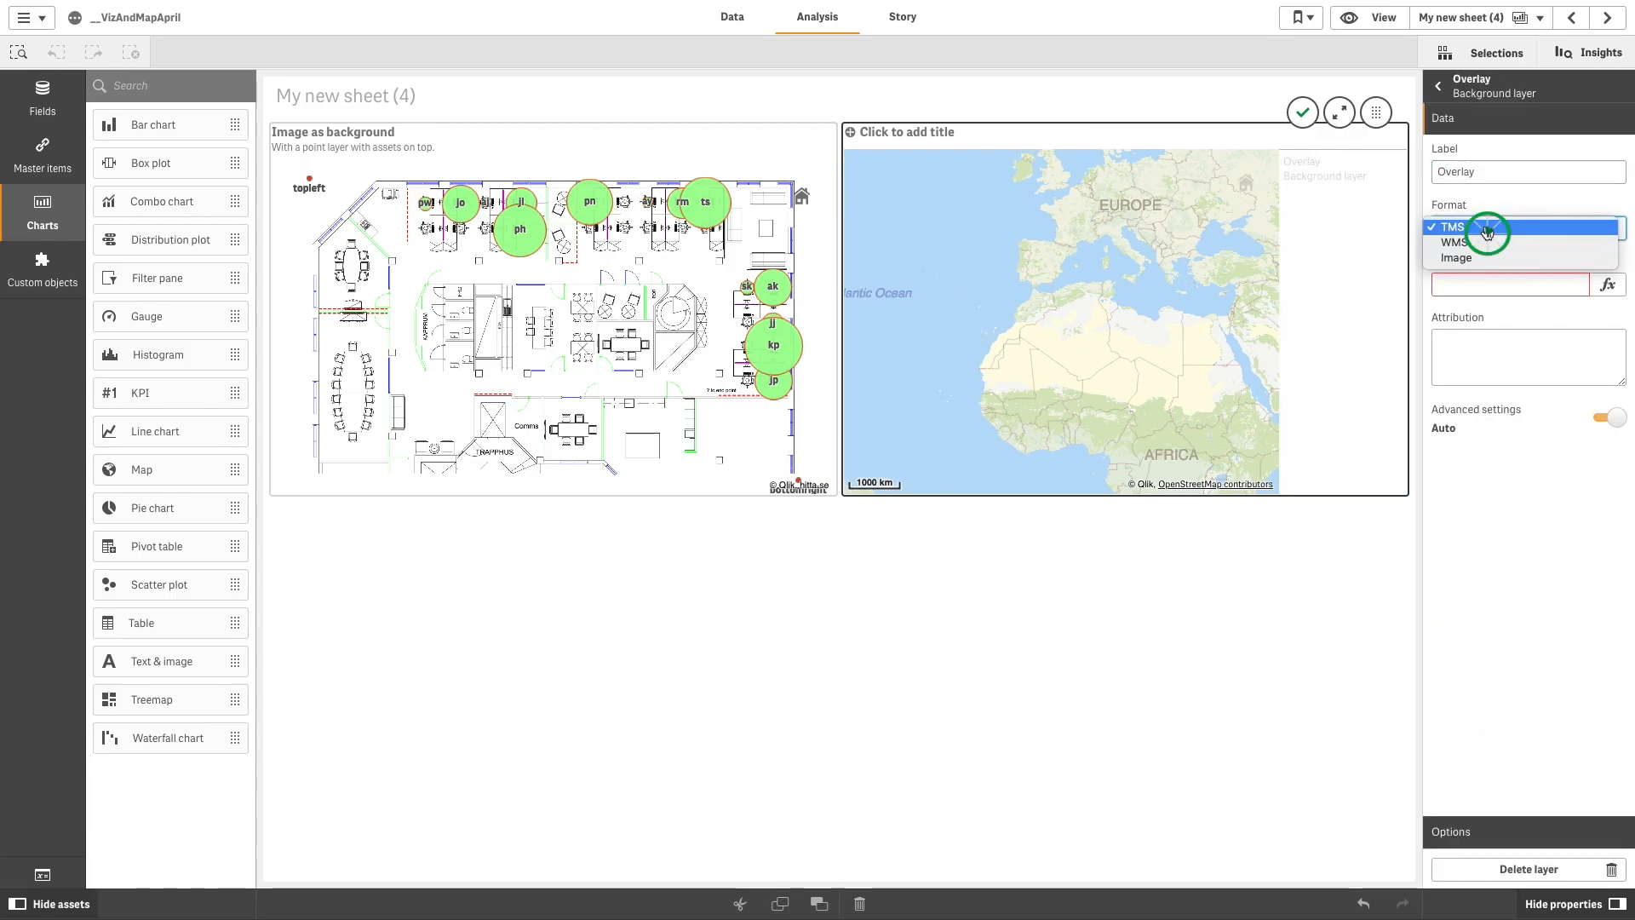
left_click(1455, 259)
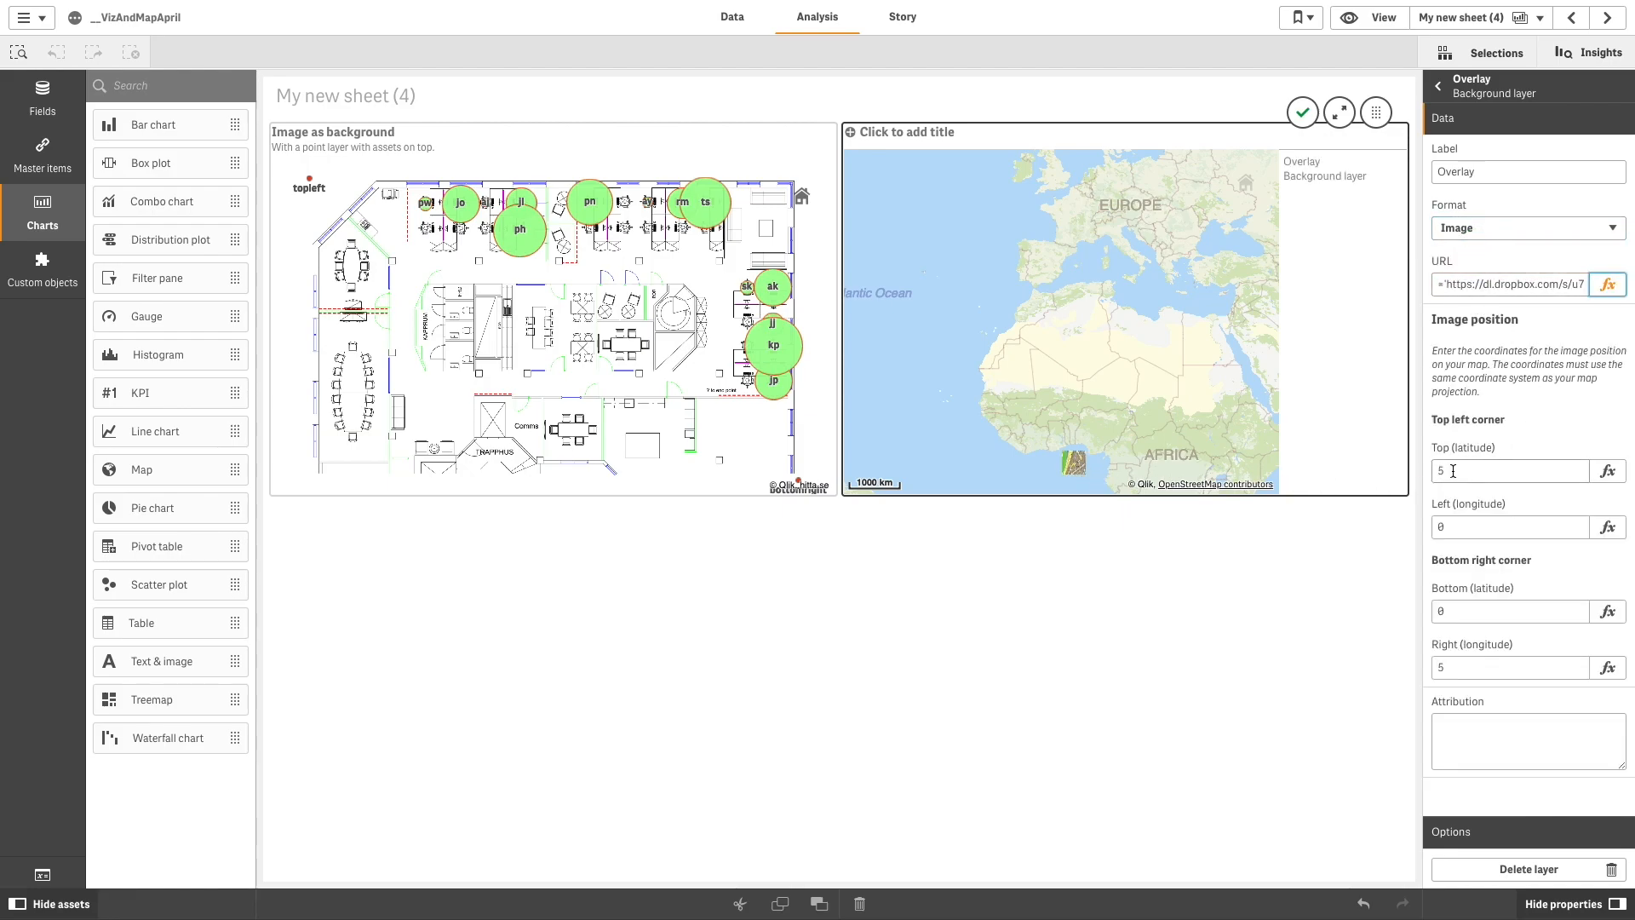
Step: Set the image's bottom-right corner to 57.68002 latitude, 11.9508 longitude and return to the layer list
type("57.68002")
left_click(1511, 612)
type("57.67804")
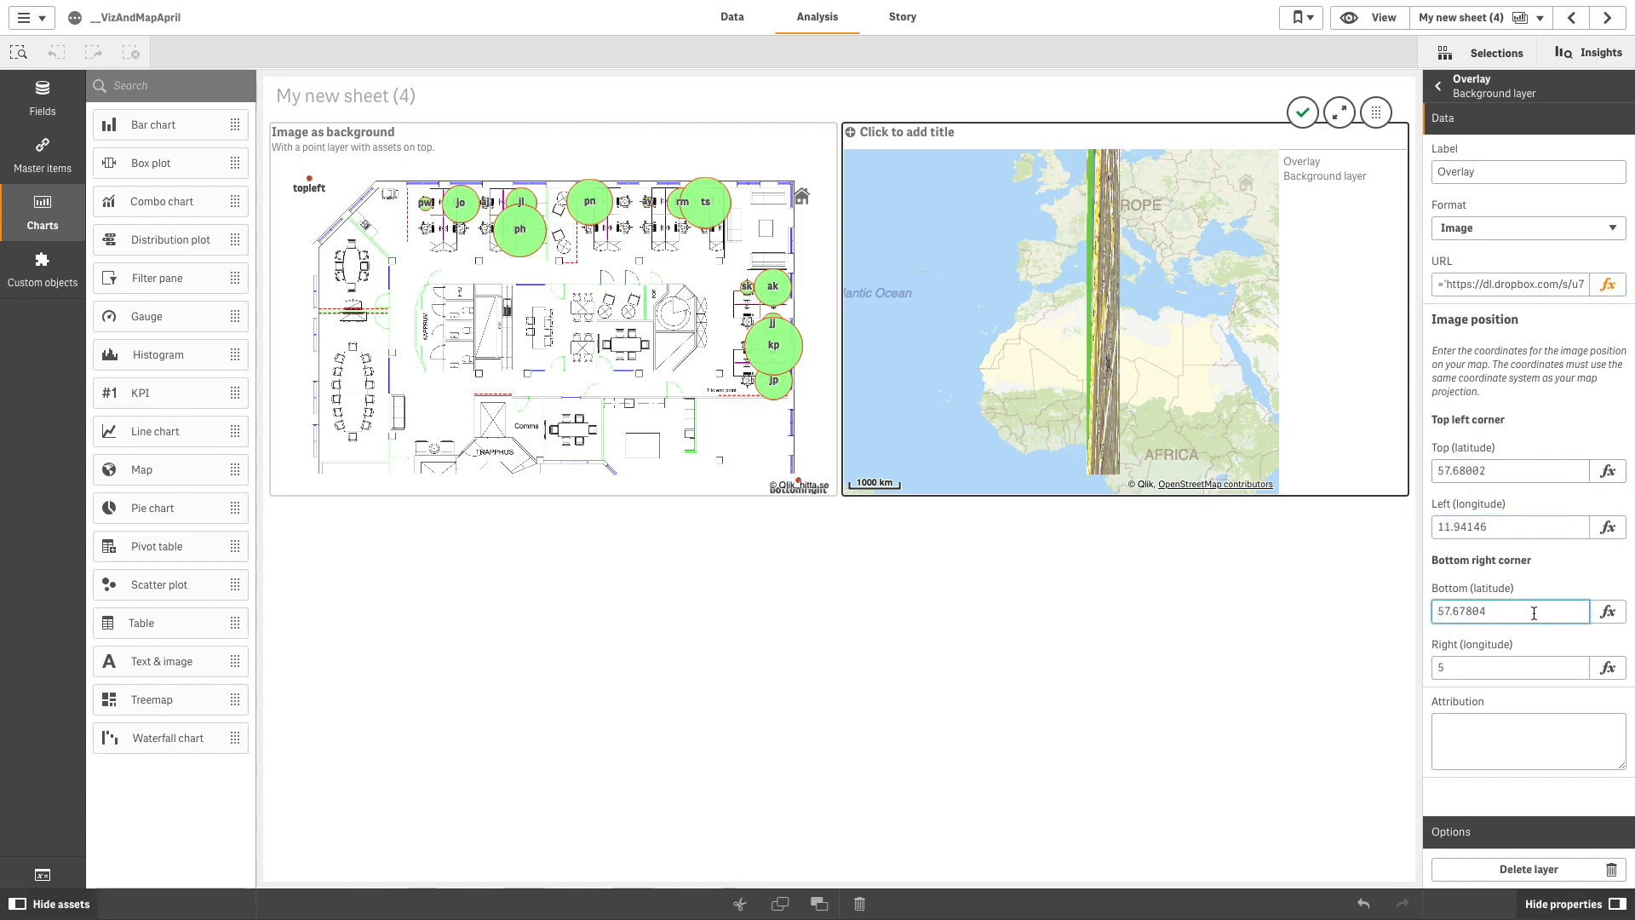
type("11.9508")
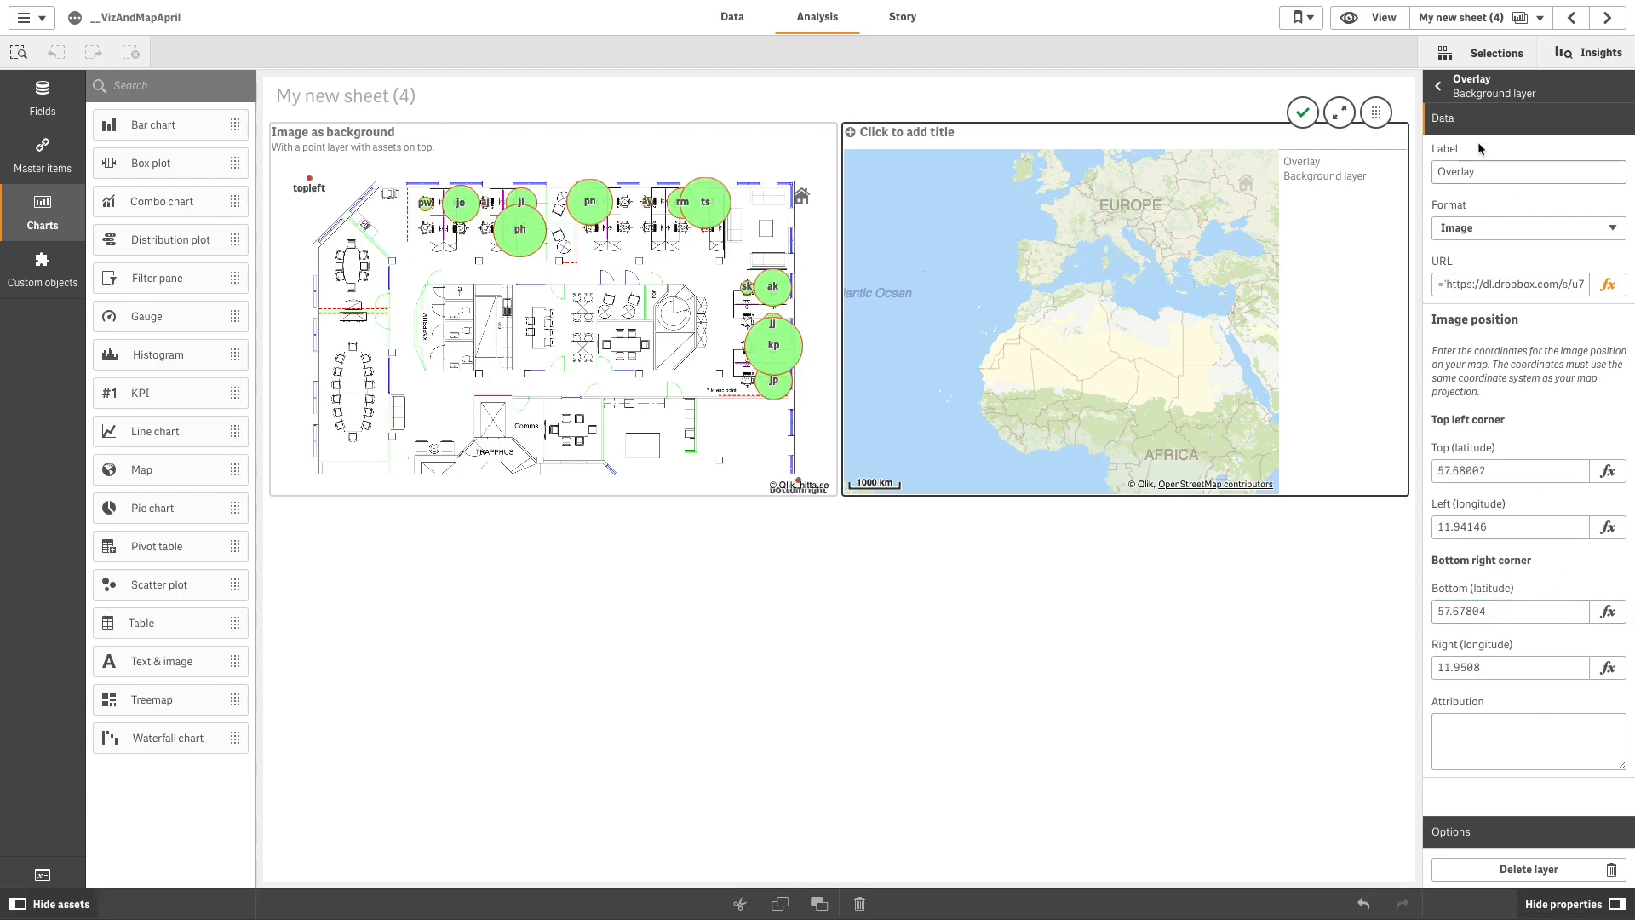
left_click(1438, 85)
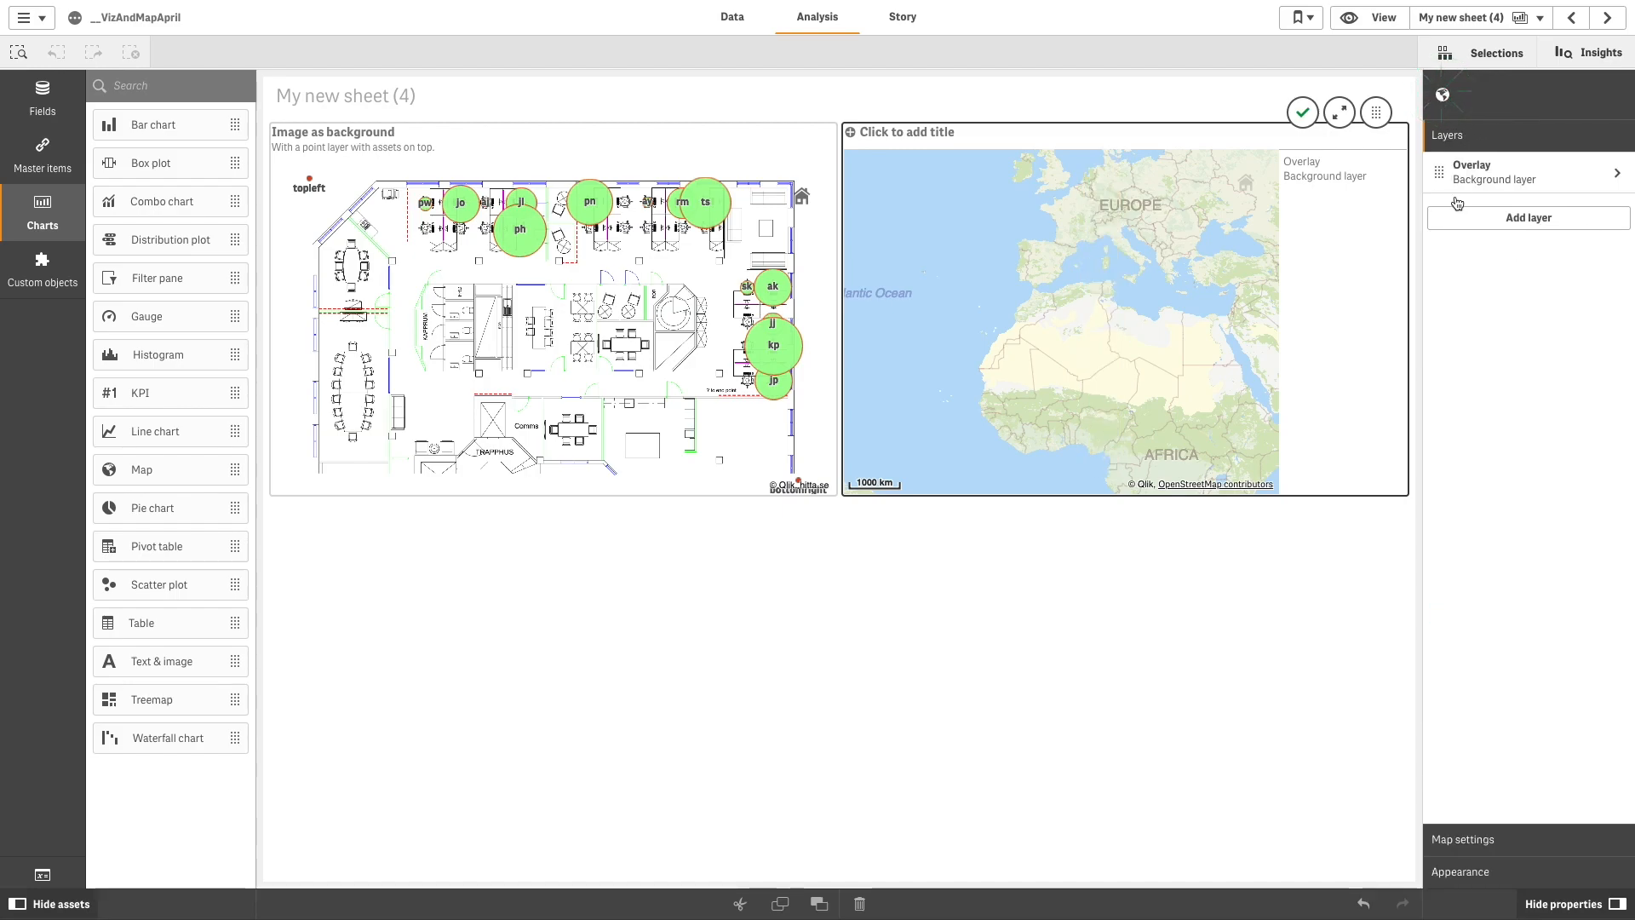
Step: Add a line layer using the lane field with Location set to Line geometry
left_click(1529, 218)
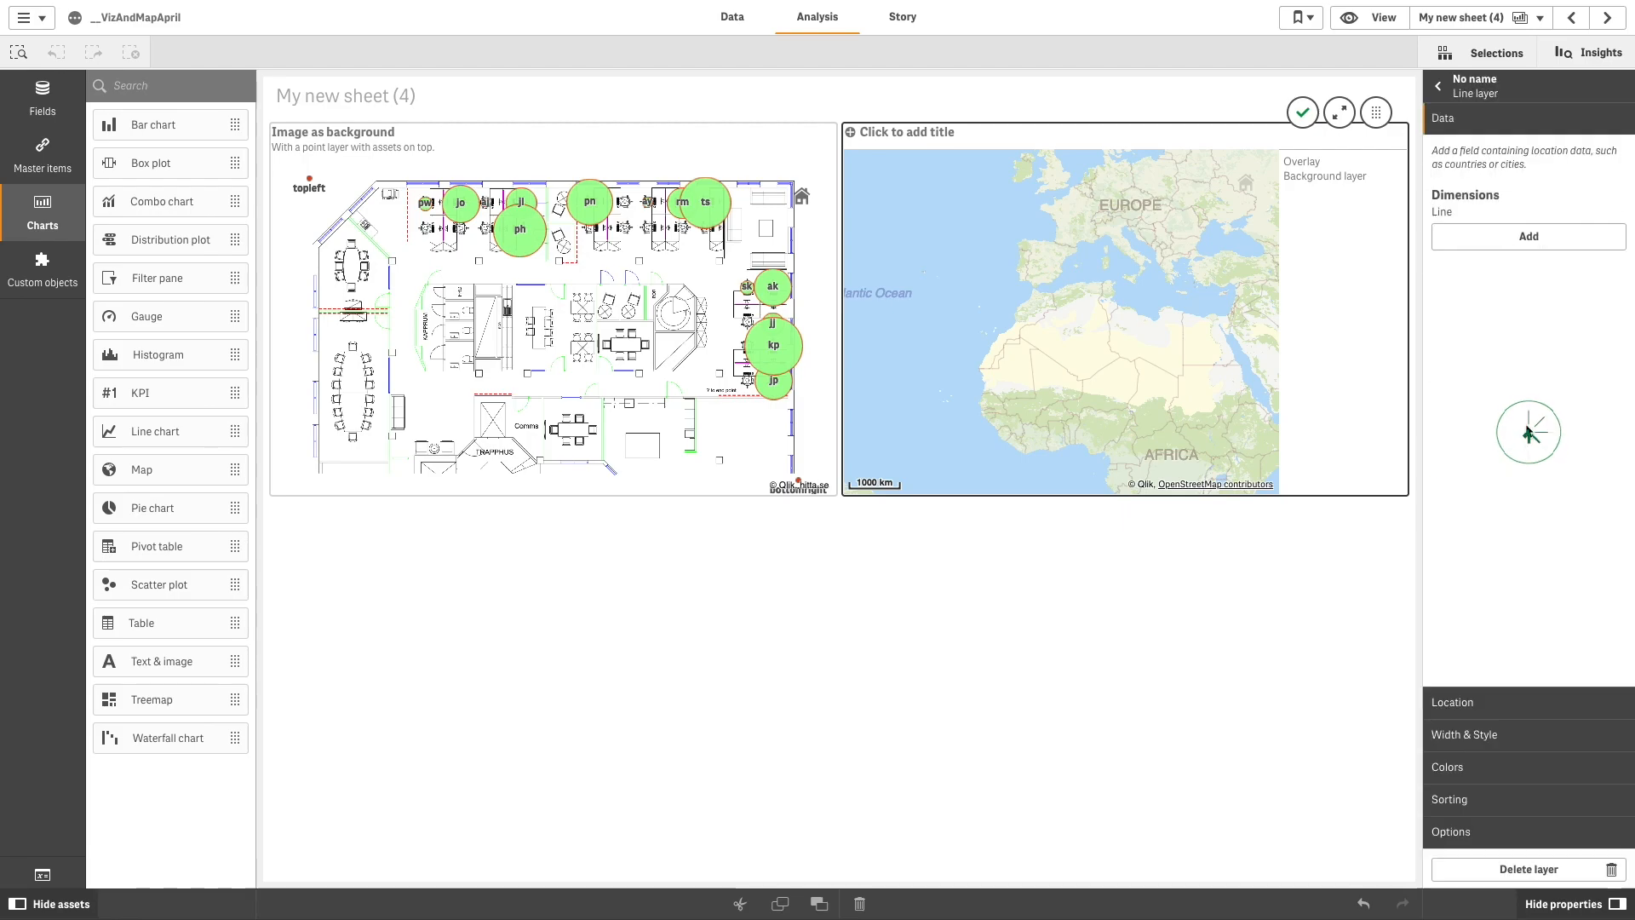
left_click(1529, 235)
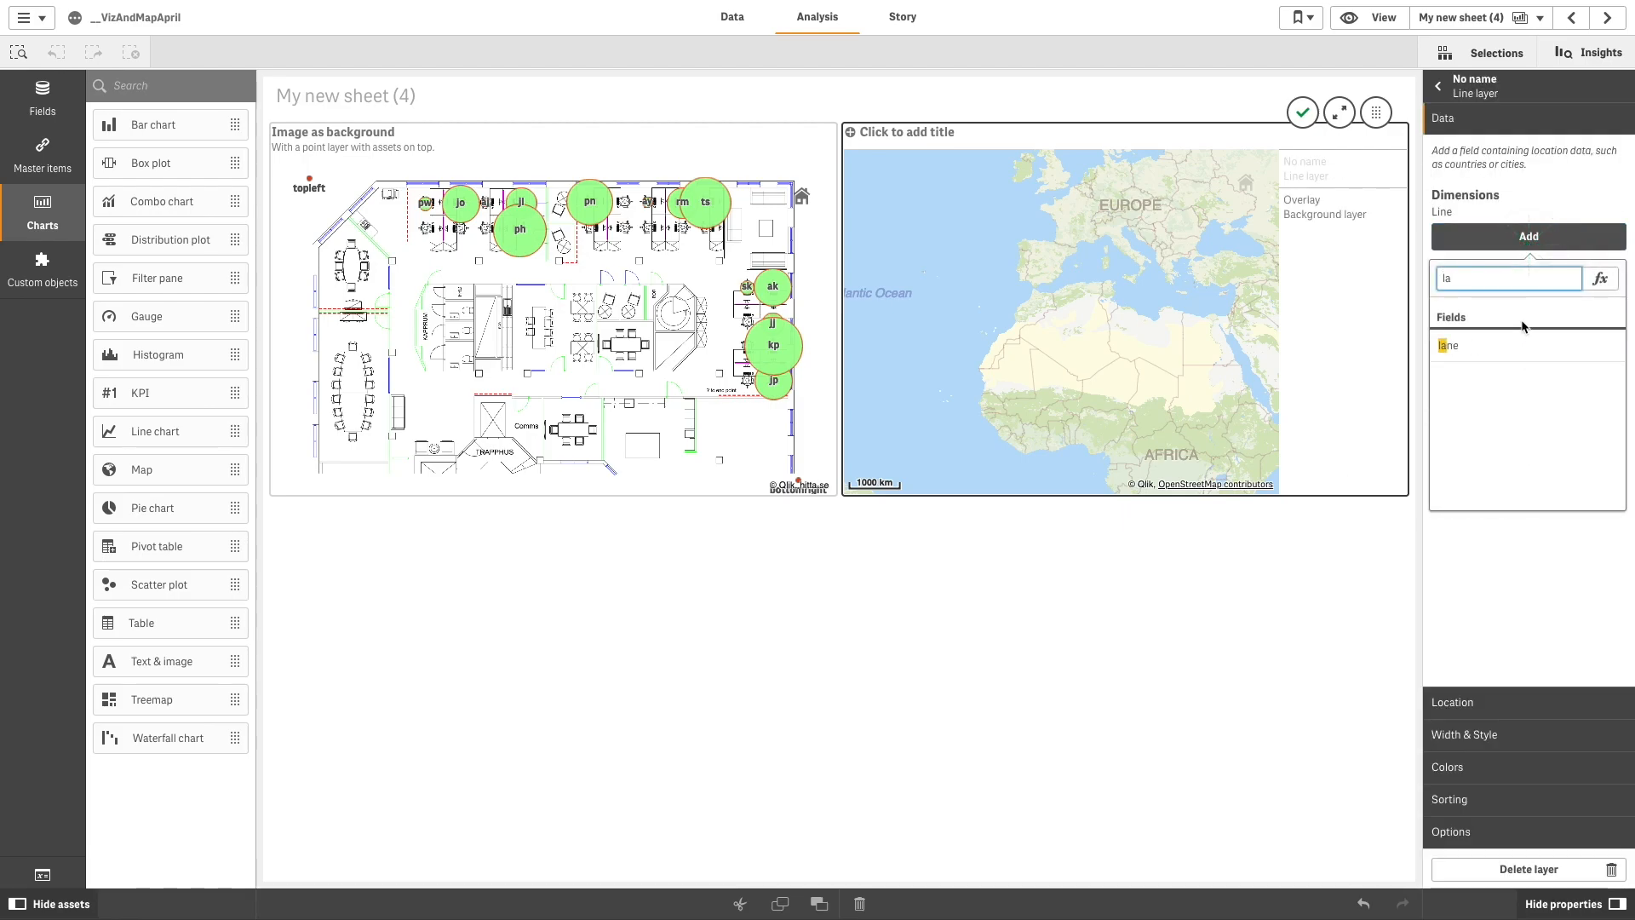
left_click(1447, 344)
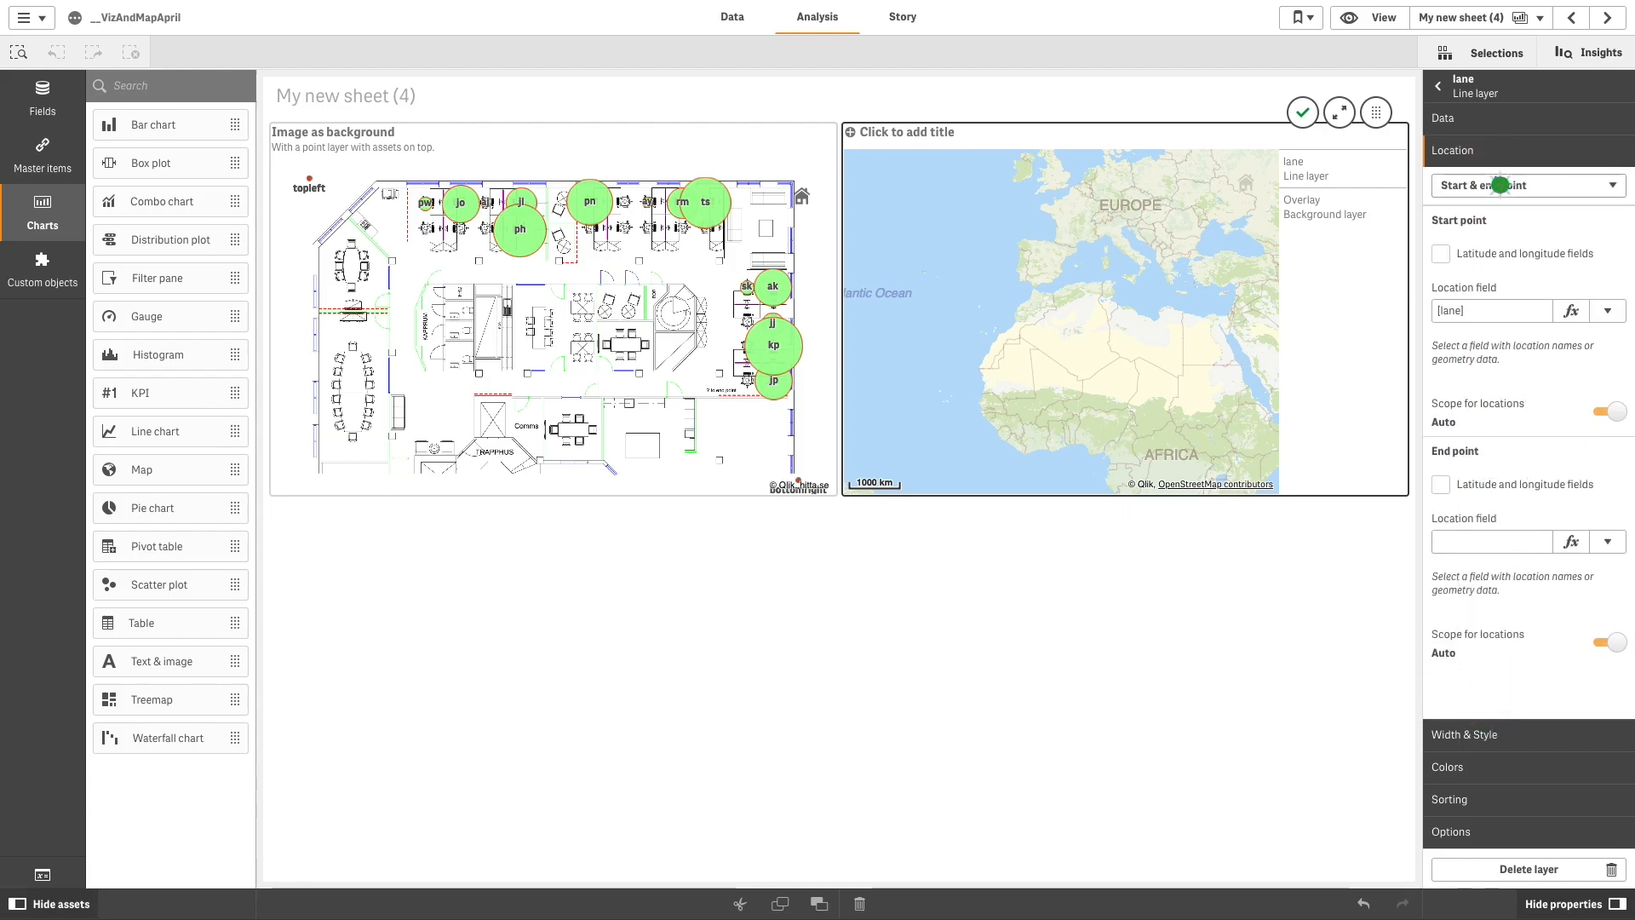
left_click(1528, 184)
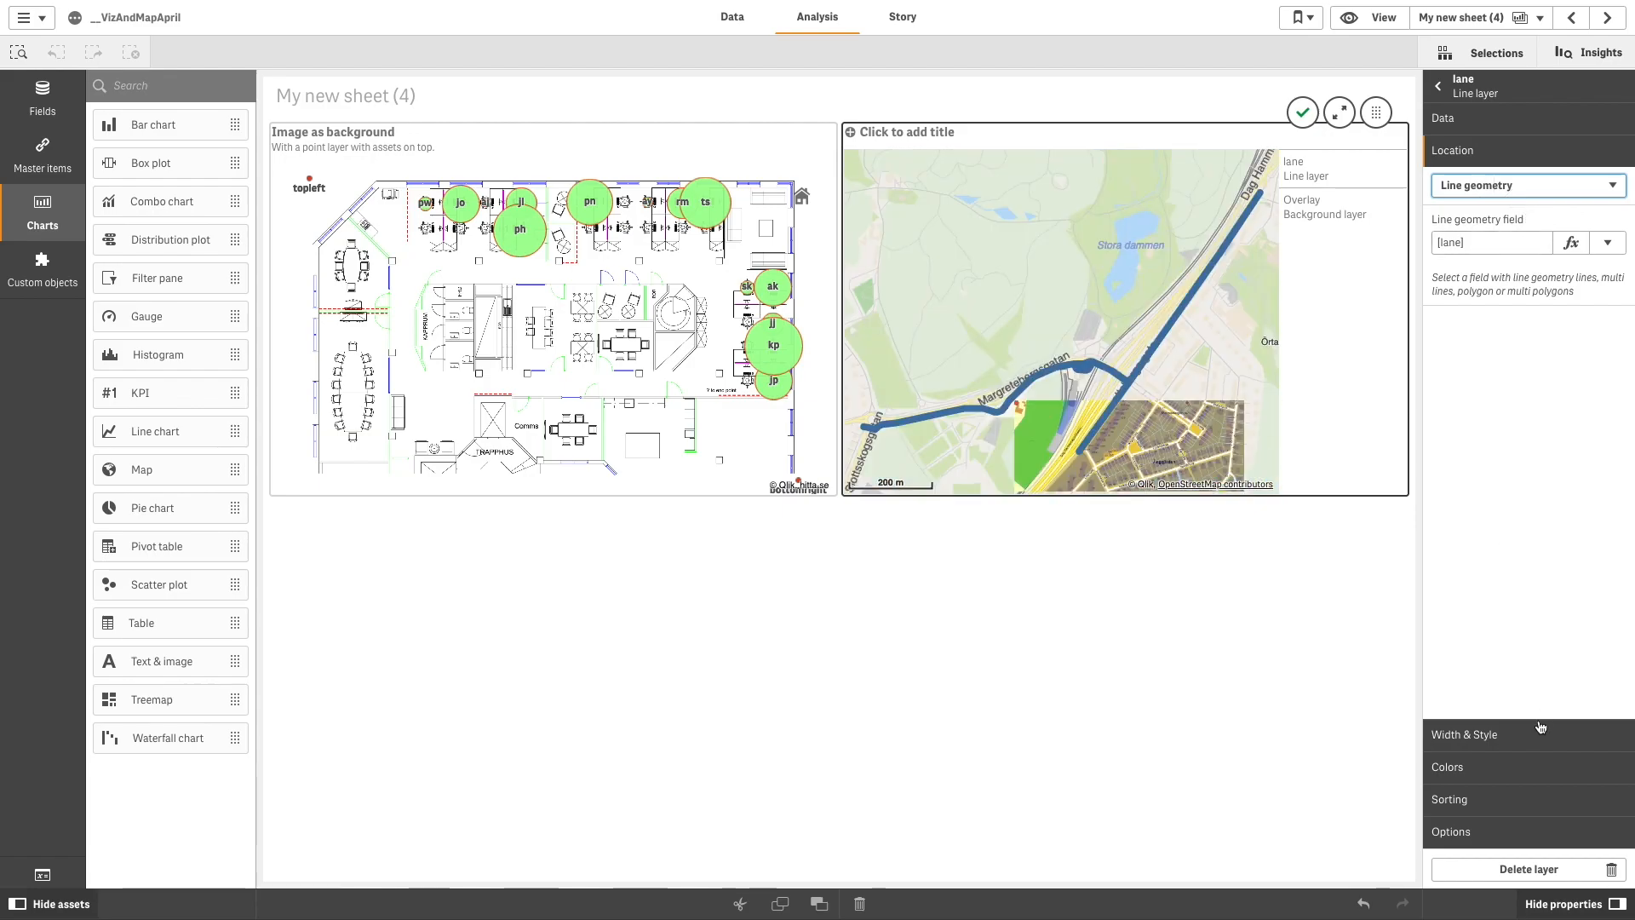
Step: Colour the line layer single-colour red and return to the Layers list
left_click(1447, 215)
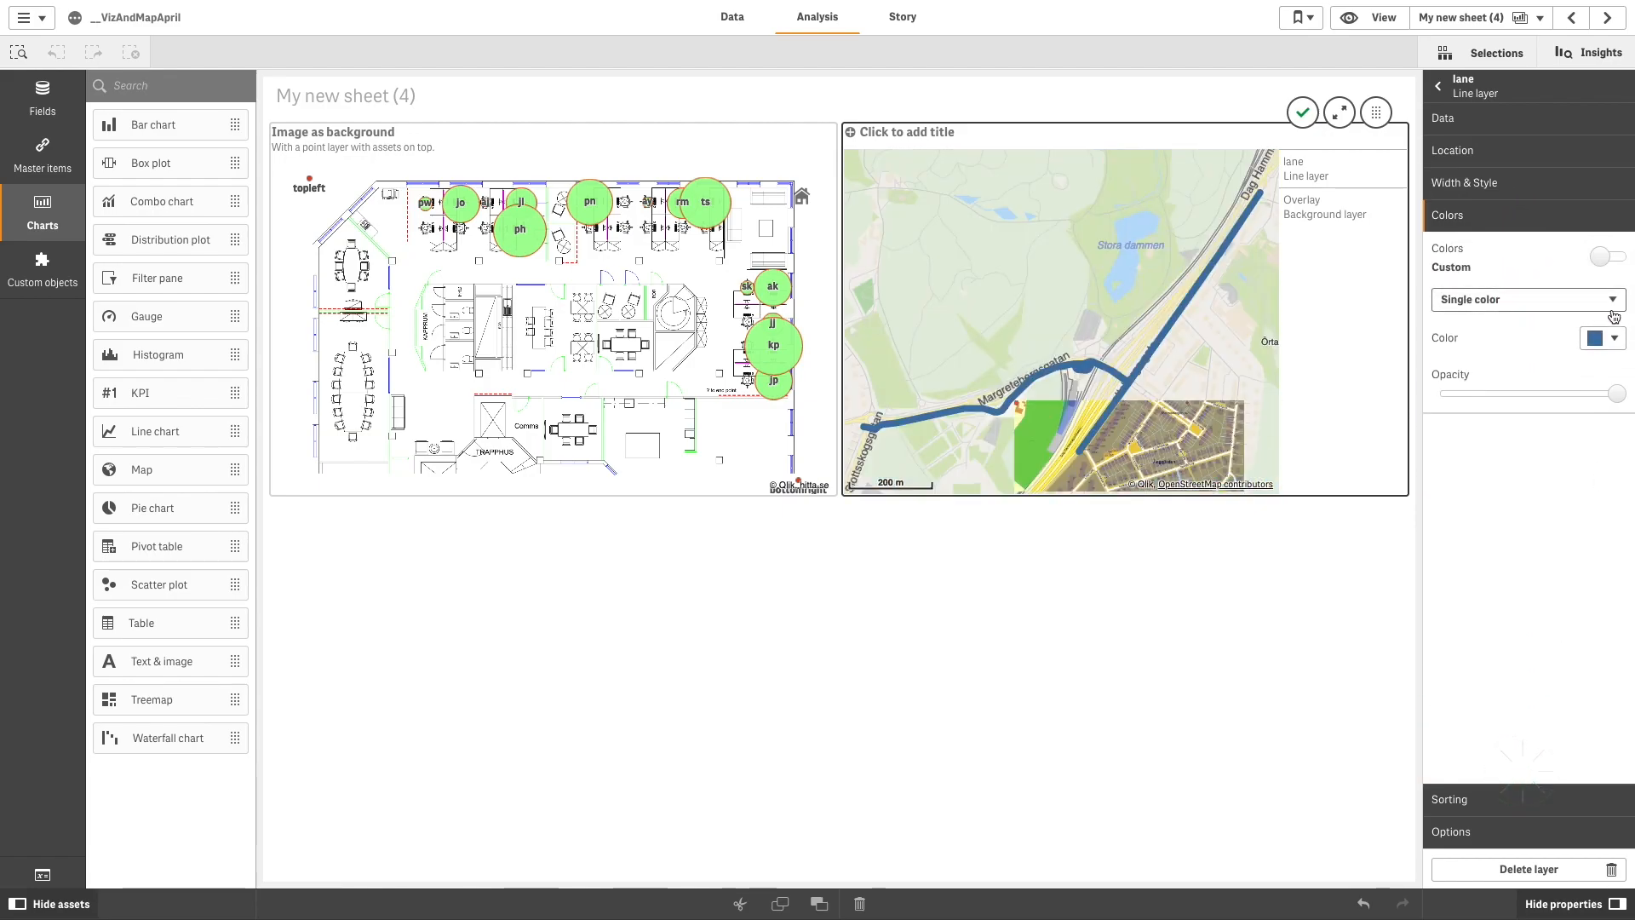
left_click(1595, 337)
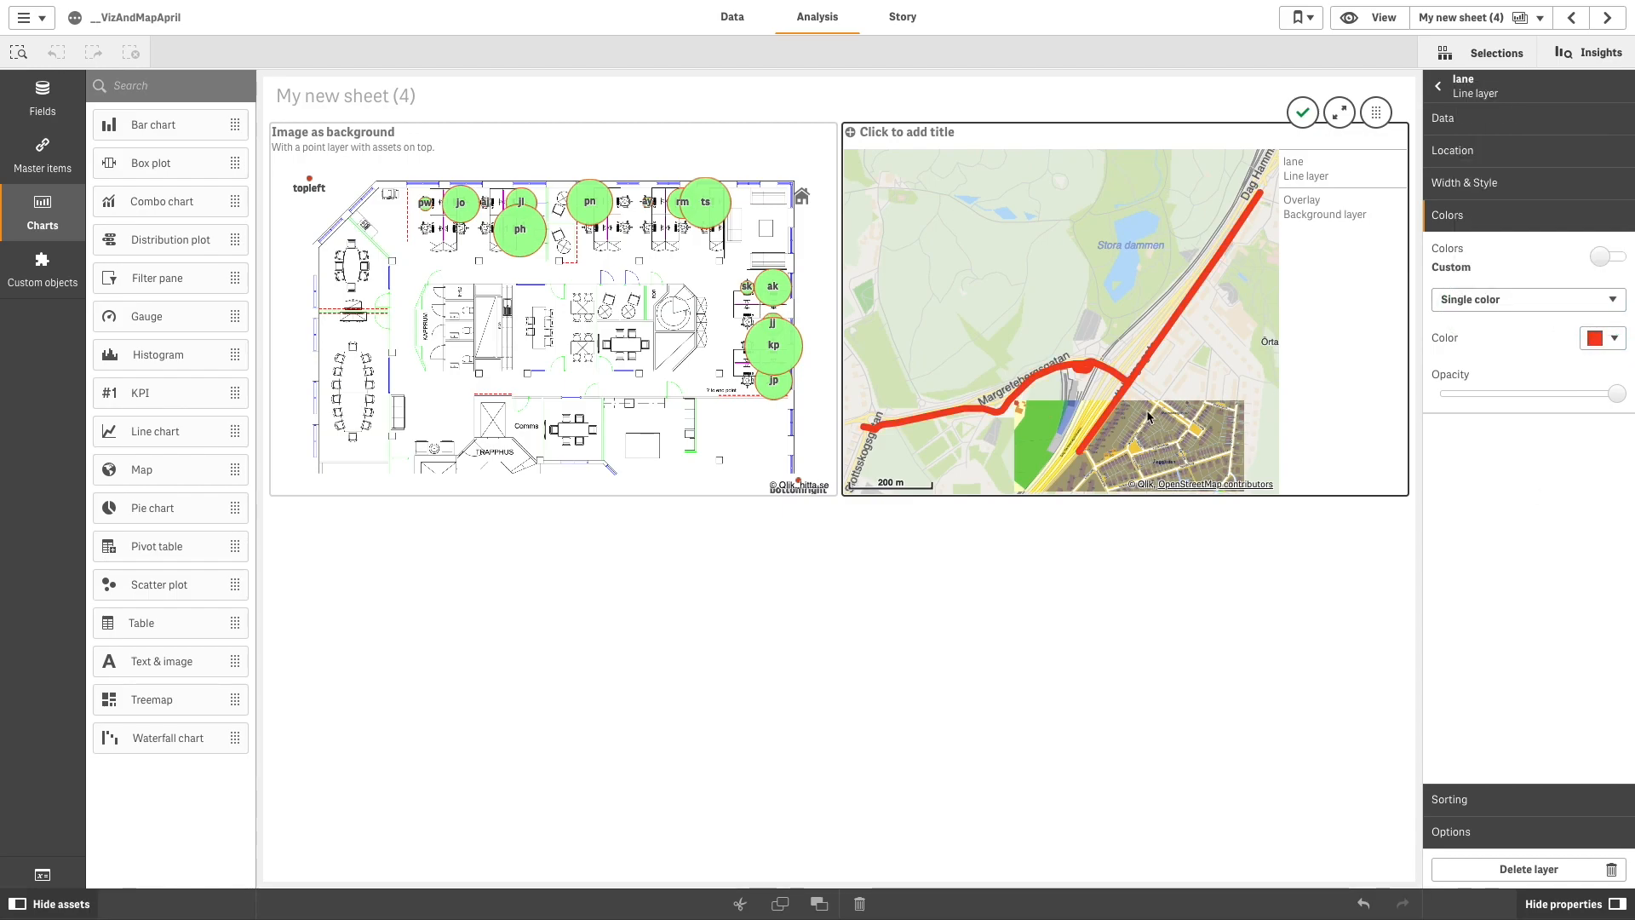
left_click(1441, 88)
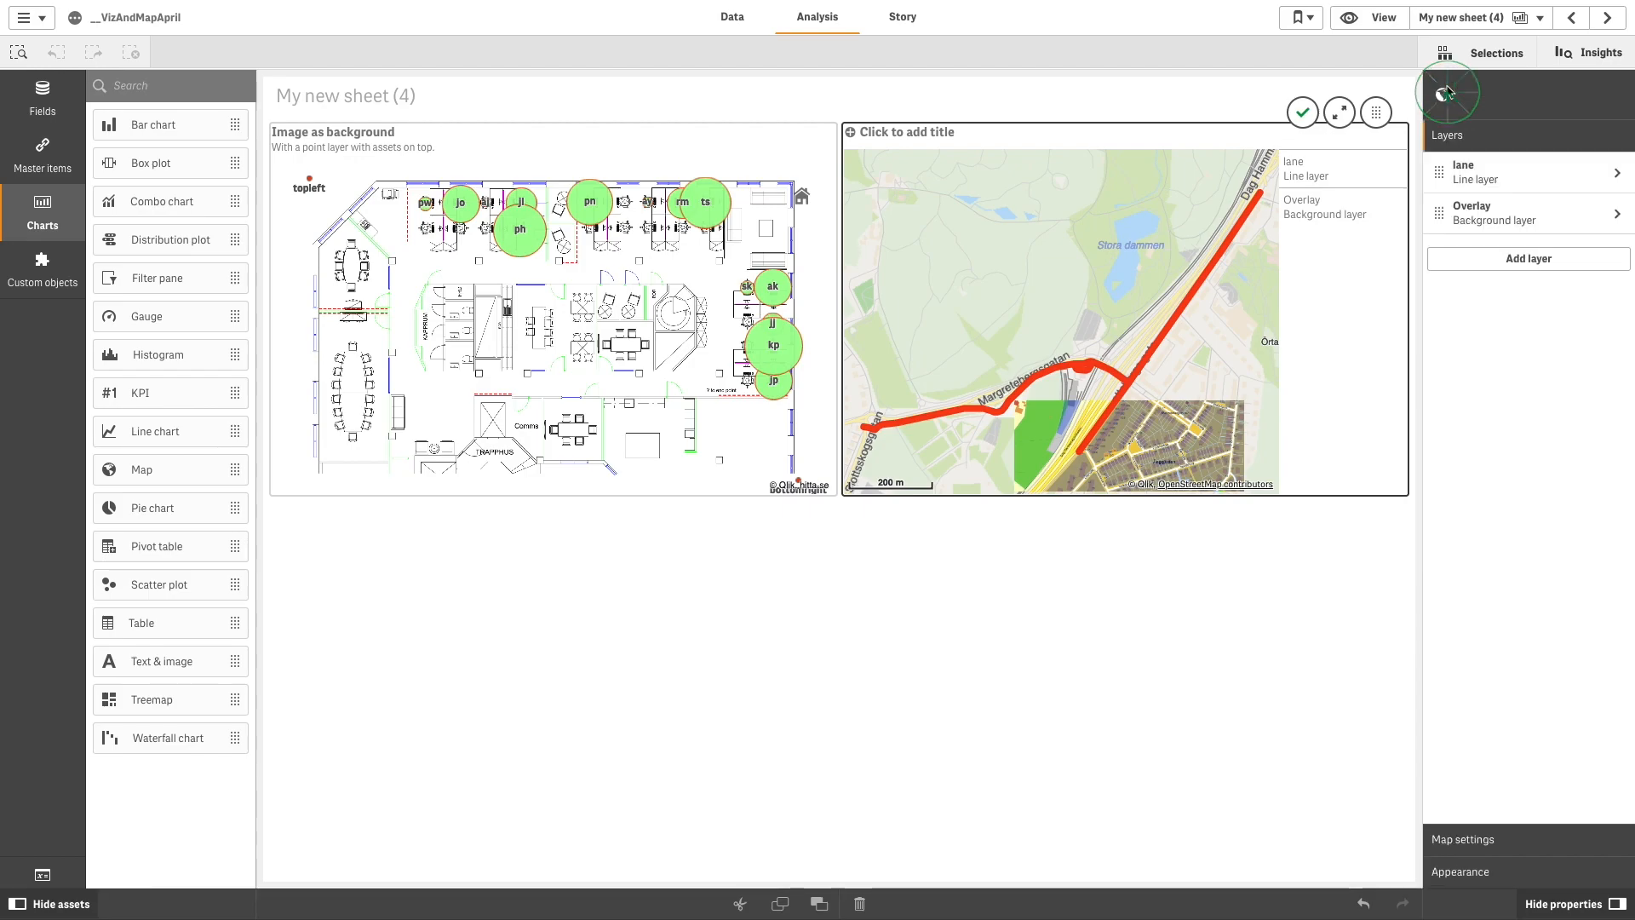
Step: Add a point layer with the dimension ='topleft'
left_click(1529, 259)
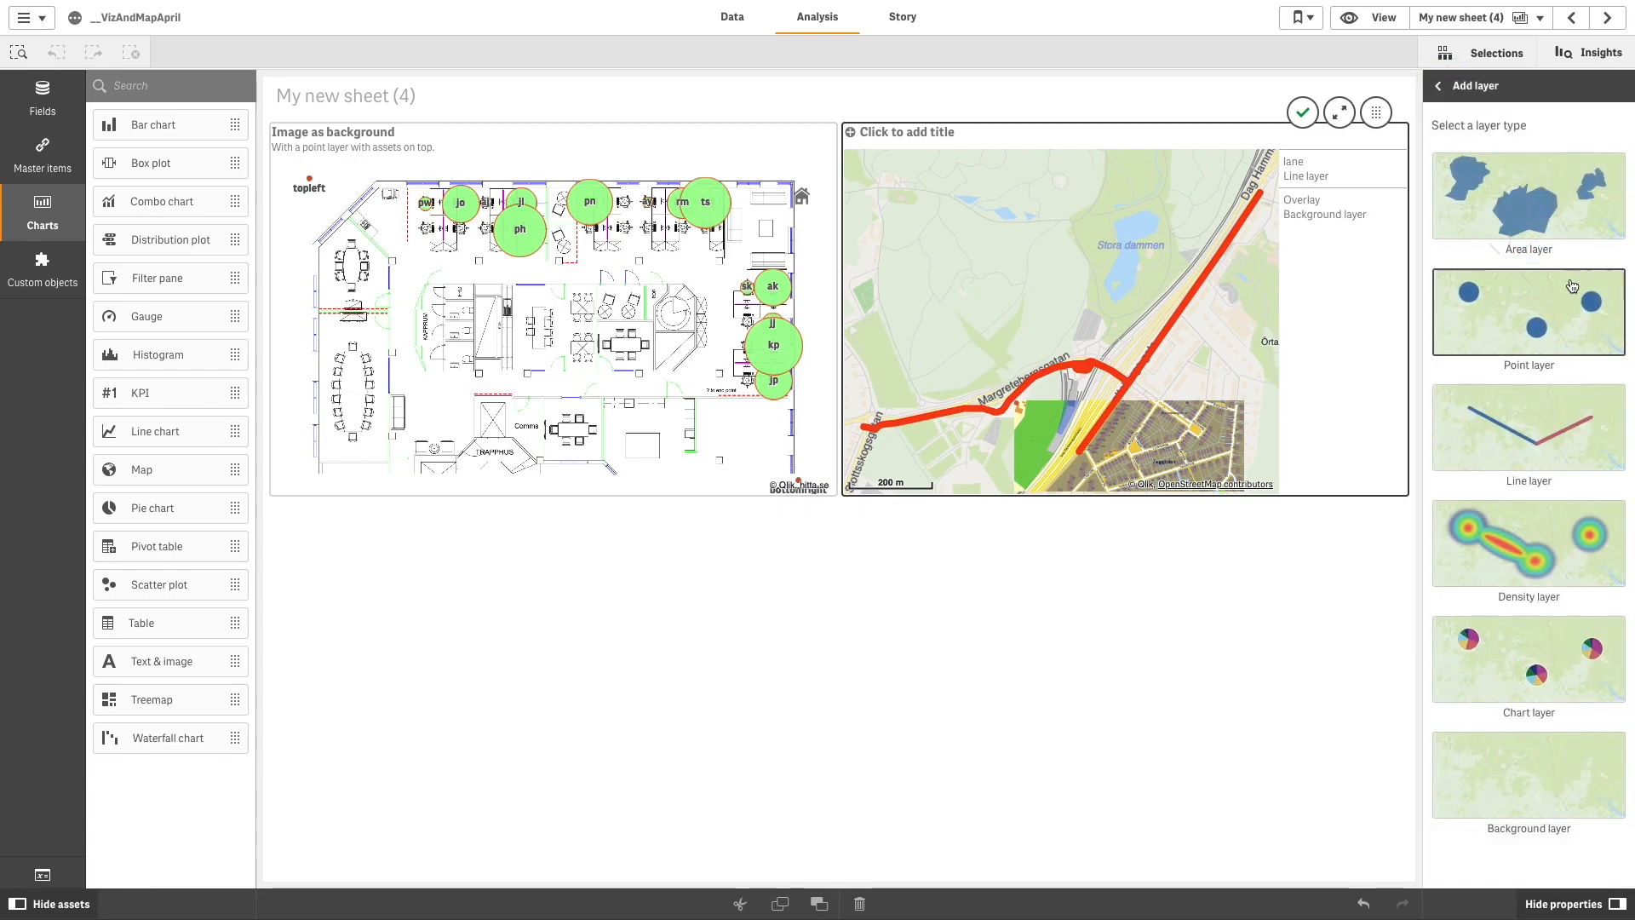
left_click(1530, 312)
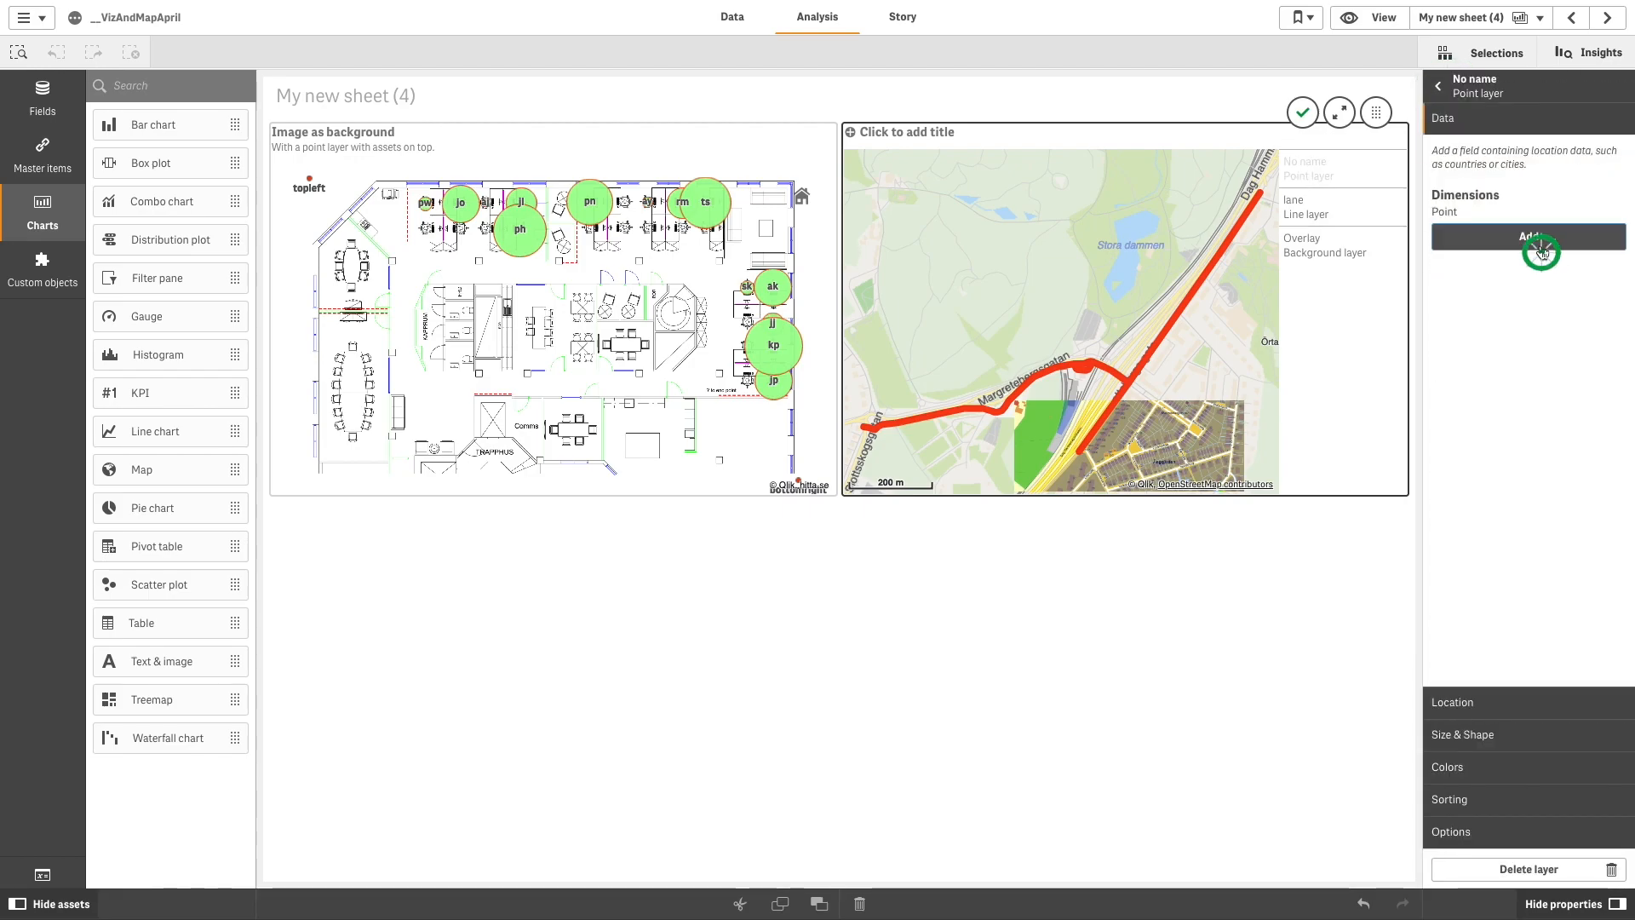
left_click(1529, 235)
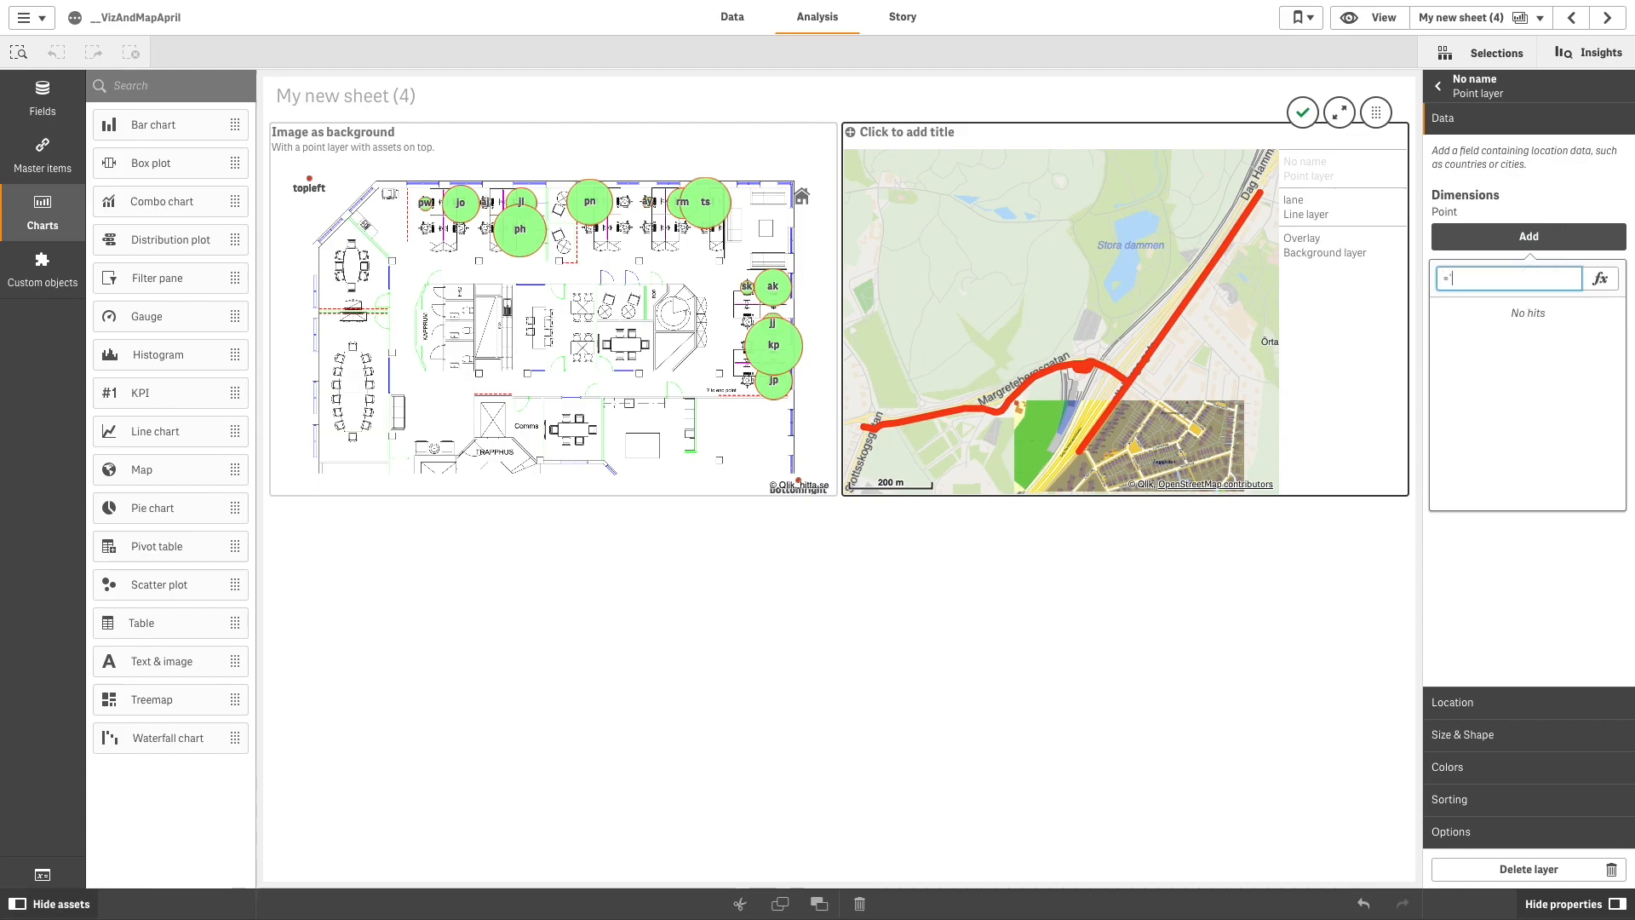
type("'topleft")
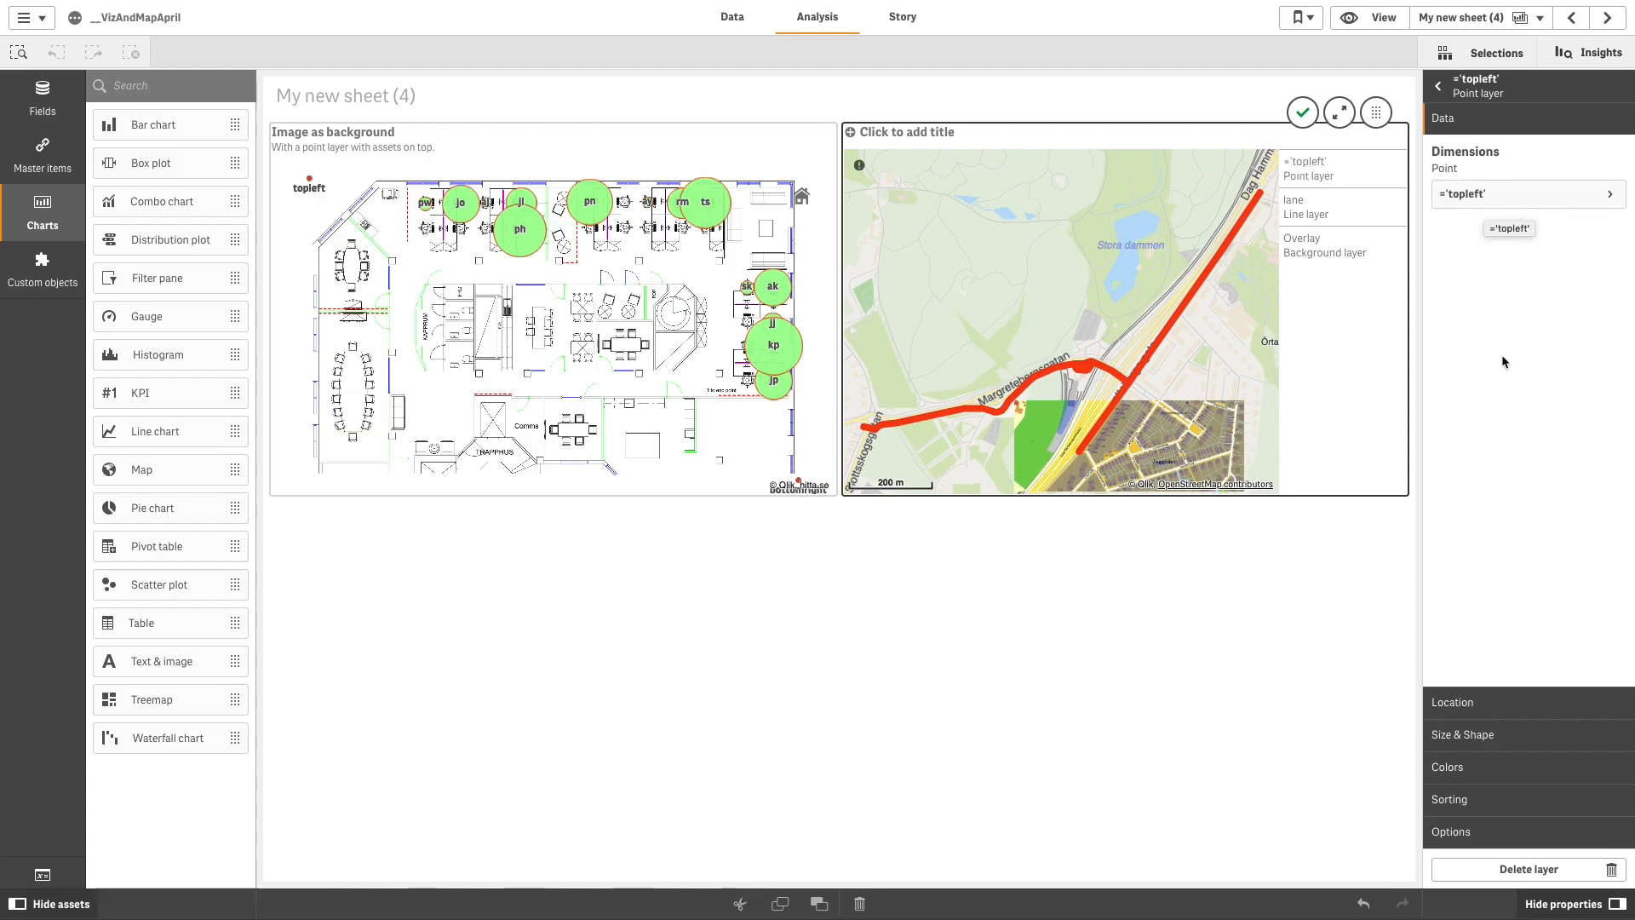
Step: Enlarge the 'topleft' bubble via the Size & Shape bubble-size slider
left_click(1451, 701)
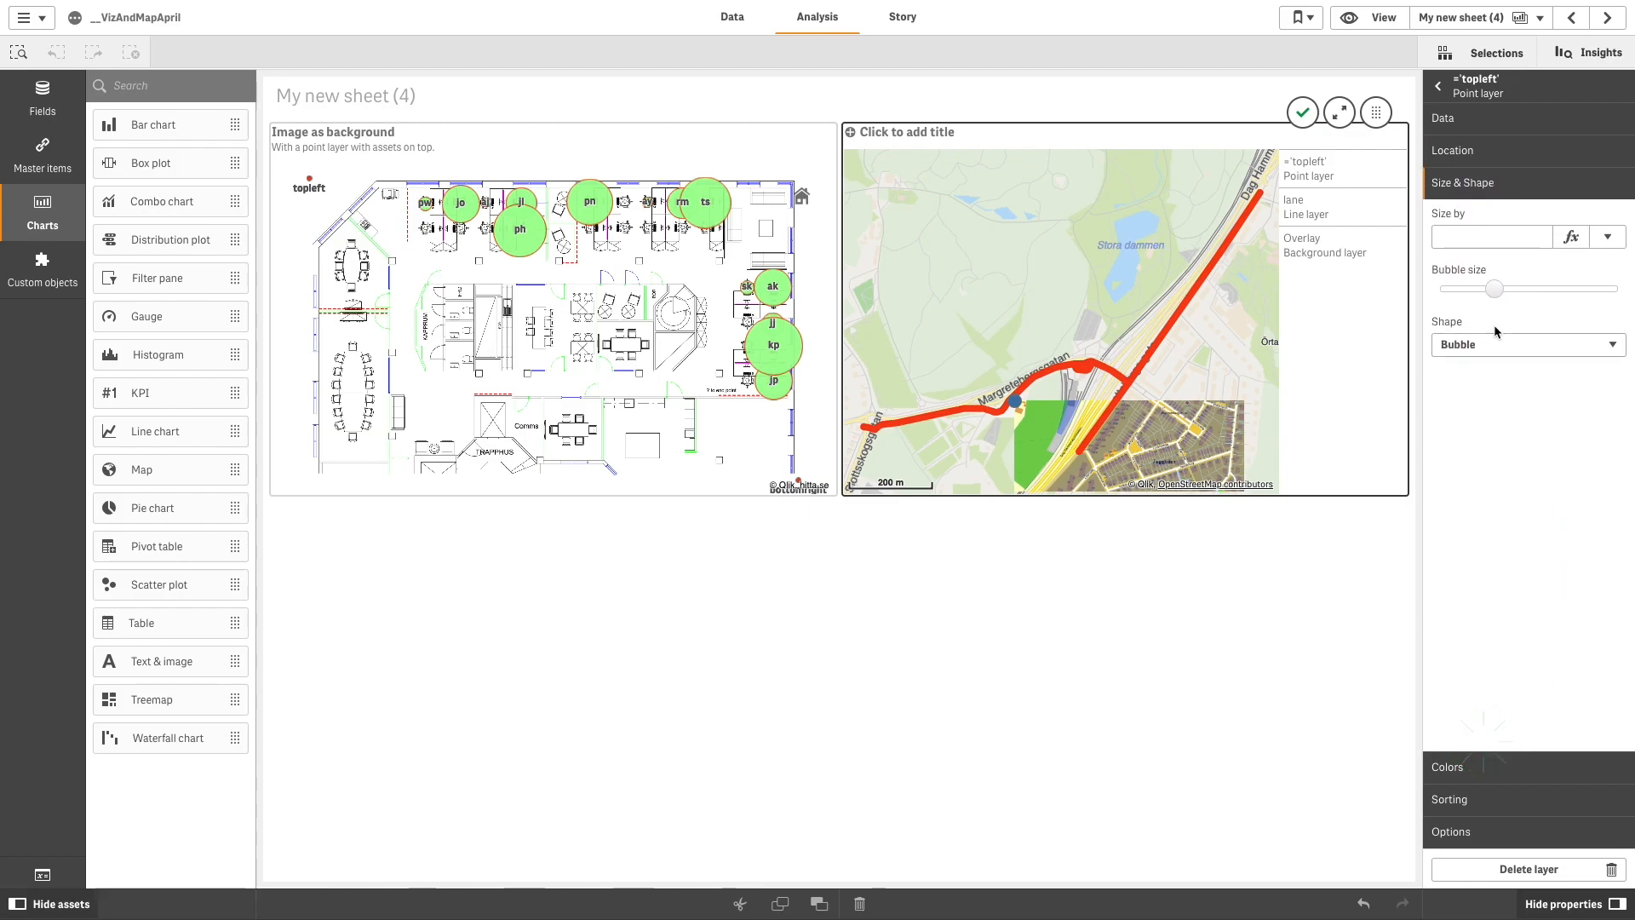
left_click_drag(1494, 289, 1513, 290)
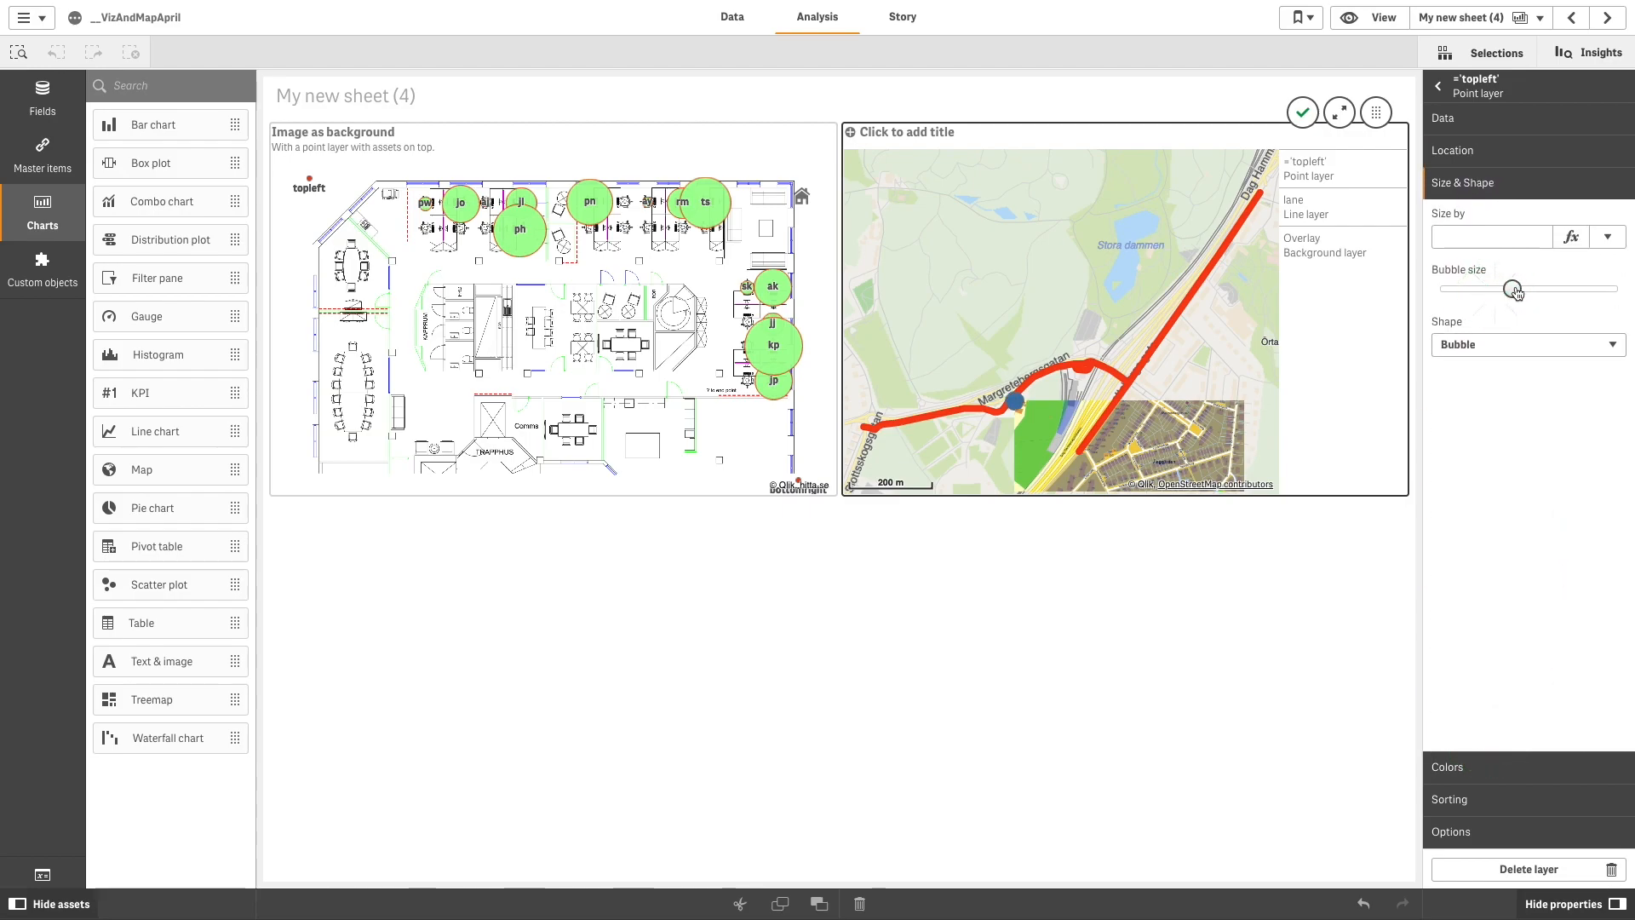
left_click_drag(1512, 289, 1559, 290)
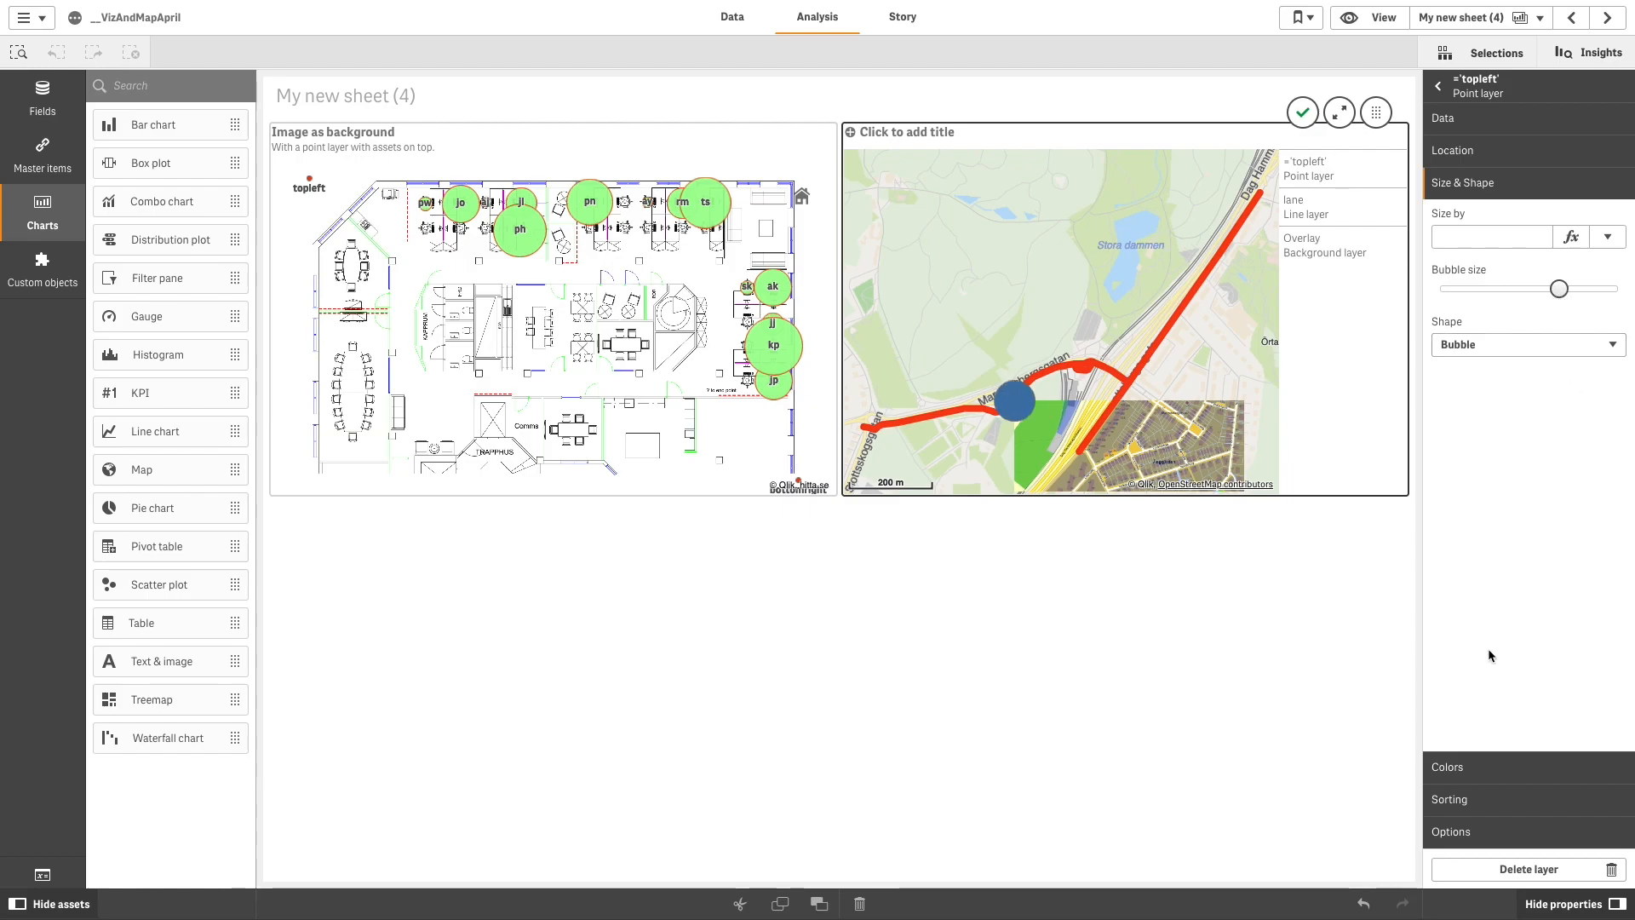
left_click(1482, 215)
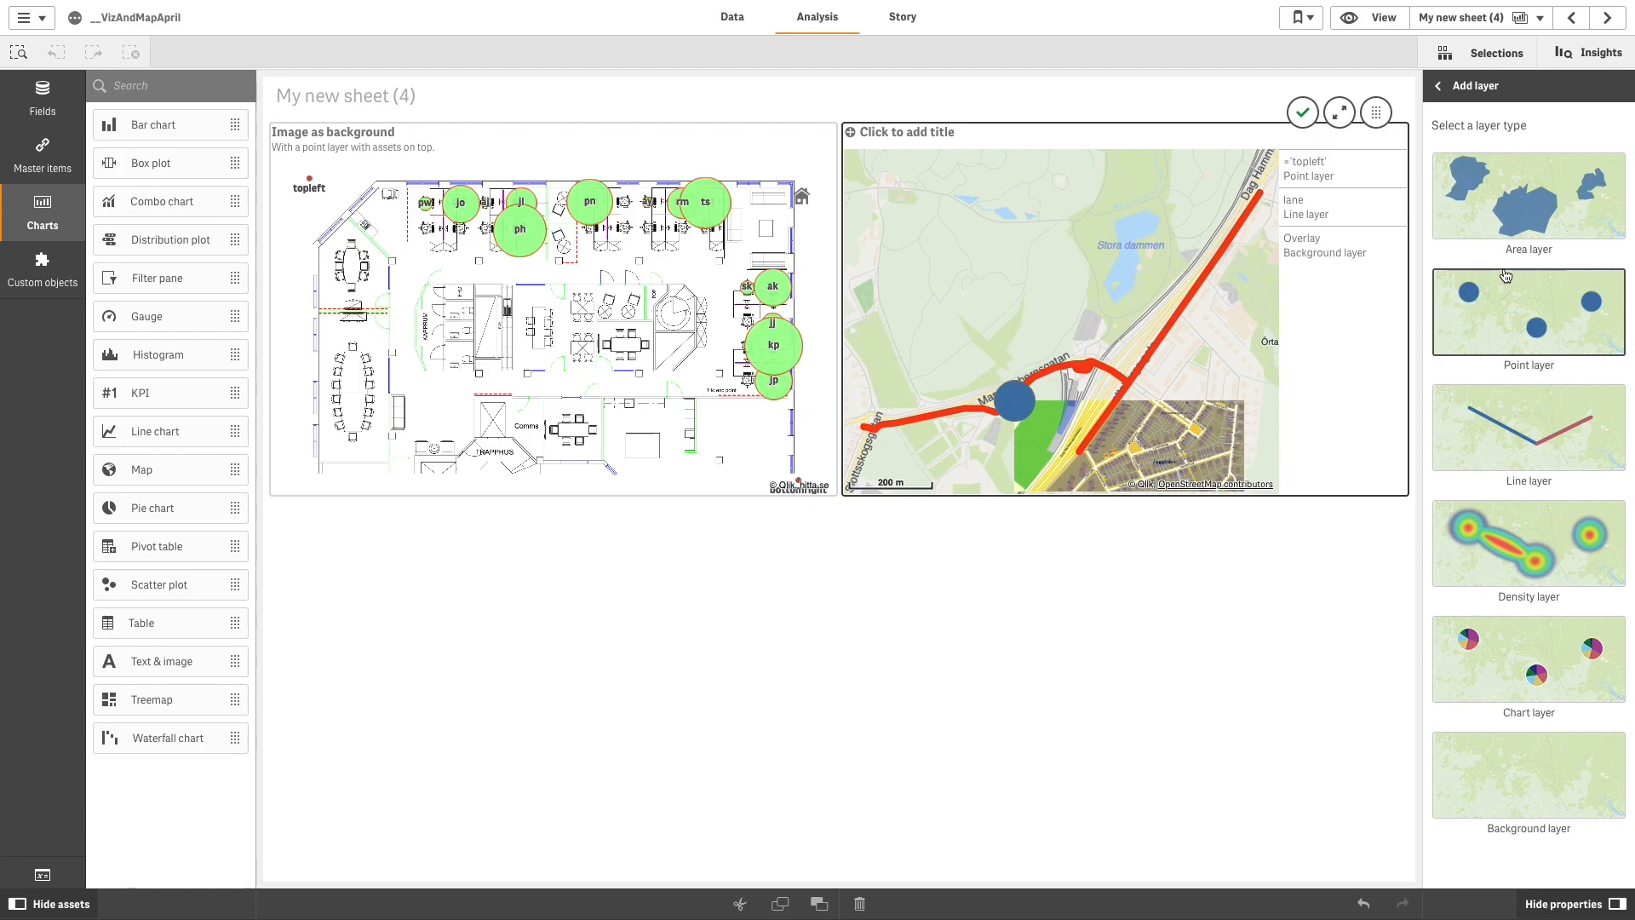
Step: Add a ='bottomright' point layer with an enlarged bubble coloured single-colour red
left_click(1527, 311)
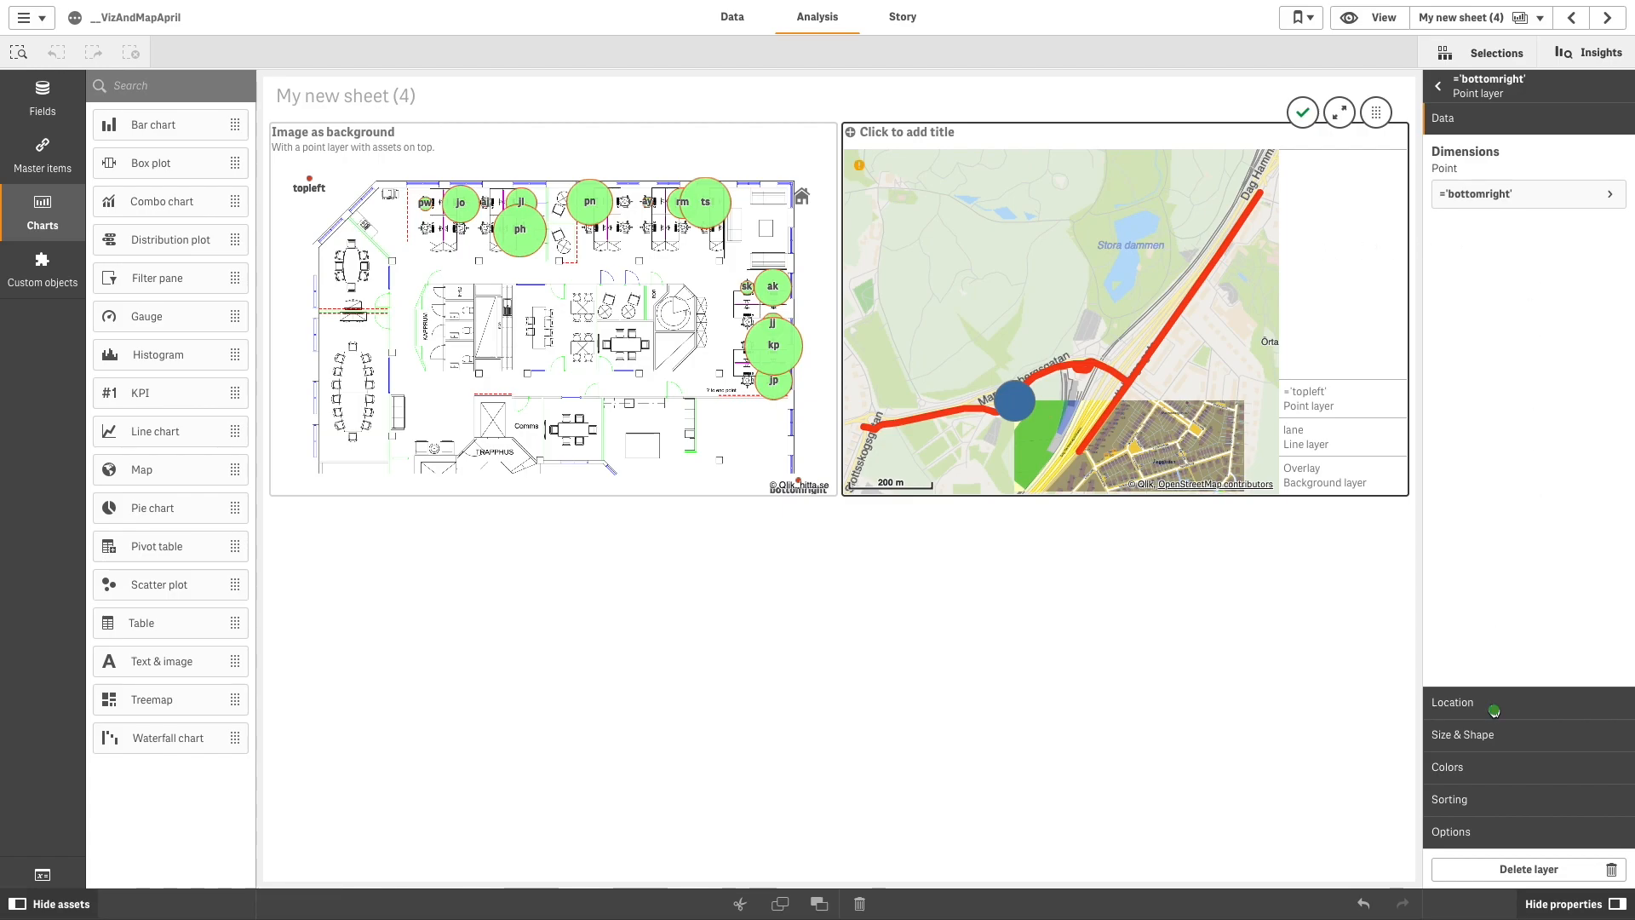
left_click(1453, 702)
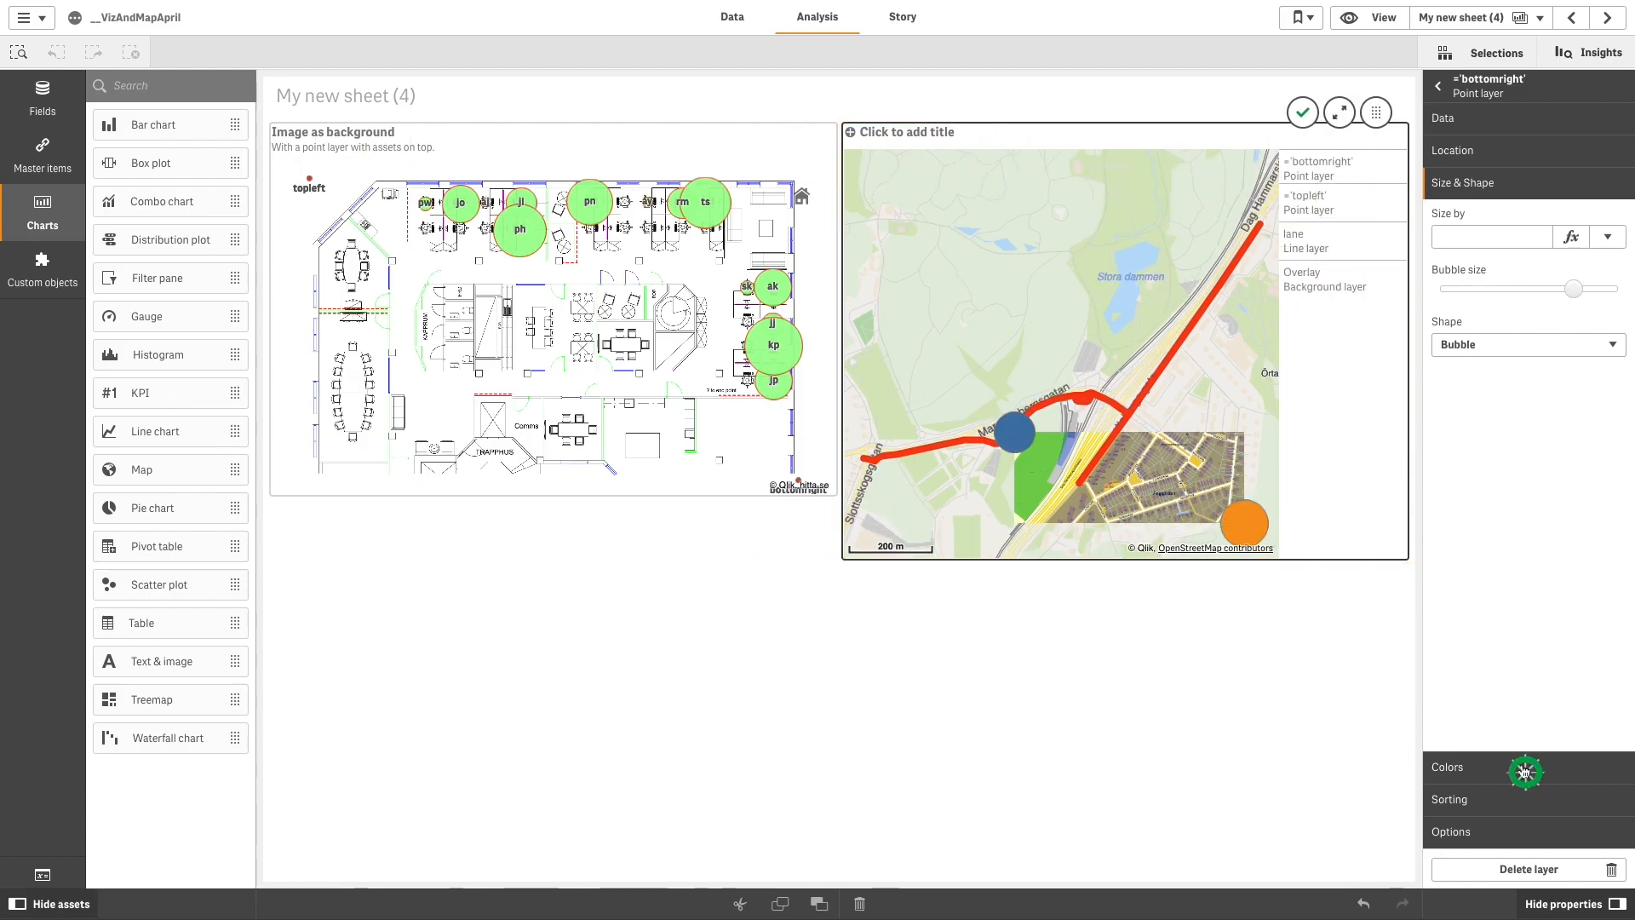
left_click(1591, 338)
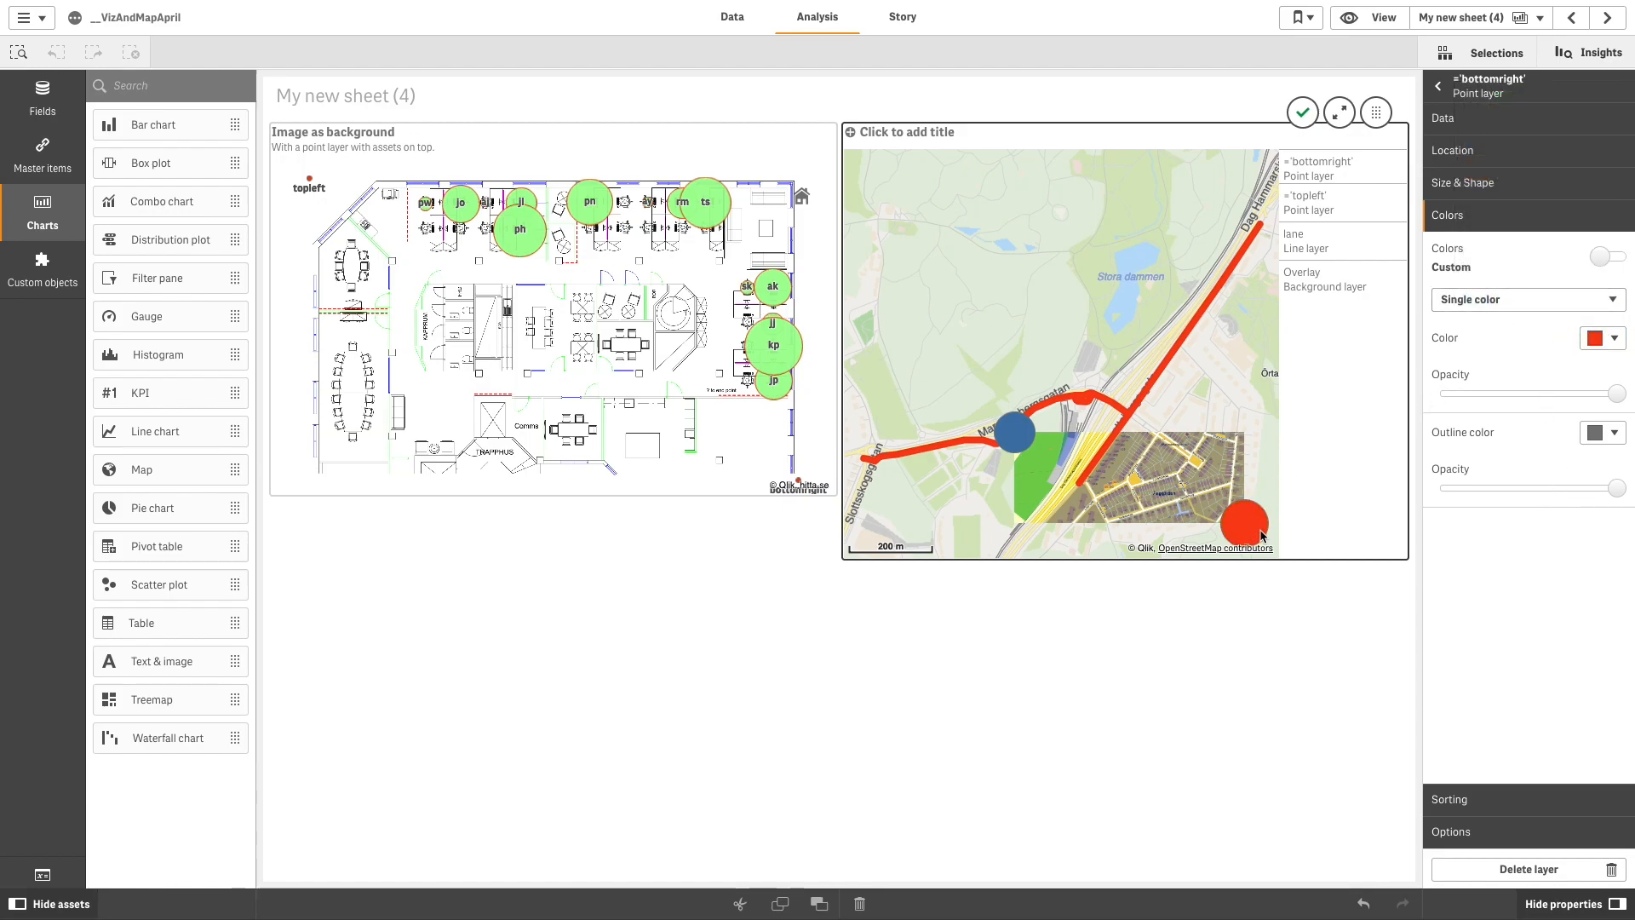
mouse_move(1563, 606)
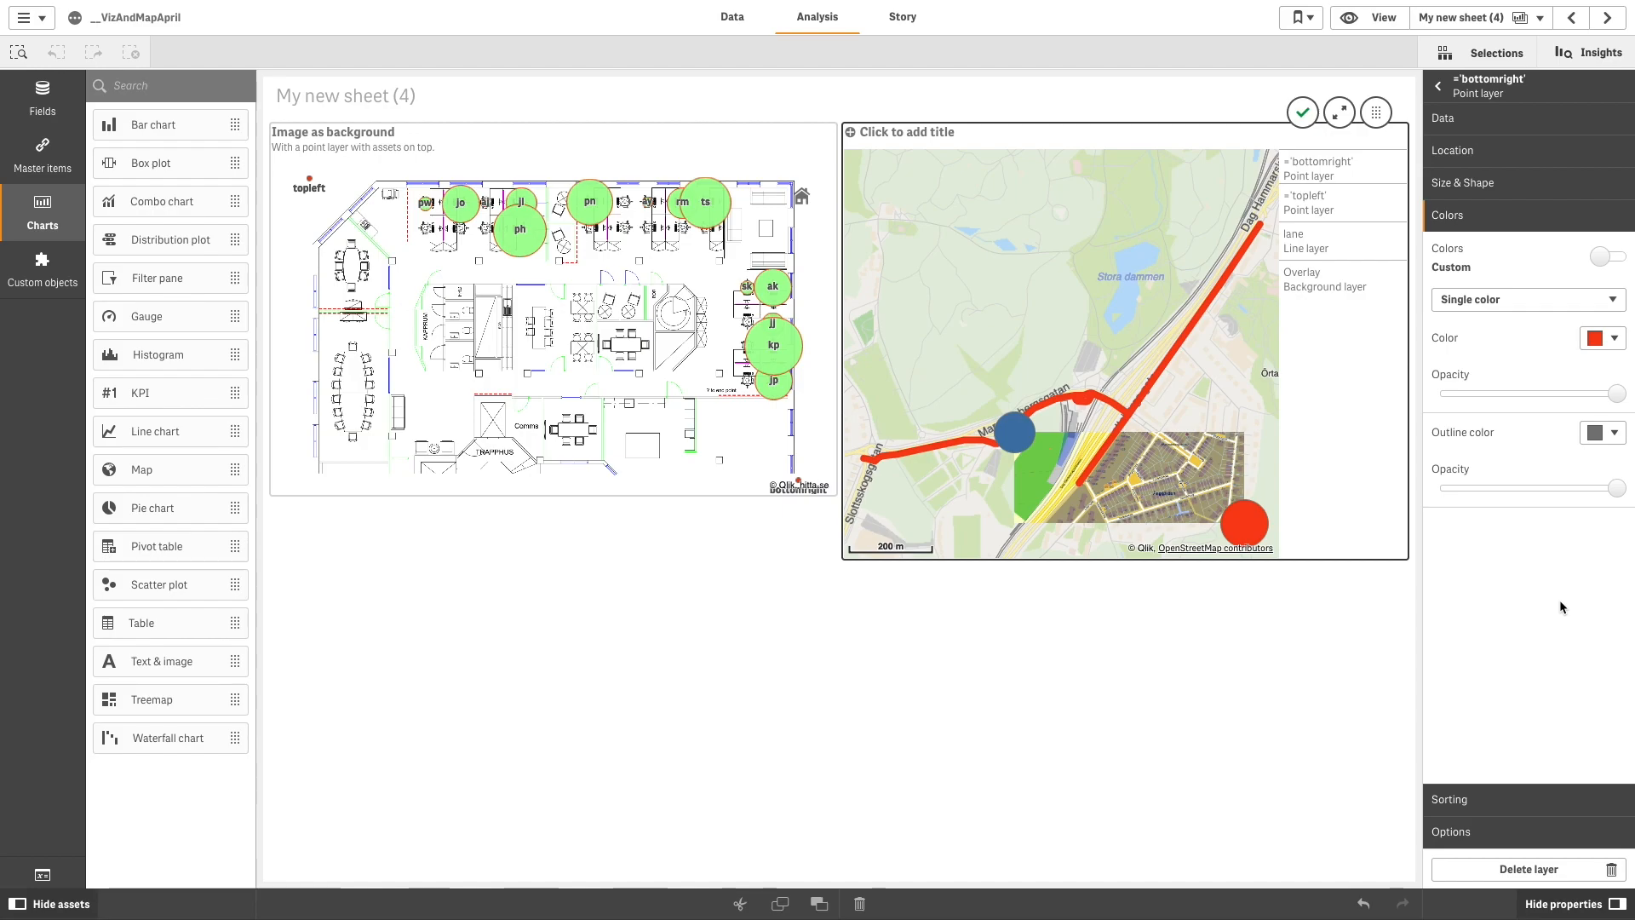